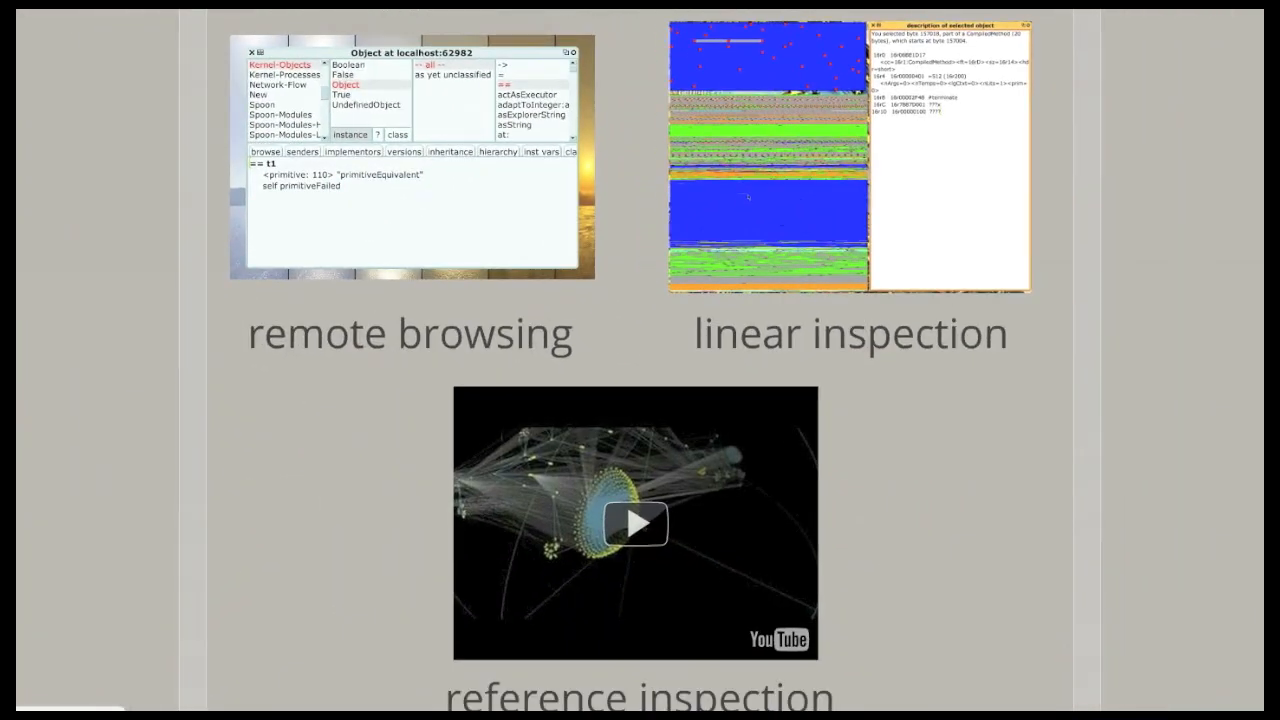
# Start playing the YouTube reference-inspection video embedded in the slide.
pyautogui.click(635, 522)
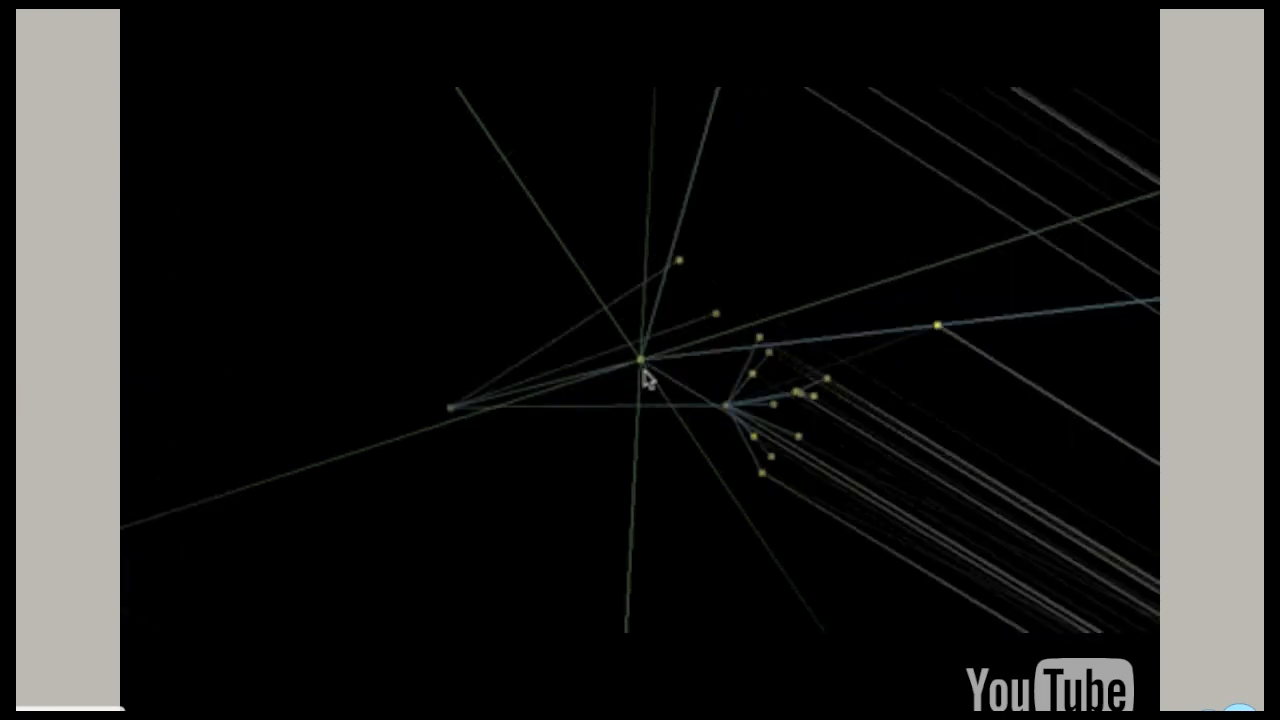
# Let the object-graph video run until nodes '16r4: nil' and 'a MethodContext' are labelled.
pyautogui.click(642, 362)
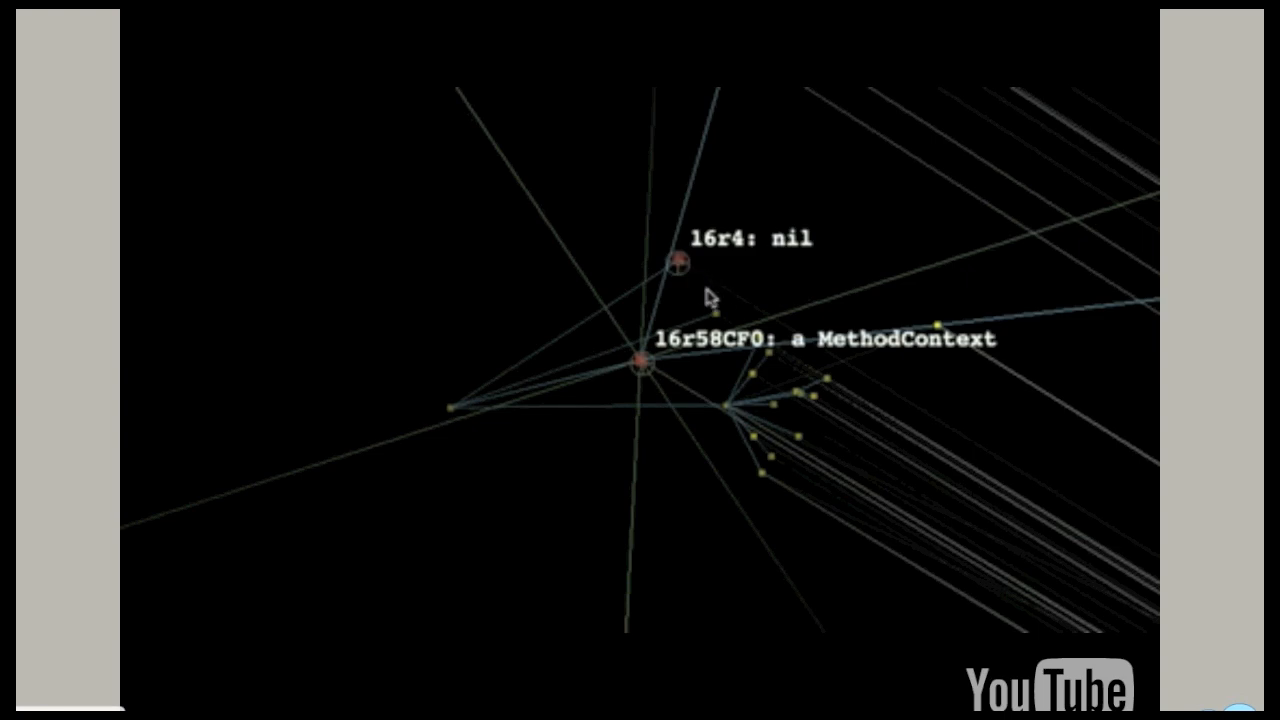
pyautogui.moveTo(970, 468)
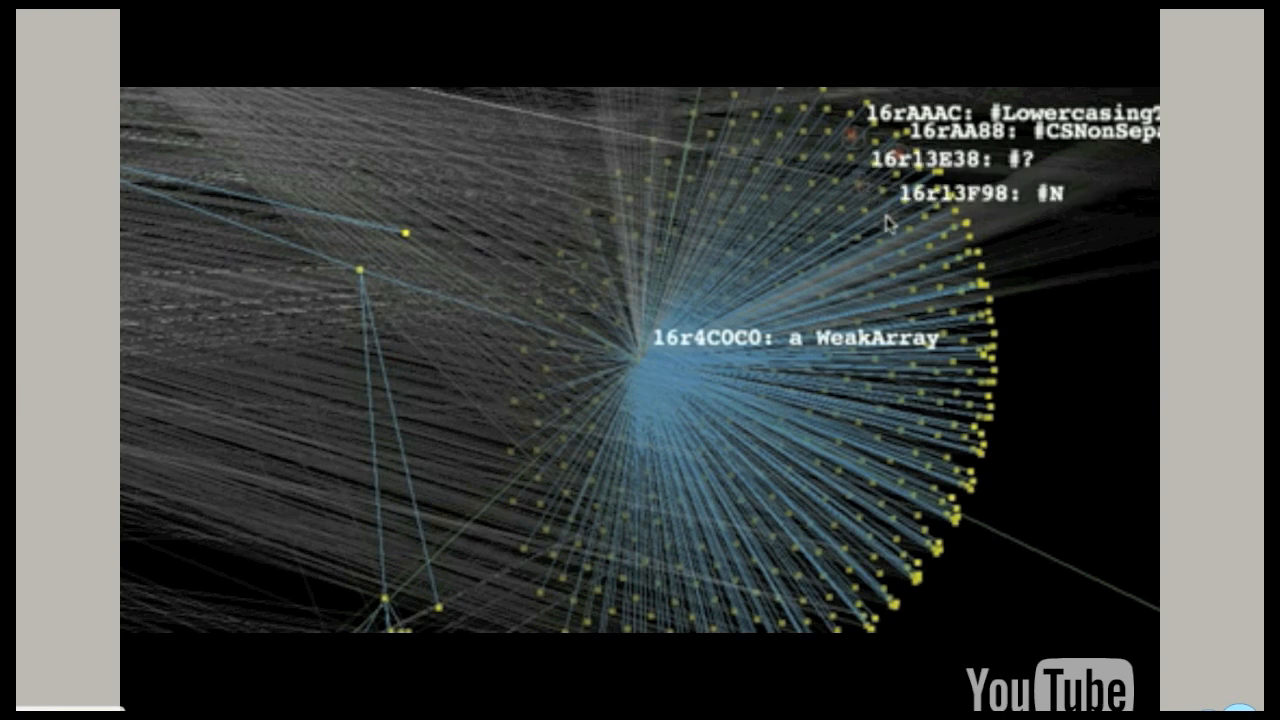
pyautogui.moveTo(378, 288)
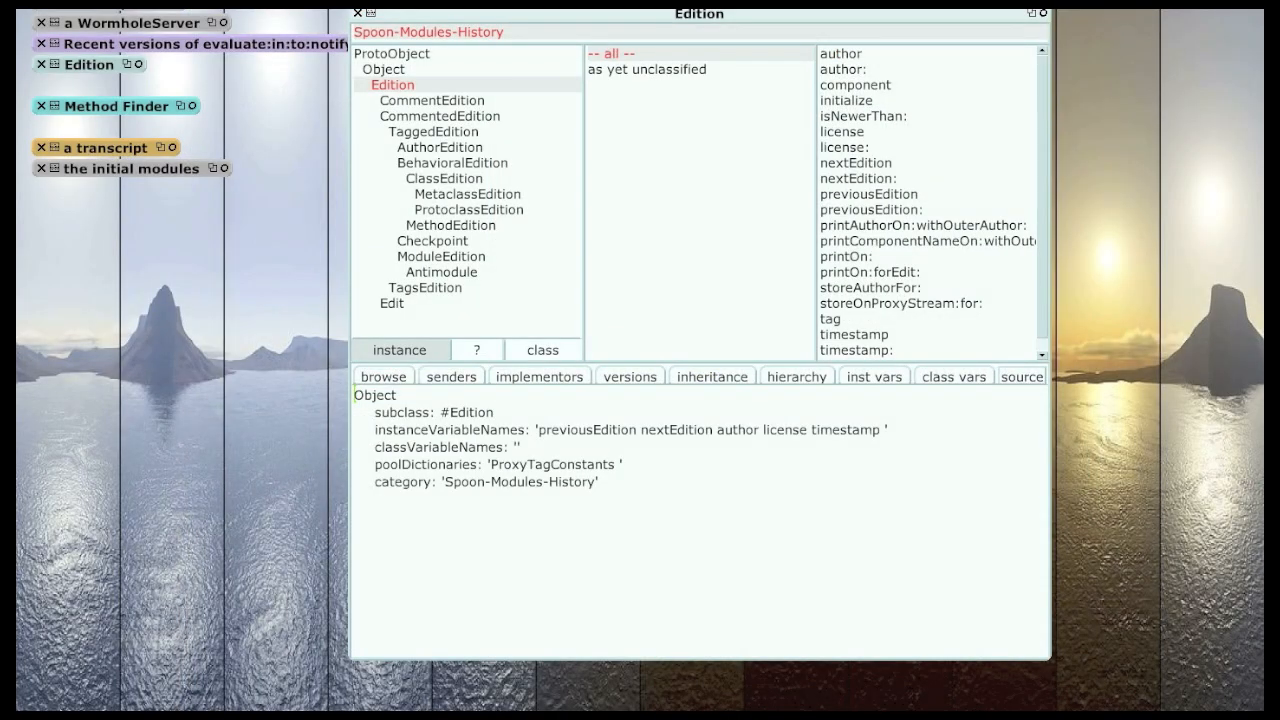
# Select the author variable, then show CommentedEdition with its activeCommentEdition instance variable.
pyautogui.doubleClick(676, 429)
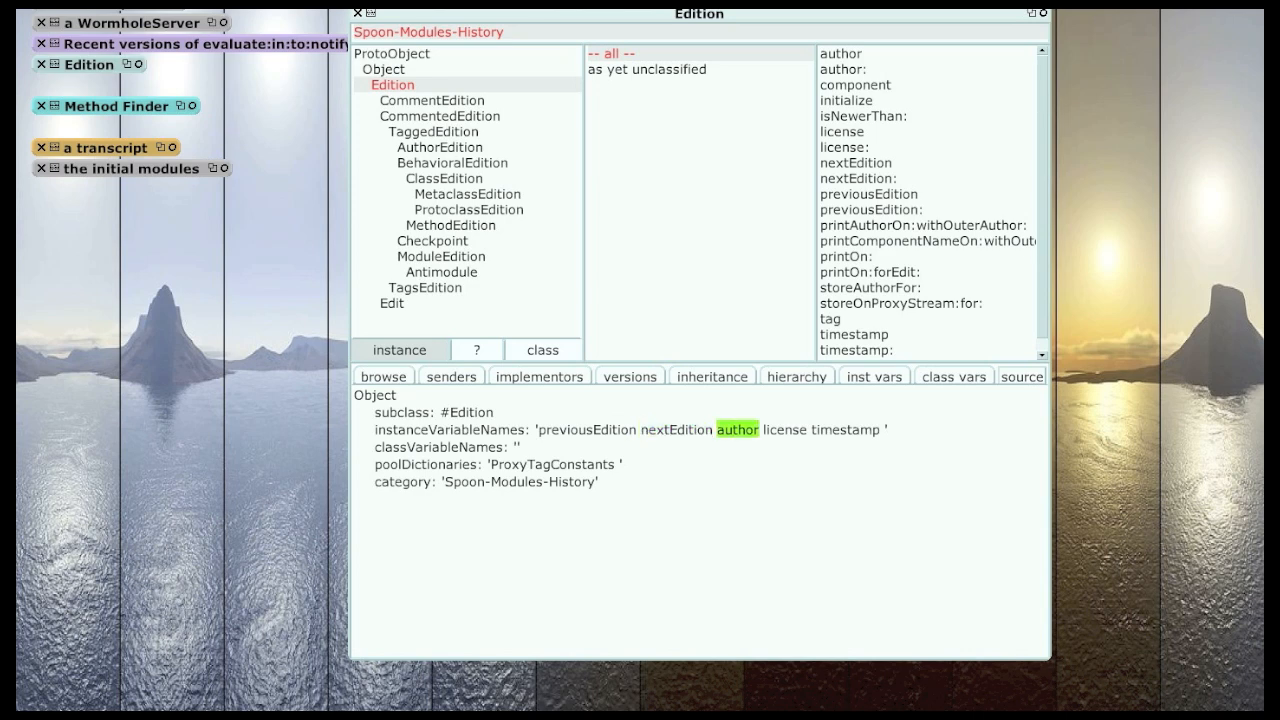
pyautogui.doubleClick(845, 429)
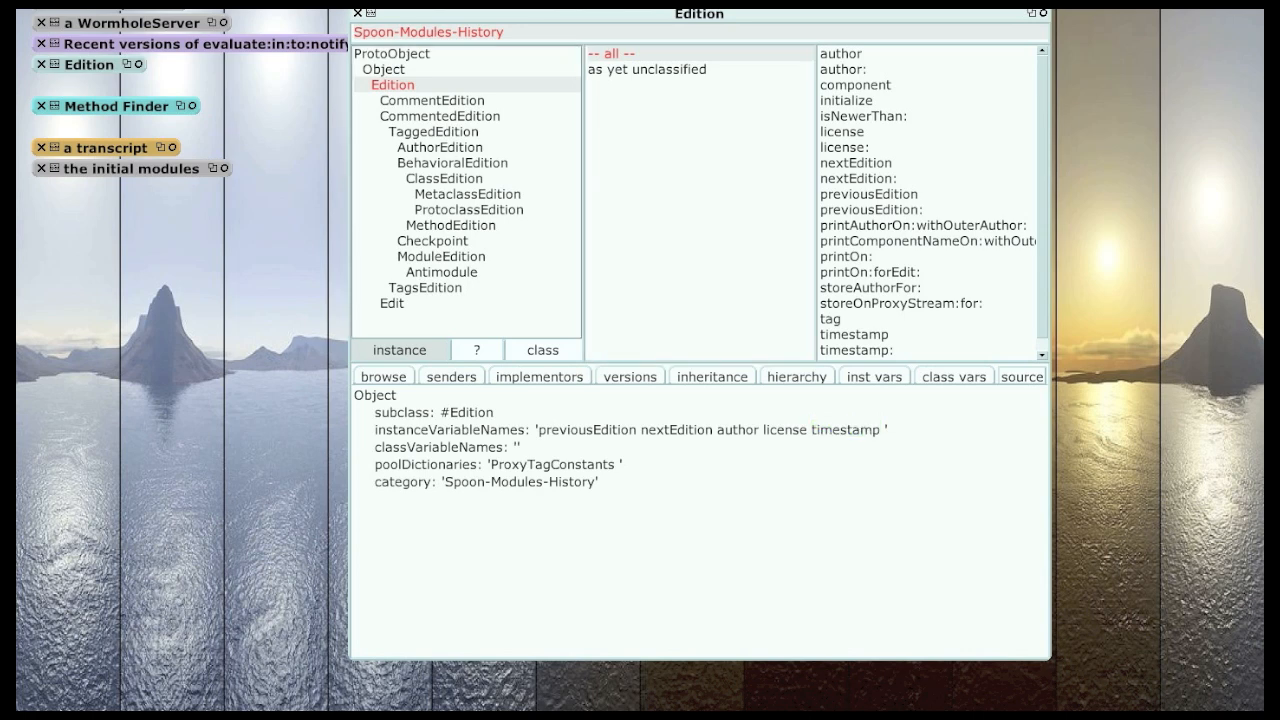
pyautogui.click(440, 116)
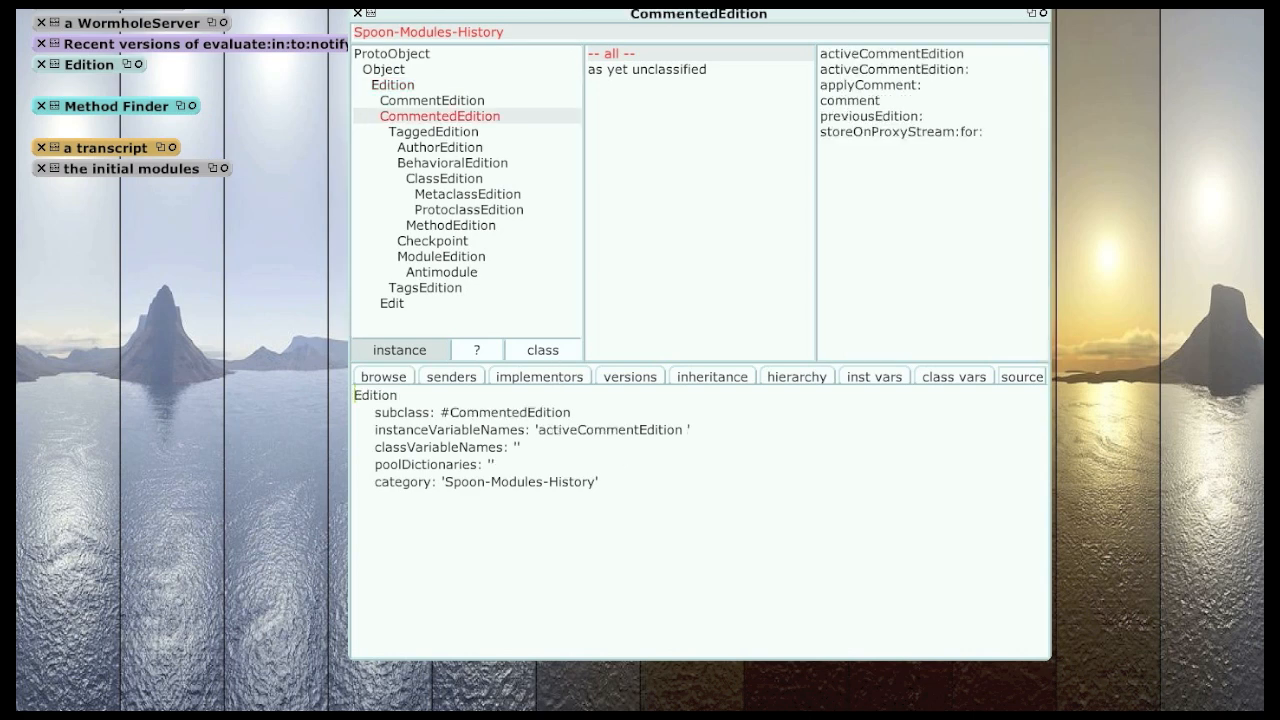
# Browse CommentEdition, TaggedEdition and TagsEdition, ending on AuthorEdition's definition with TheUnknownAuthor.
pyautogui.doubleClick(609, 429)
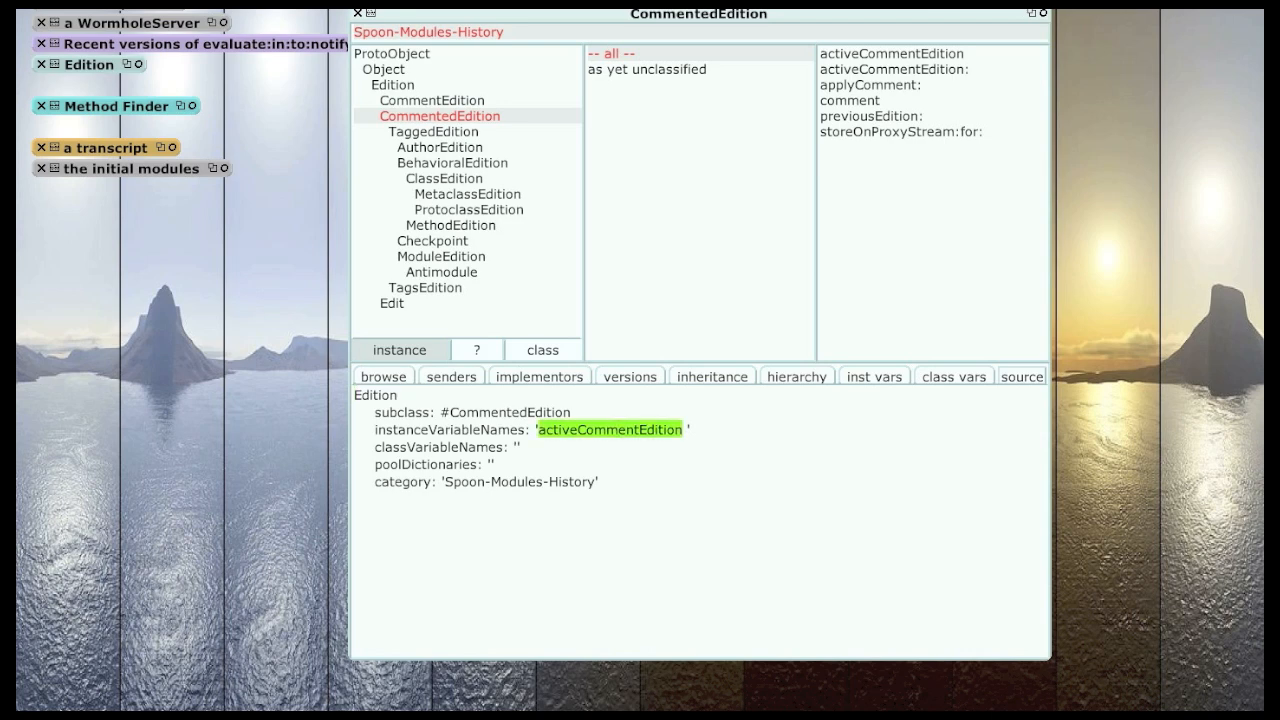
pyautogui.click(432, 100)
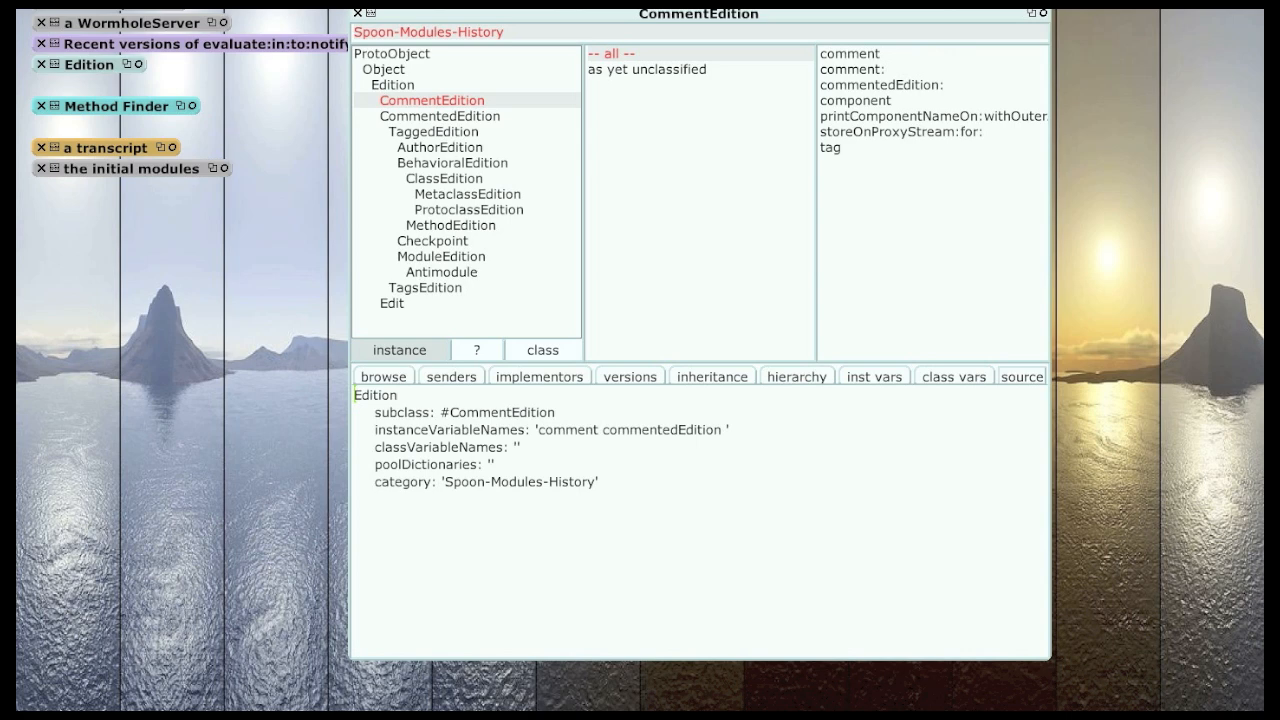
pyautogui.click(433, 131)
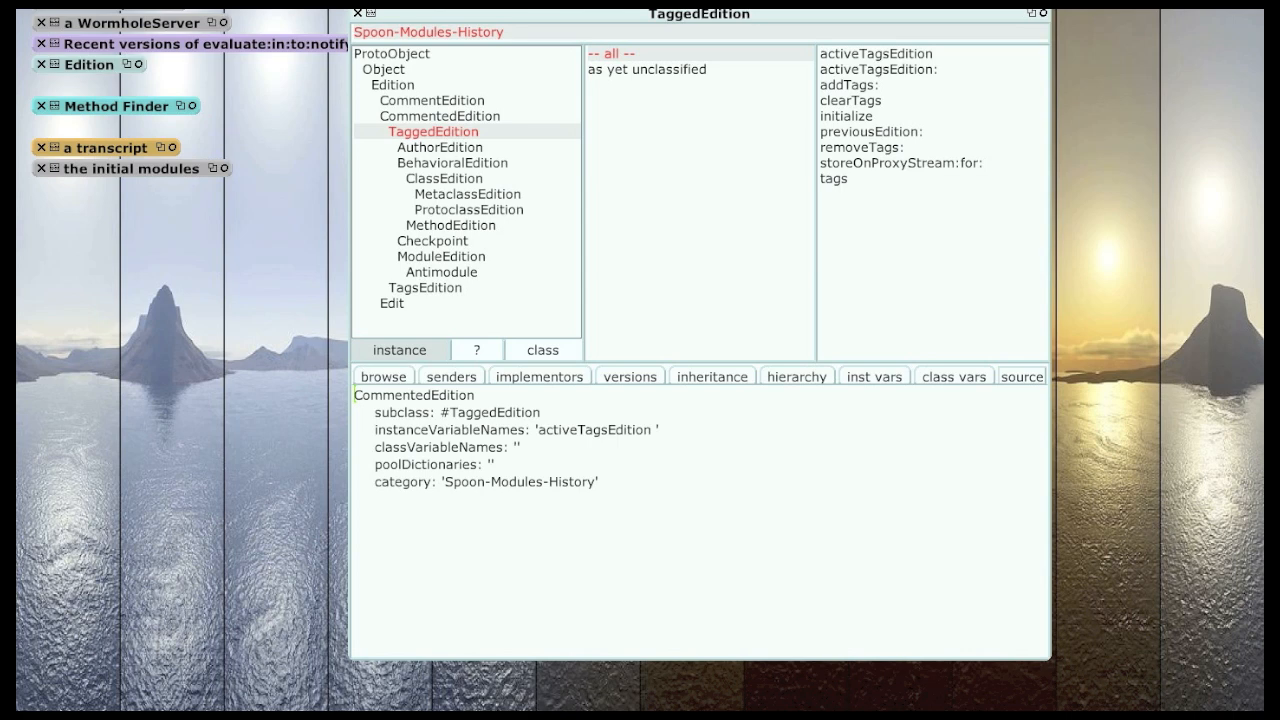
pyautogui.doubleClick(593, 429)
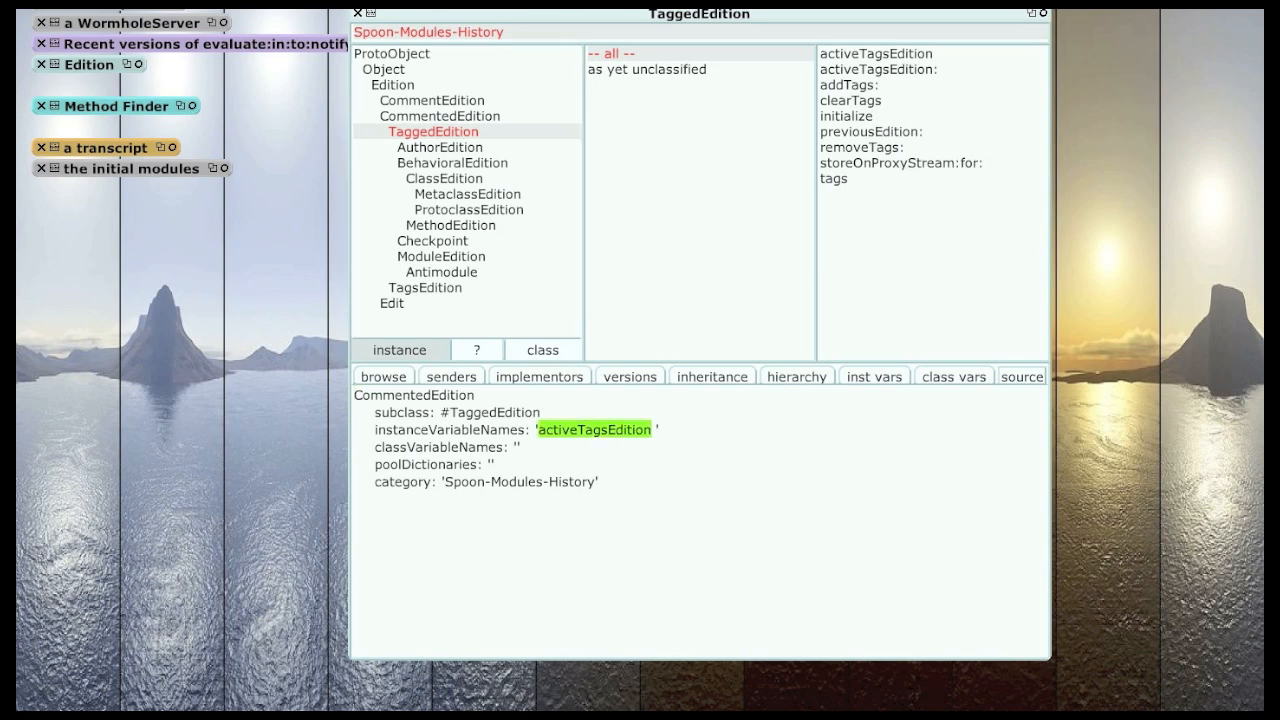
pyautogui.click(424, 287)
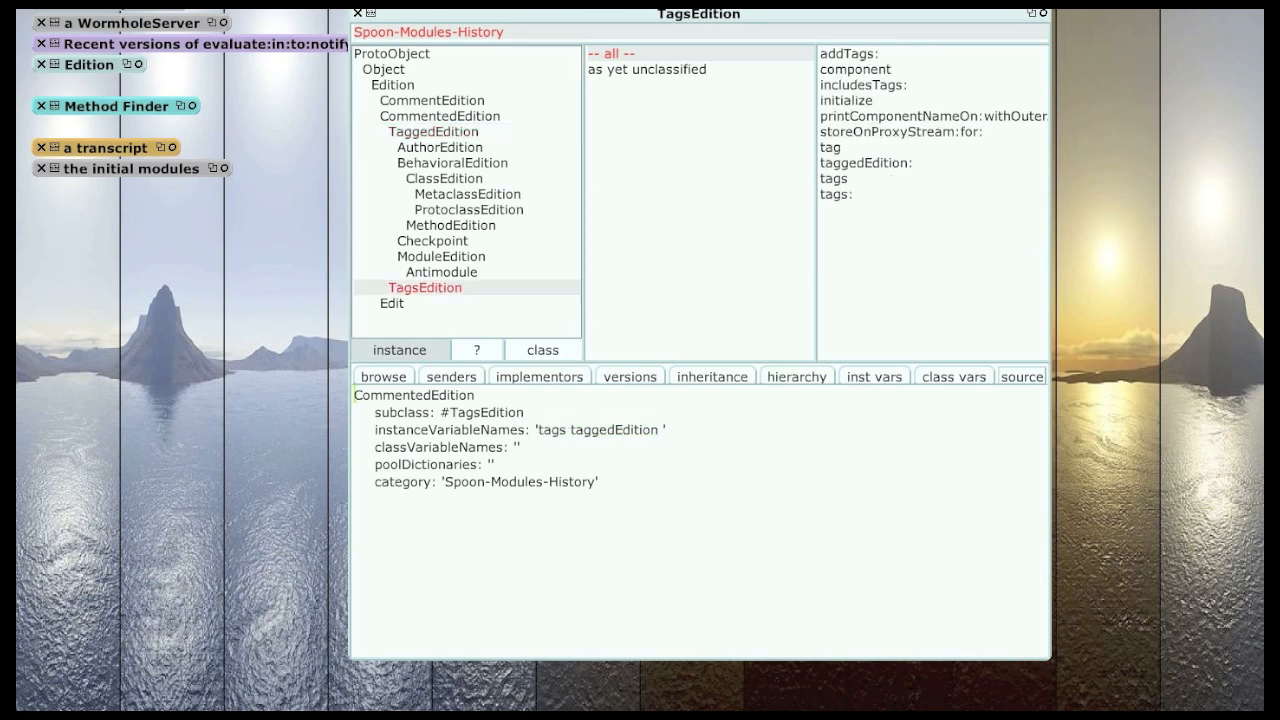
pyautogui.click(433, 131)
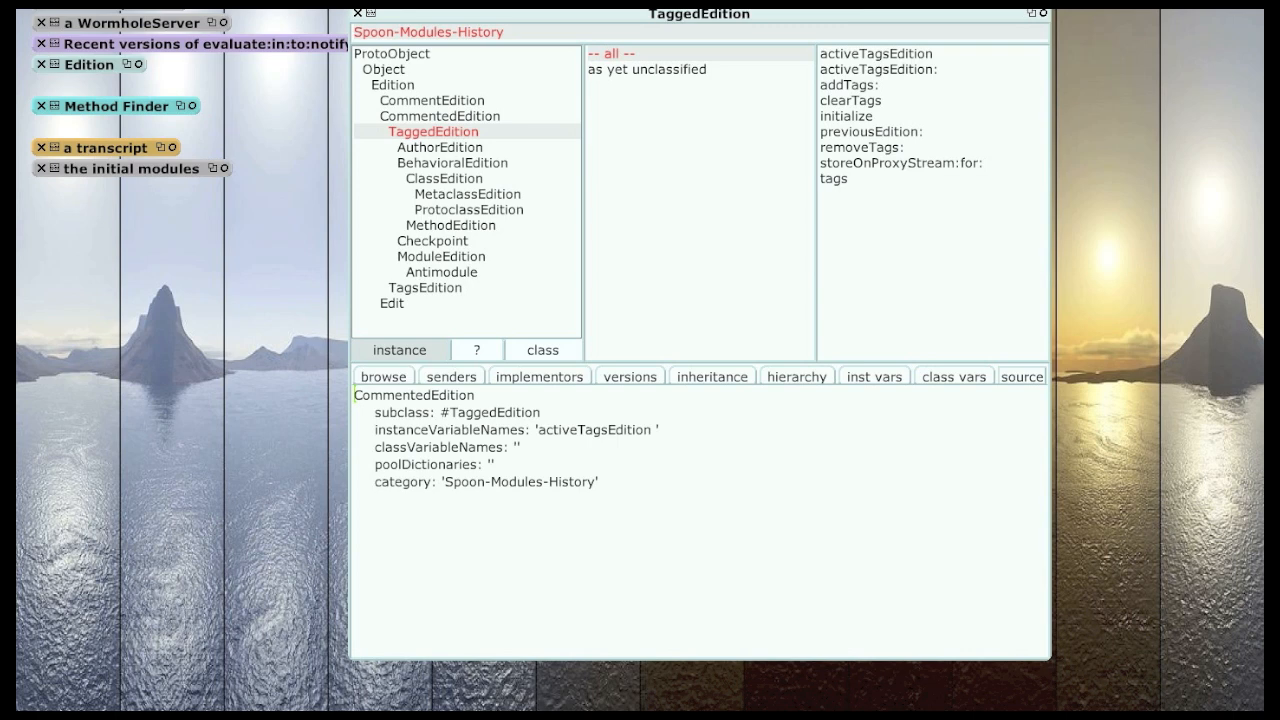
pyautogui.click(439, 147)
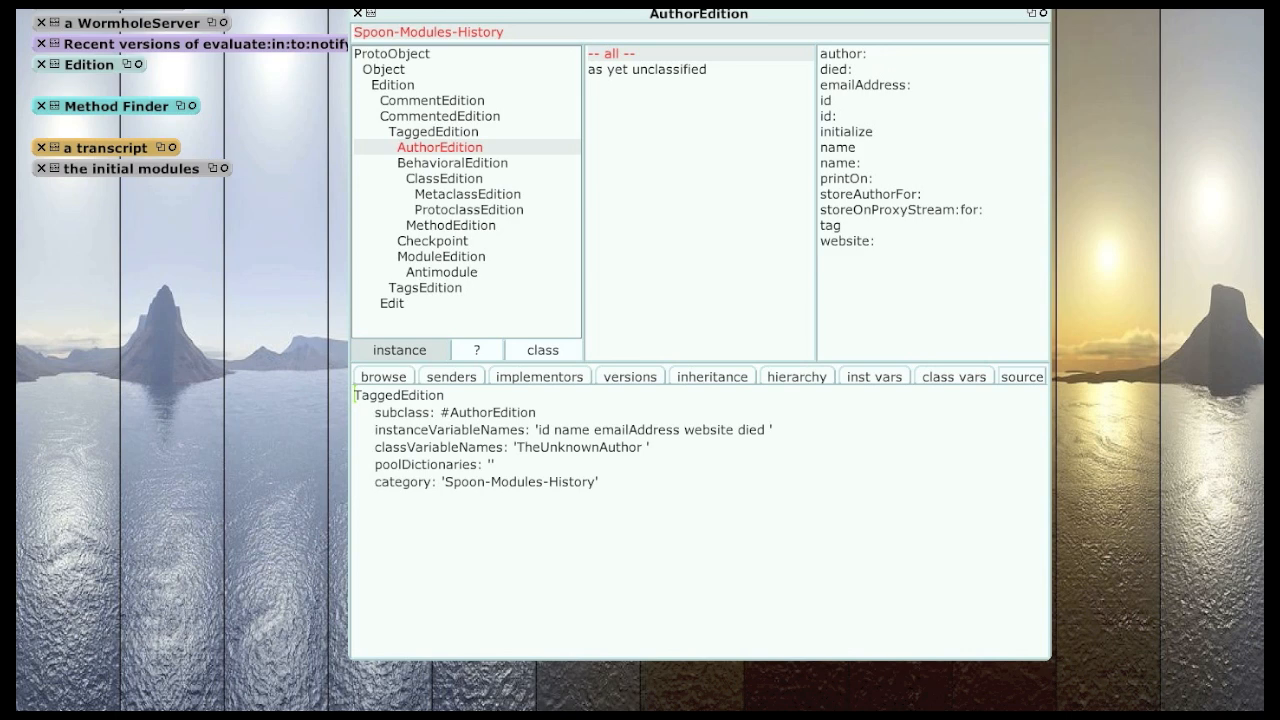
# Show BehavioralEdition's definition and open a ClassID browser from Spoon-Modules beside it.
pyautogui.click(452, 162)
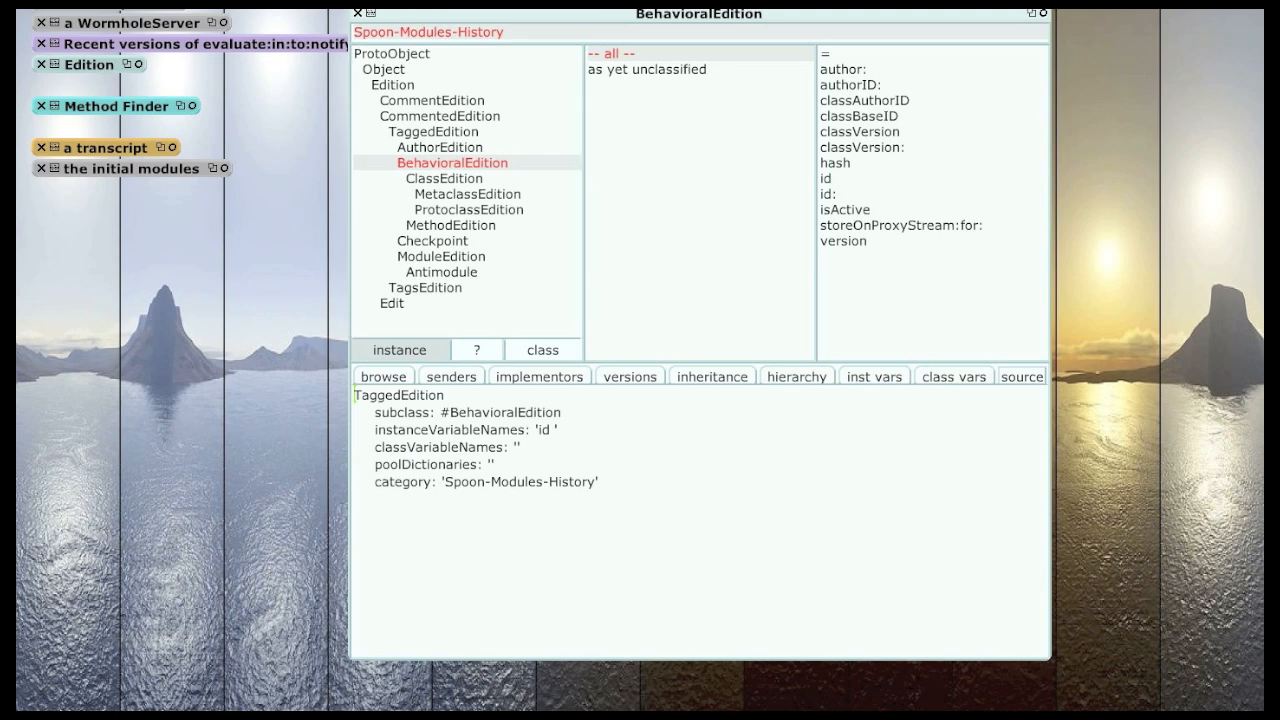
pyautogui.doubleClick(540, 430)
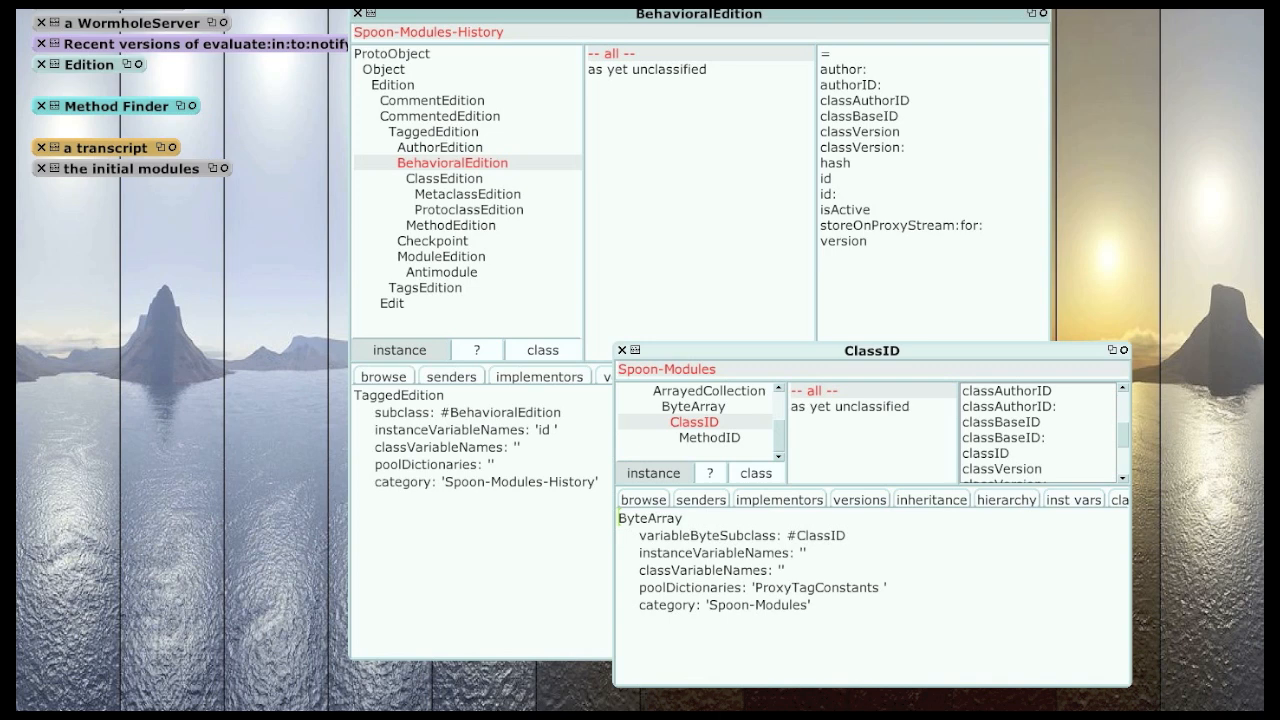
# Read the classBaseID, classVersion, authorID and classAuthorID method sources.
pyautogui.click(1001, 421)
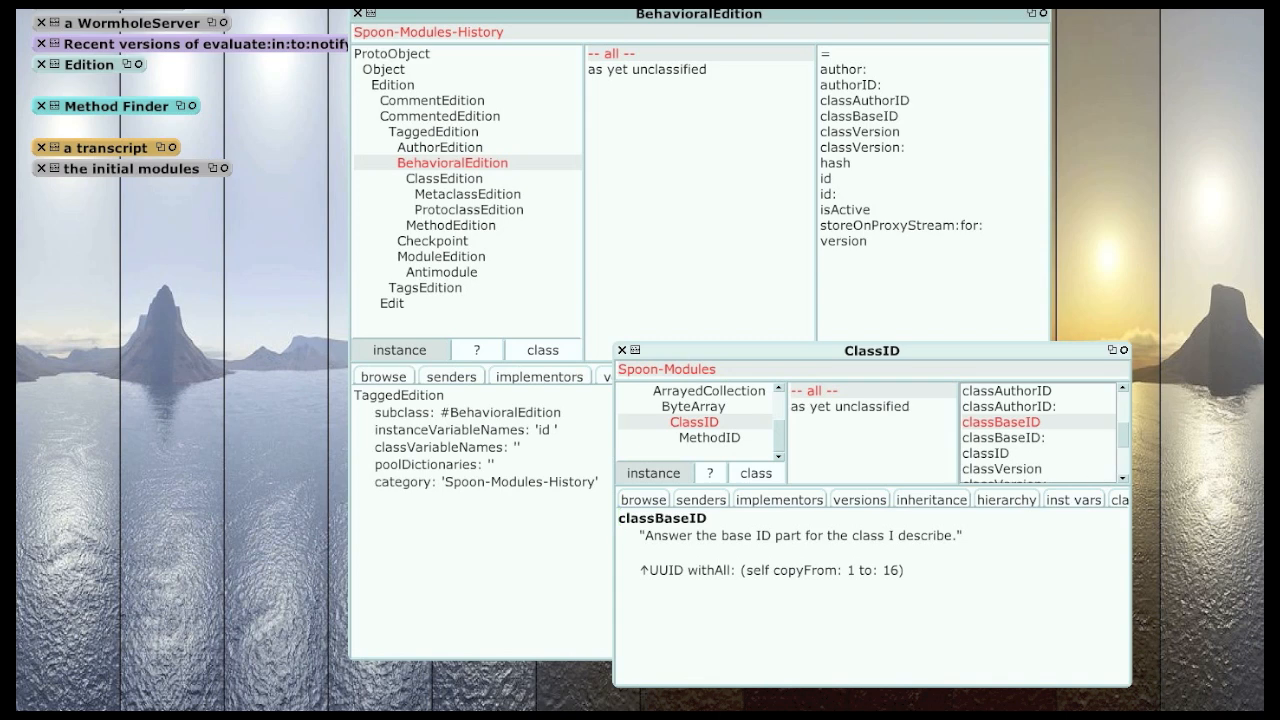
pyautogui.click(1001, 469)
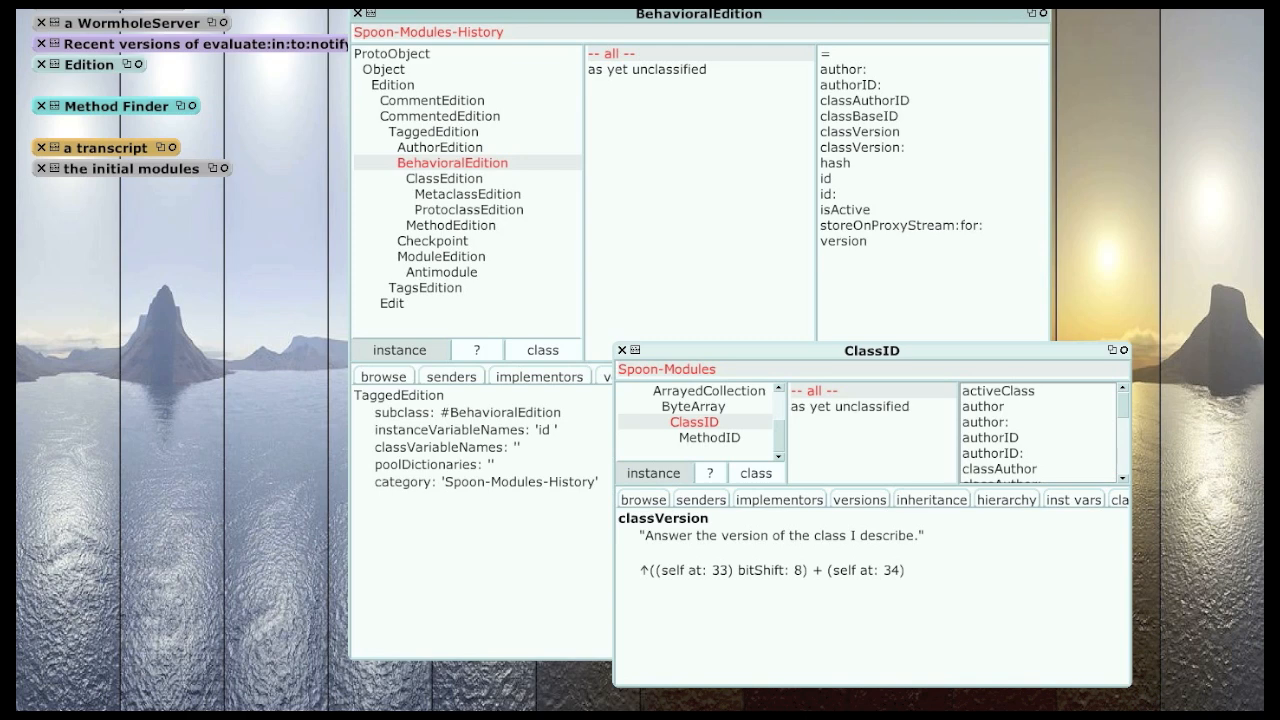
pyautogui.click(989, 437)
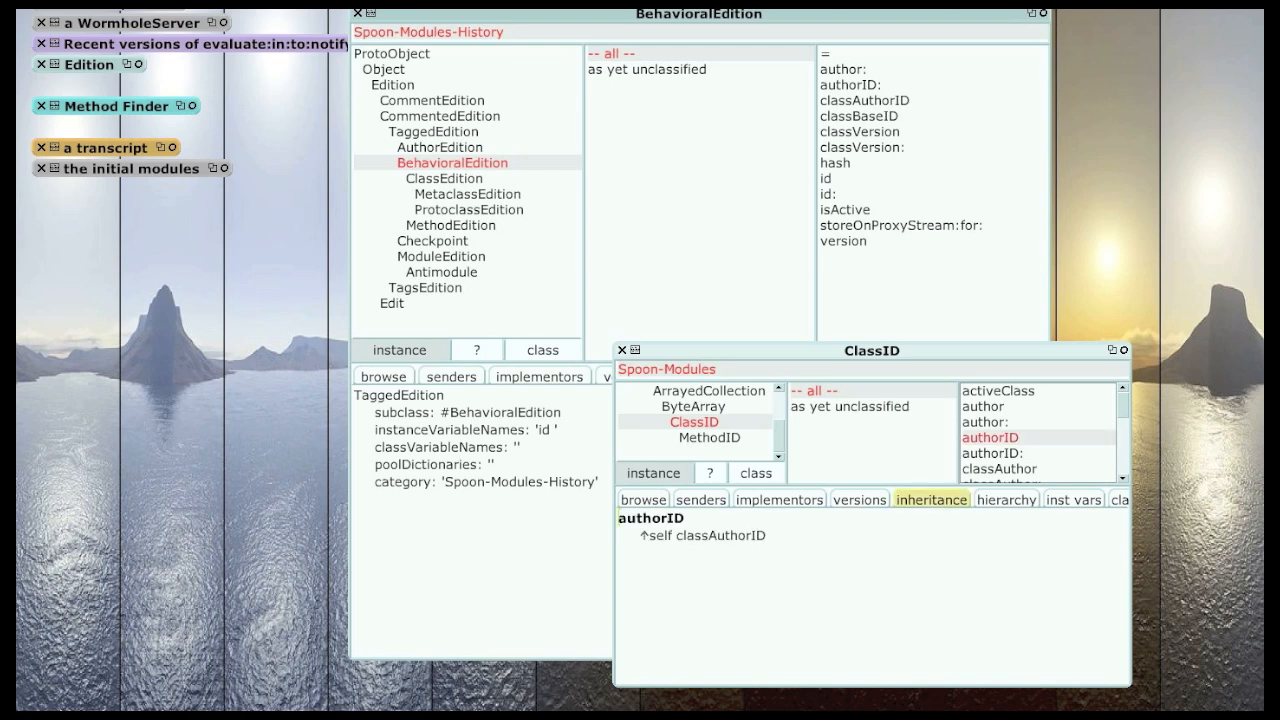
pyautogui.scroll(-3)
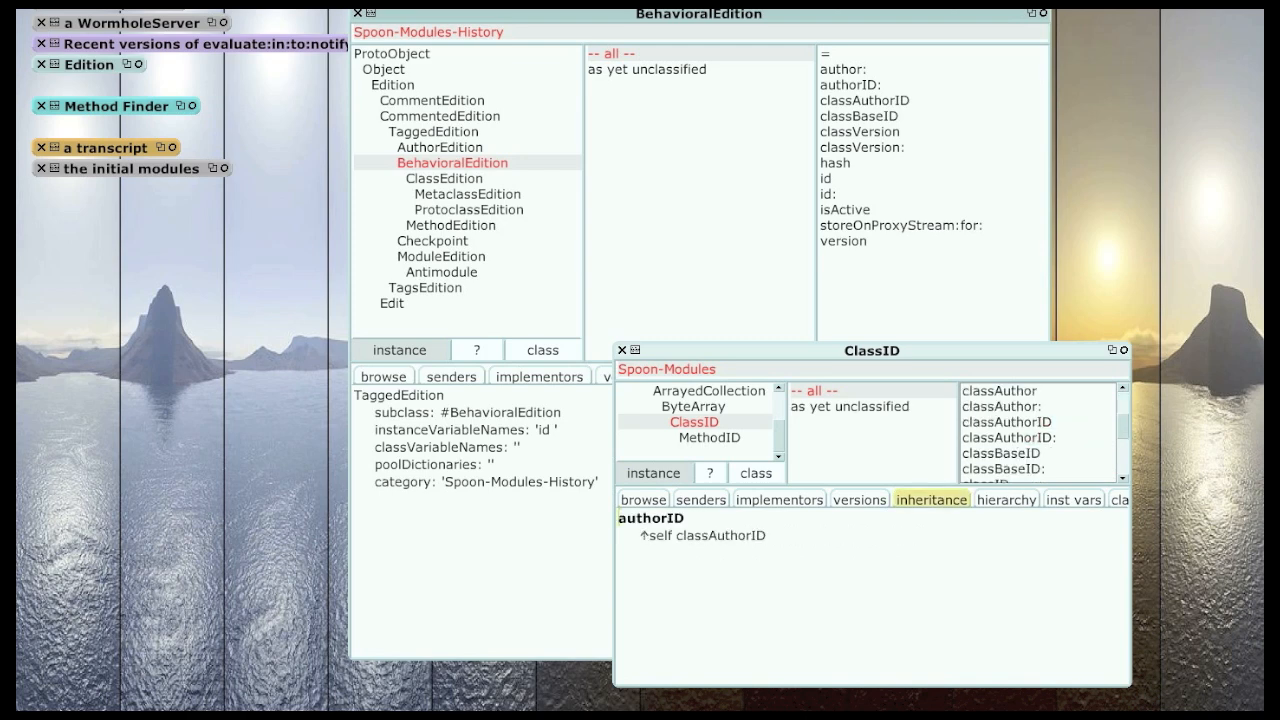
pyautogui.click(1007, 421)
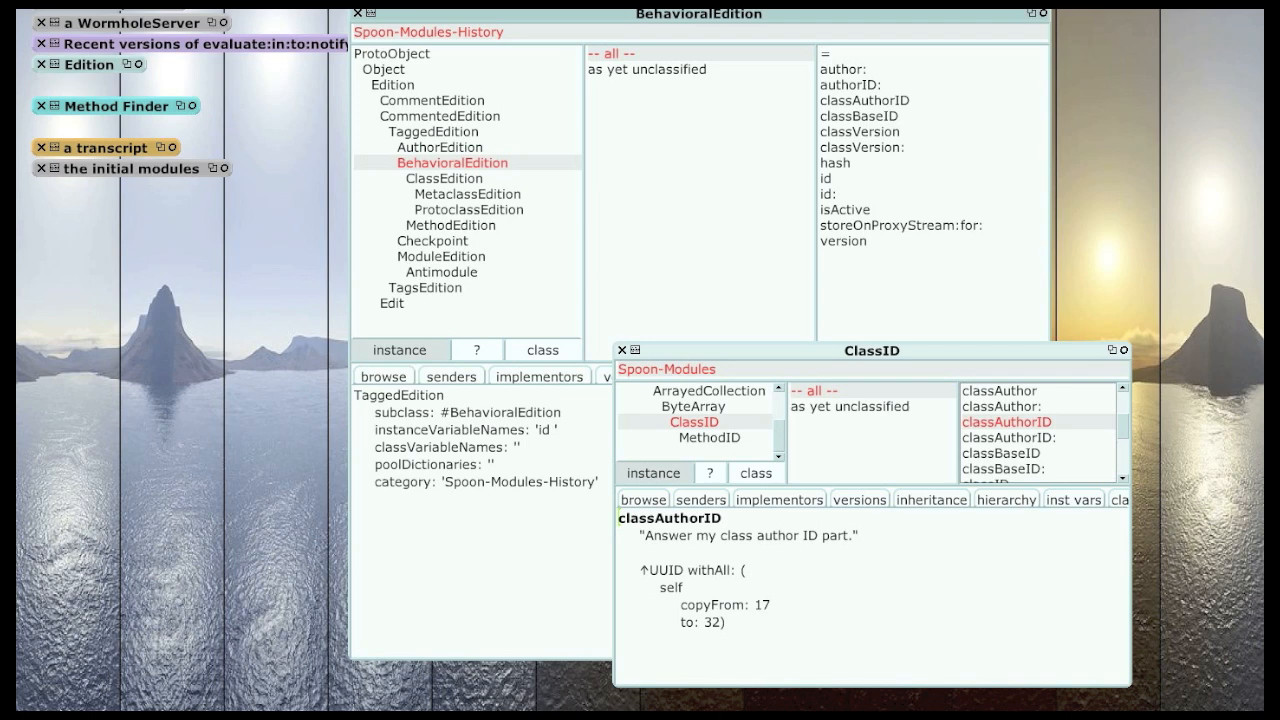
pyautogui.scroll(-3)
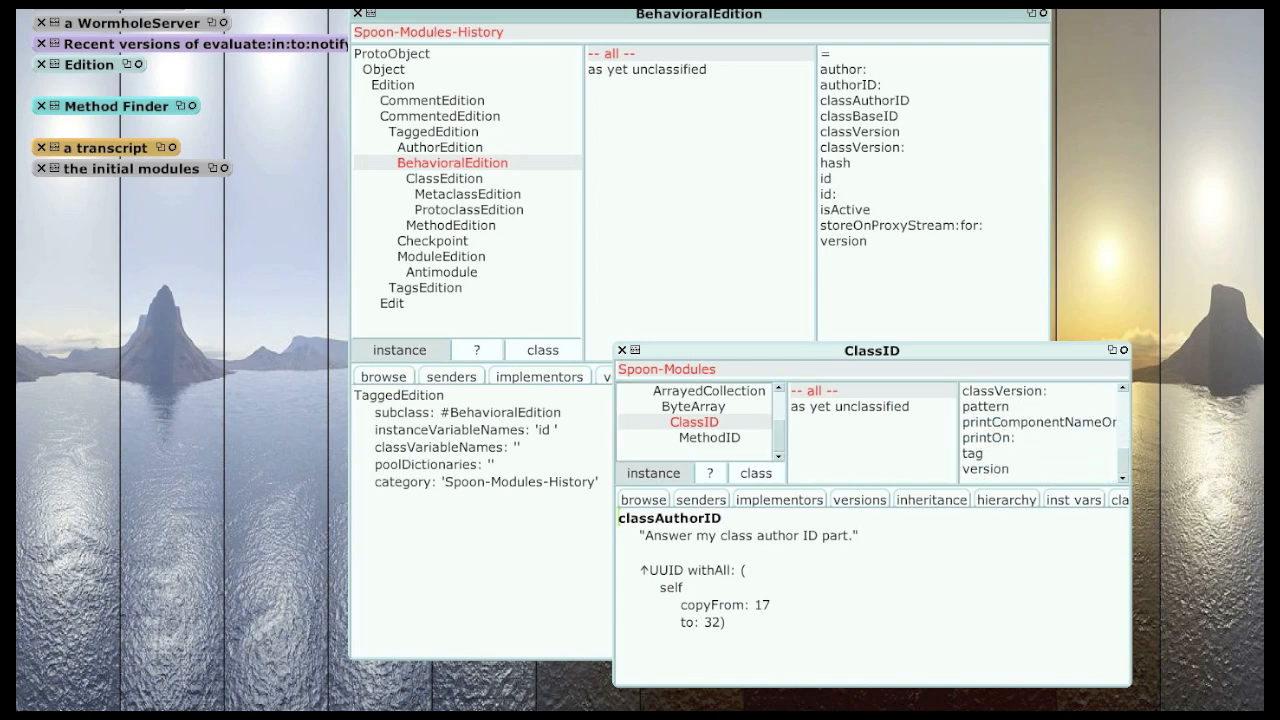
# Review MethodID's methodVersion and selector methods, then close that browser.
pyautogui.click(709, 437)
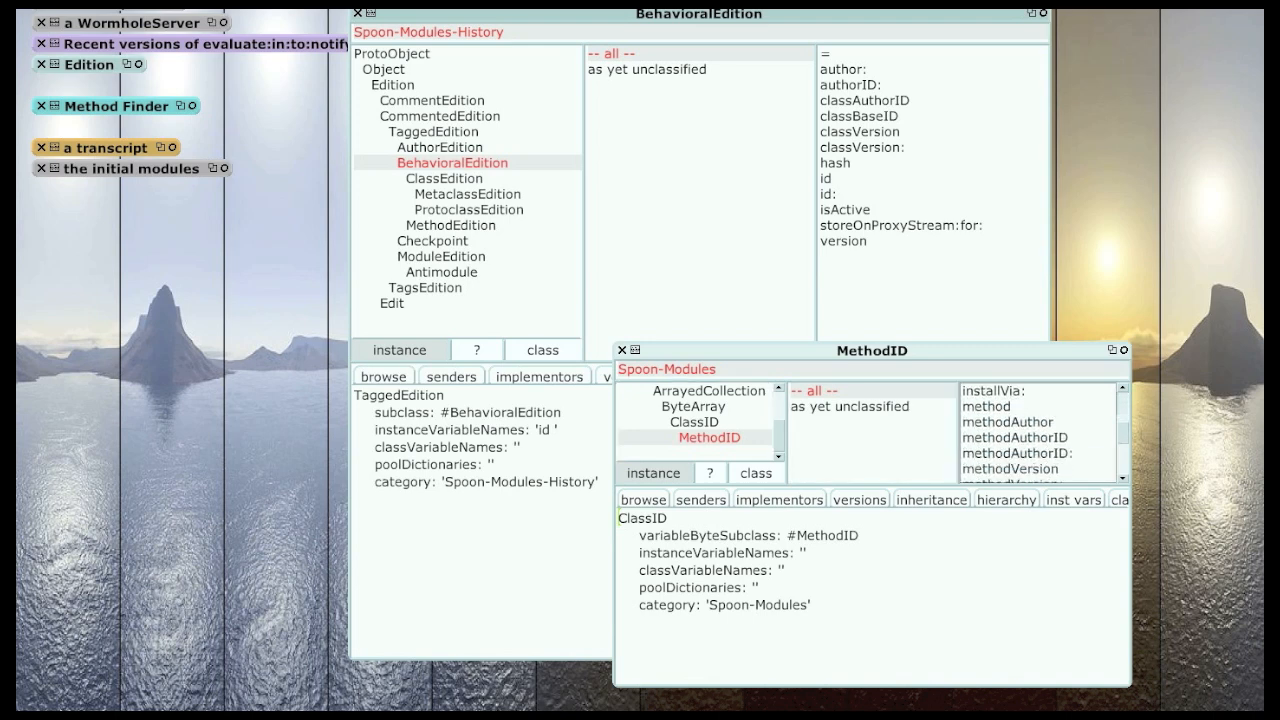
pyautogui.click(1014, 438)
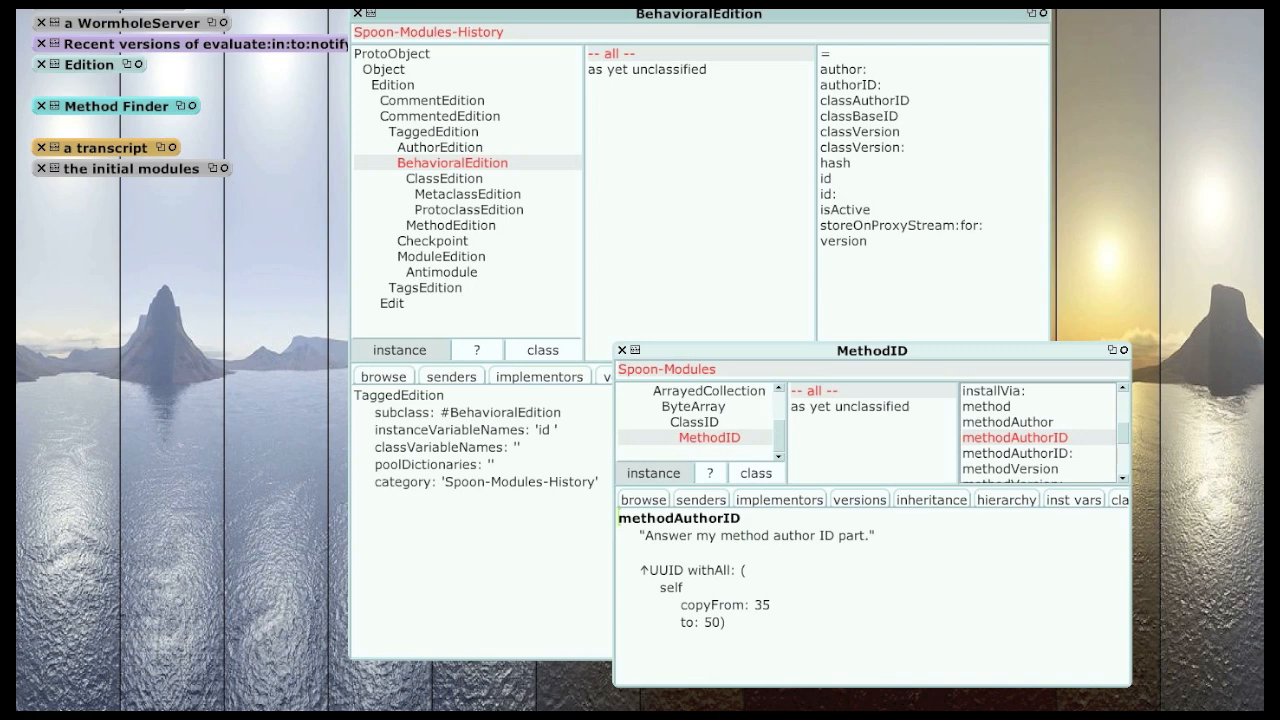
pyautogui.click(1010, 437)
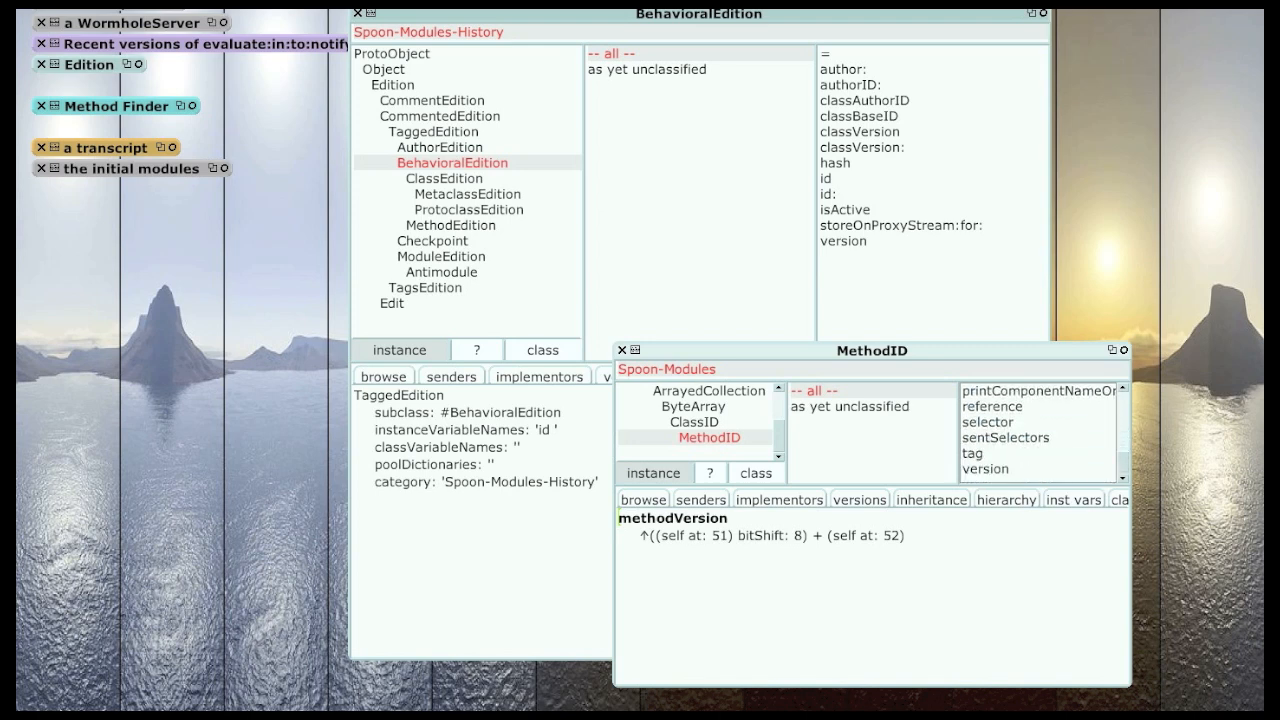
pyautogui.click(988, 421)
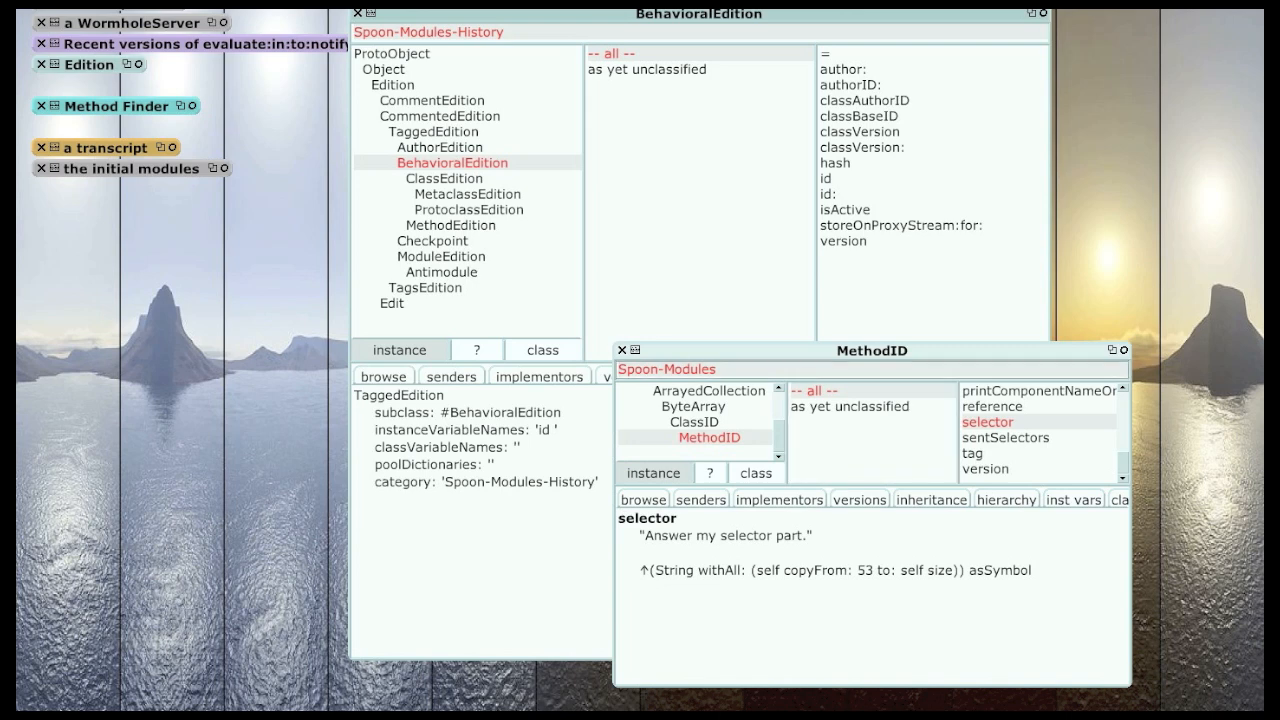
pyautogui.click(622, 350)
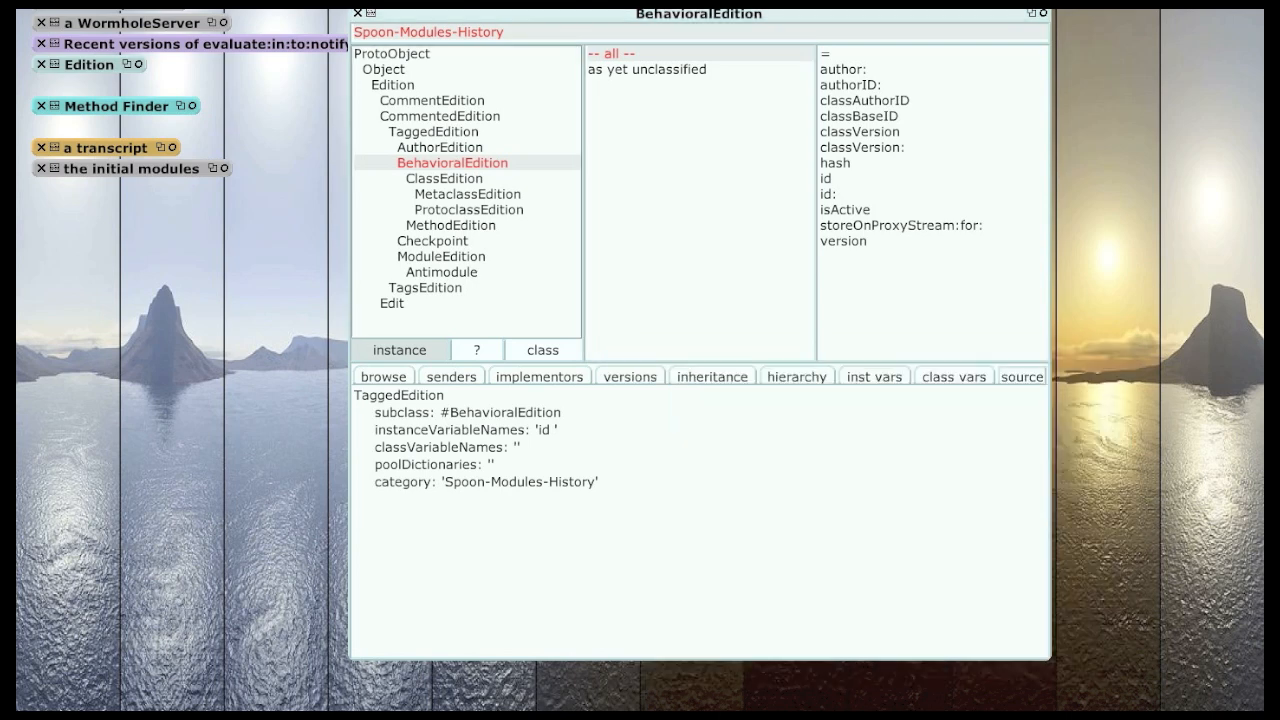
# Step through ClassEdition, MetaclassEdition and ProtoclassEdition to MethodEdition's class definition.
pyautogui.click(444, 178)
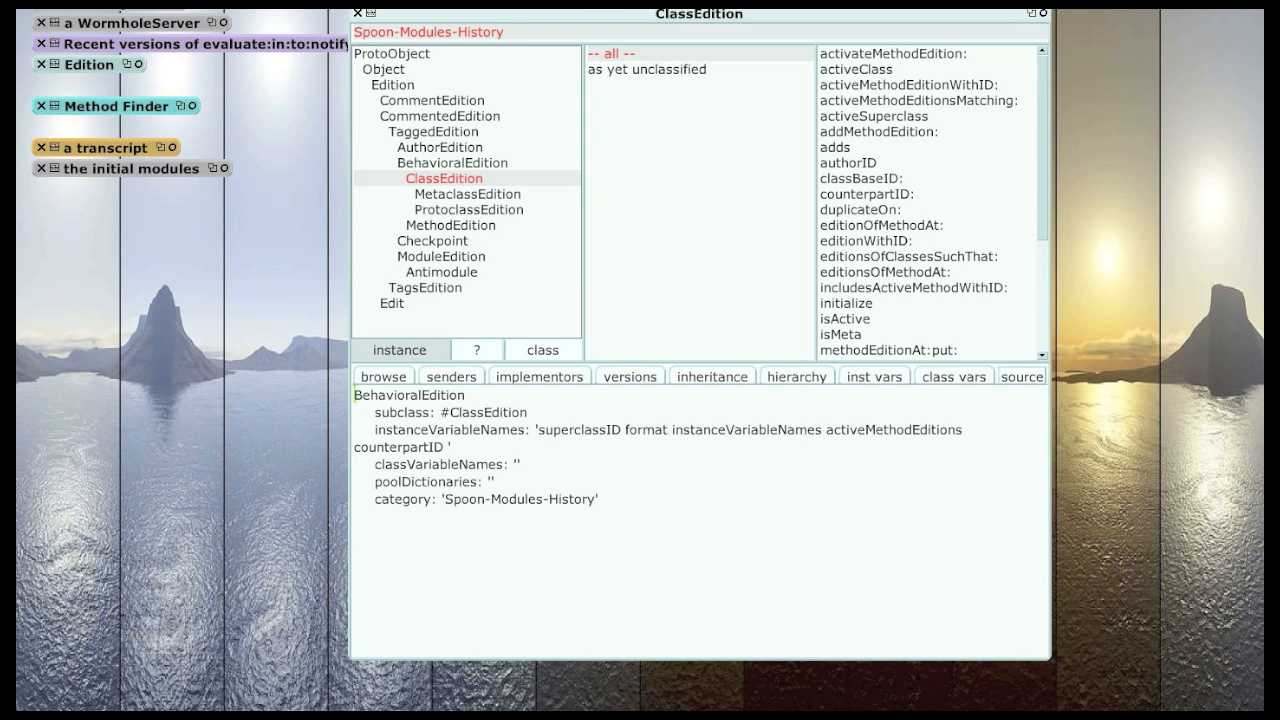
pyautogui.click(467, 193)
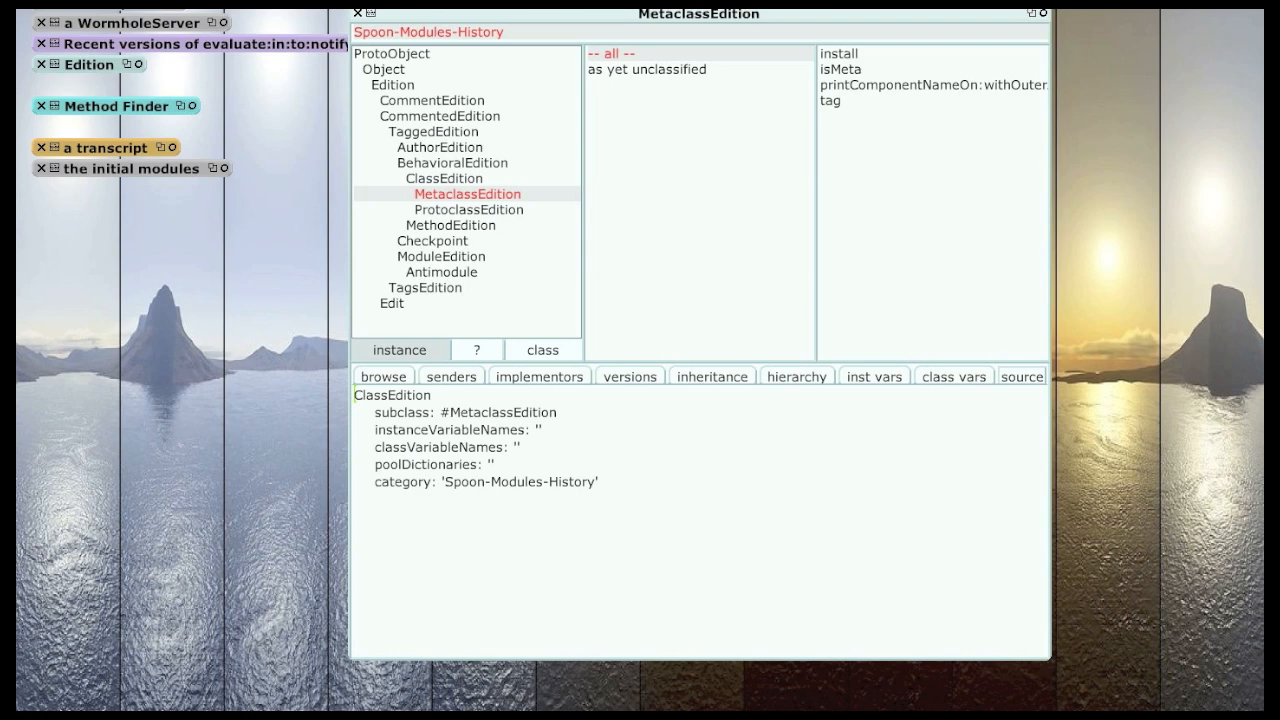
pyautogui.click(468, 209)
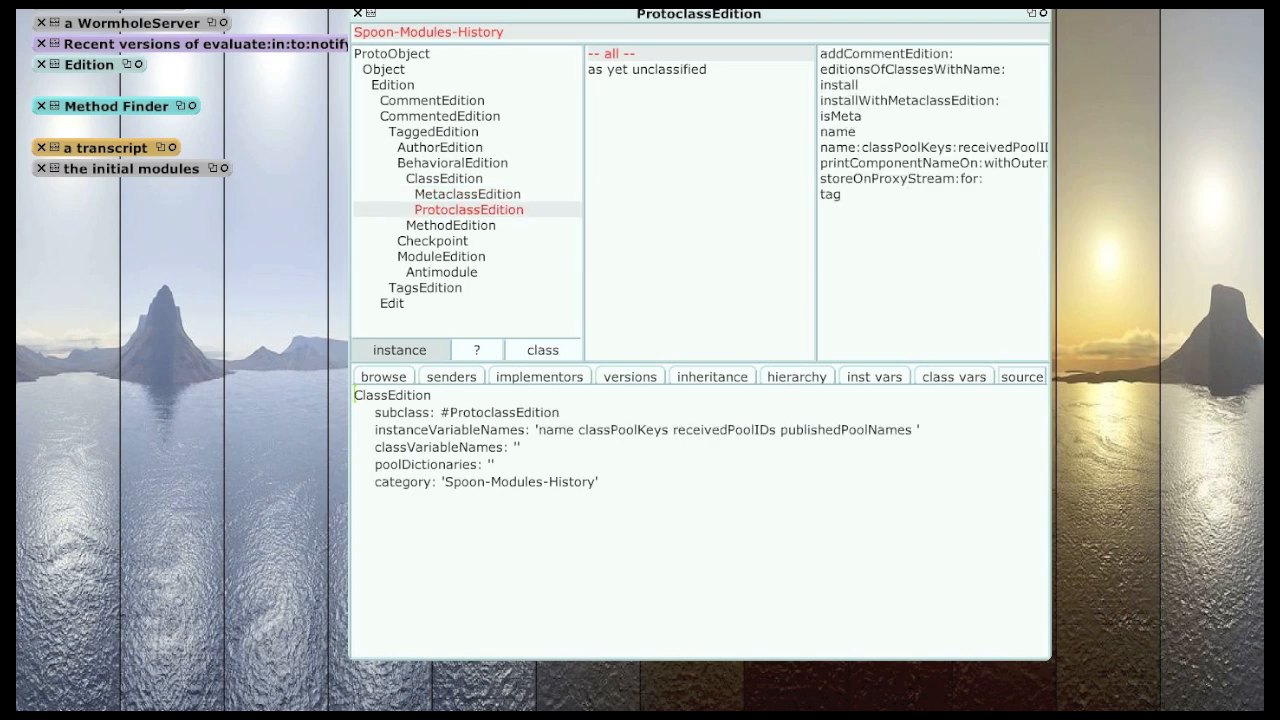
pyautogui.doubleClick(725, 429)
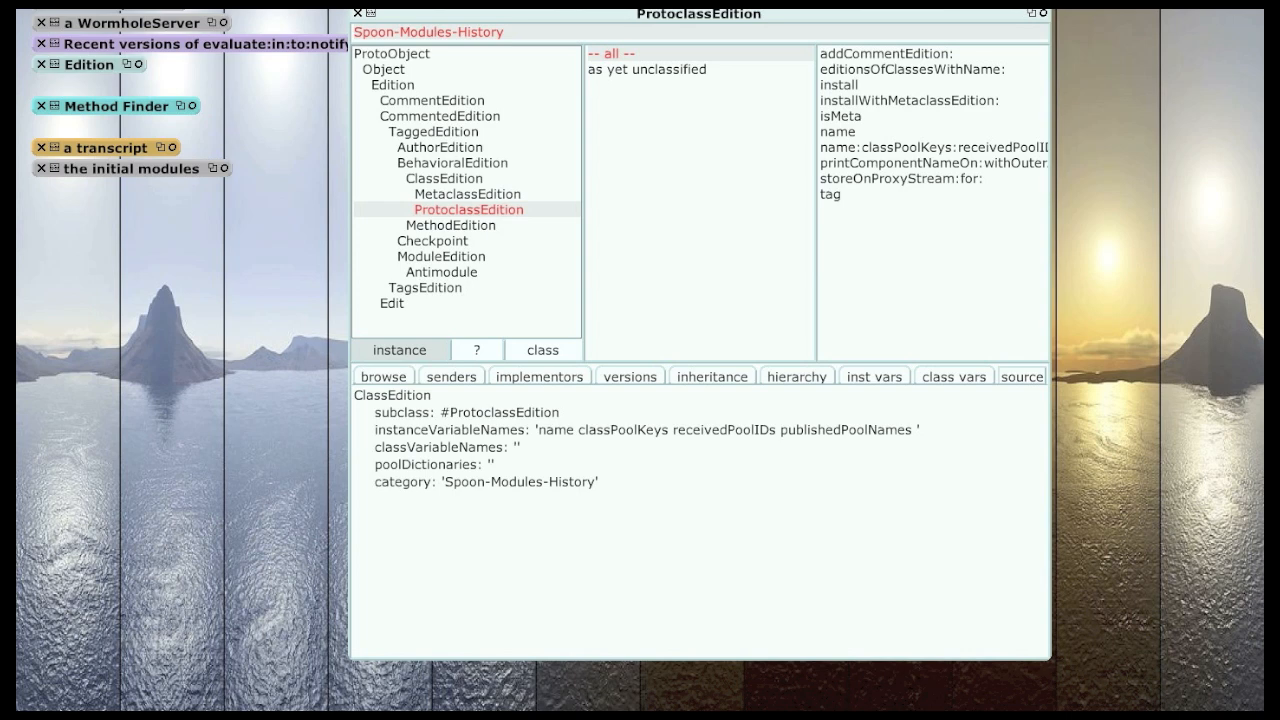
pyautogui.click(451, 225)
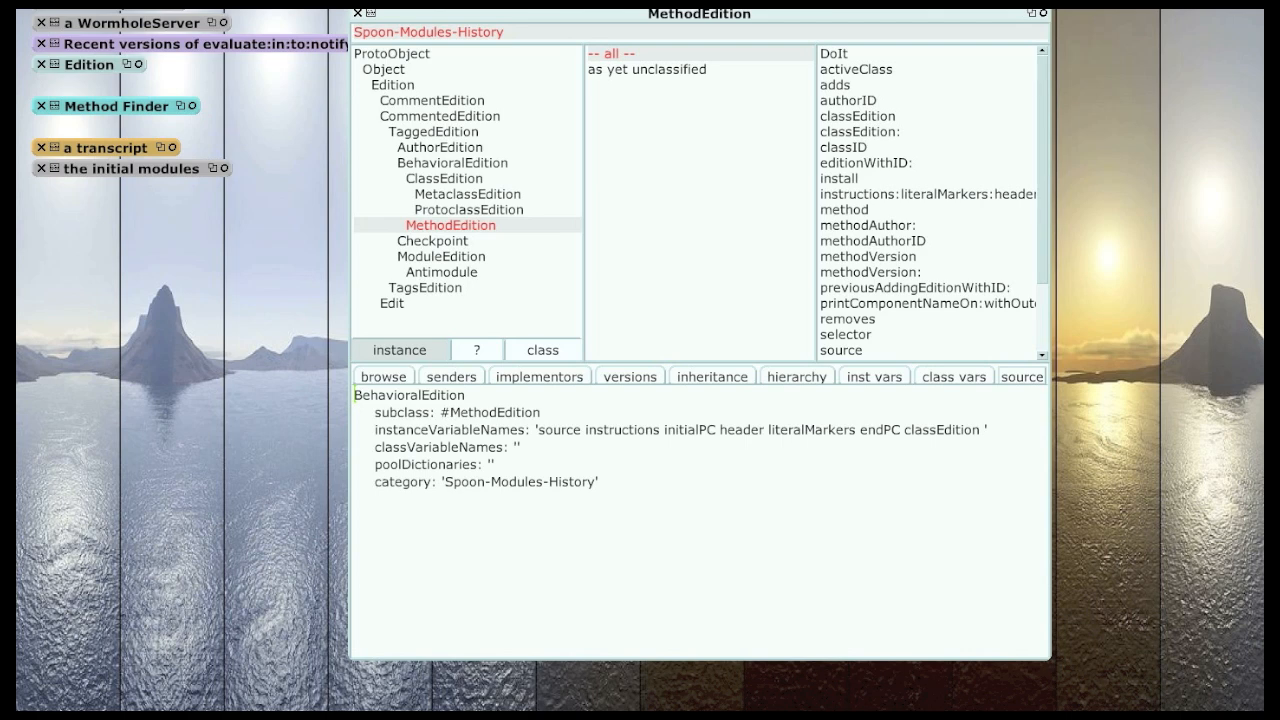
# Open a literal-marker browser and view the Class, MetaSuperSend, PublishedVariableDictionary, ClassVariable, Global markers.
pyautogui.doubleClick(811, 429)
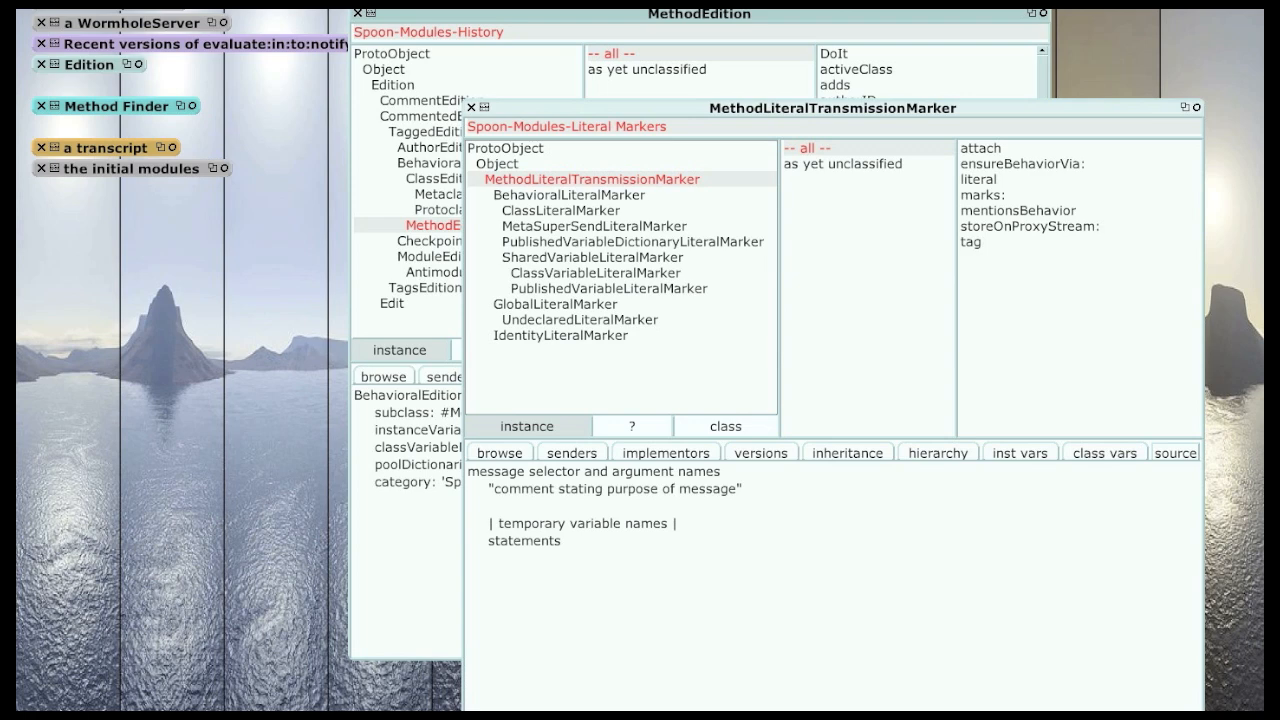
pyautogui.click(561, 210)
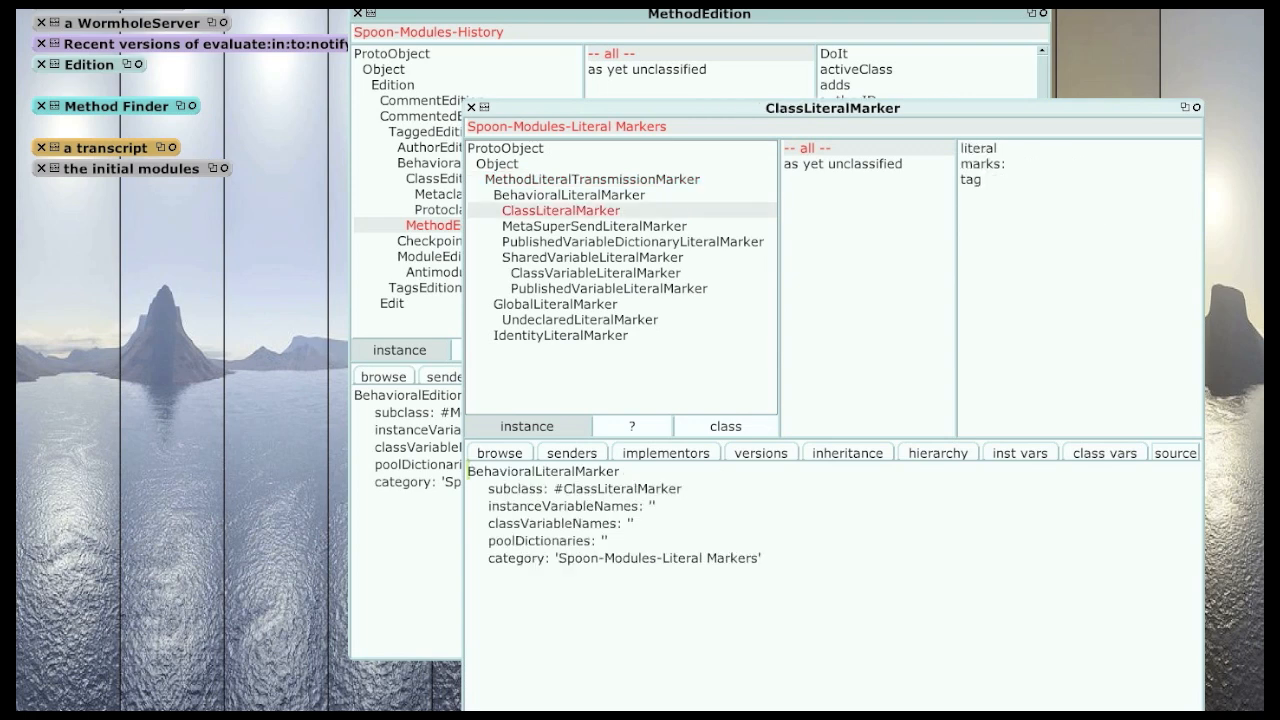
pyautogui.click(594, 226)
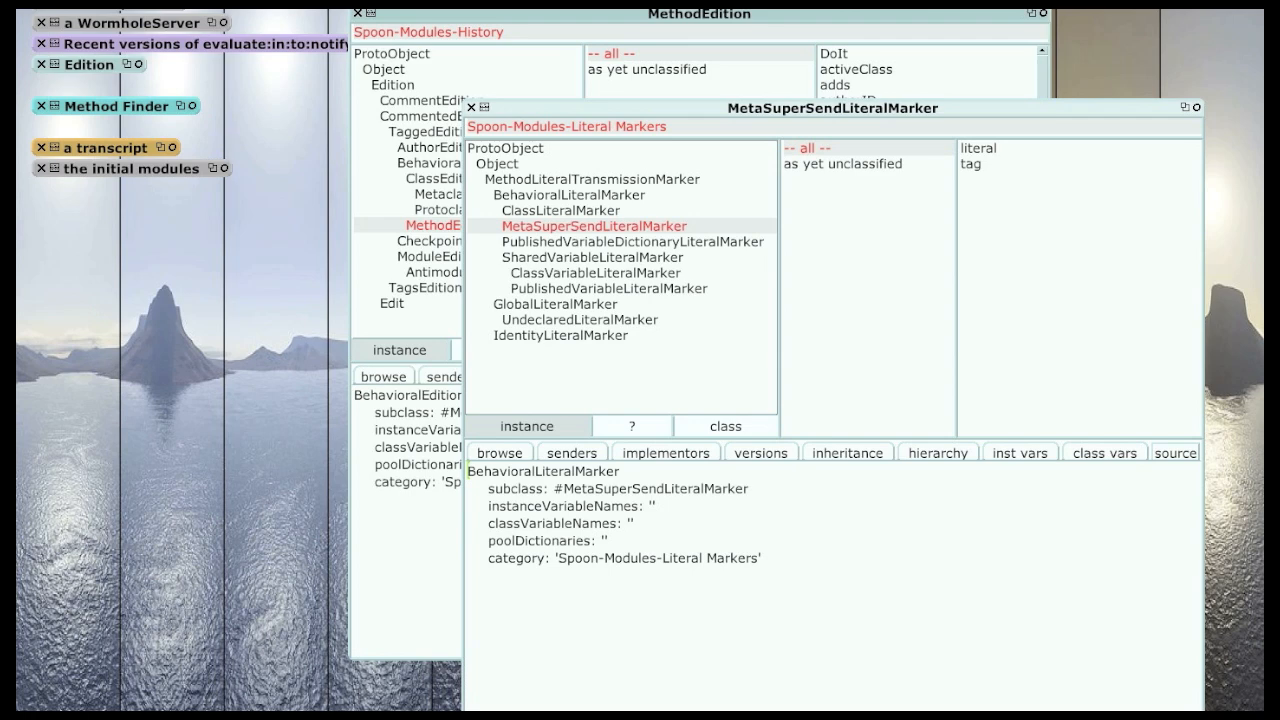
pyautogui.click(632, 241)
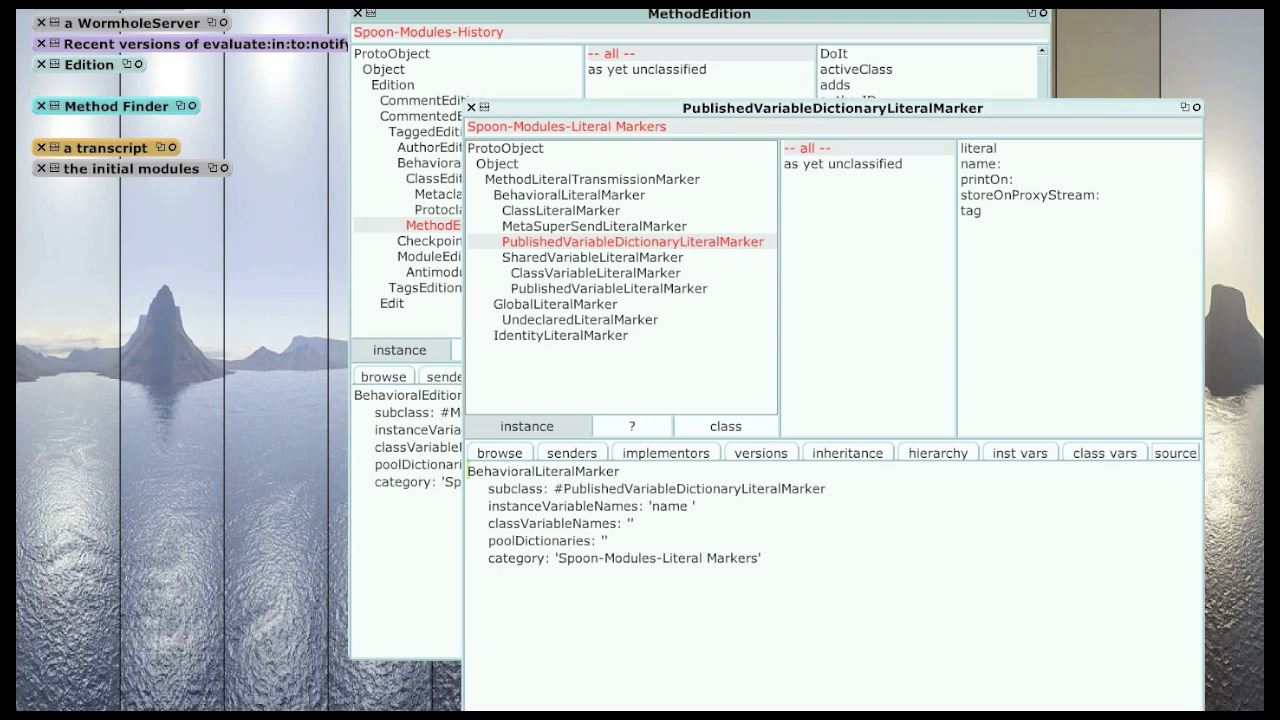
pyautogui.click(595, 272)
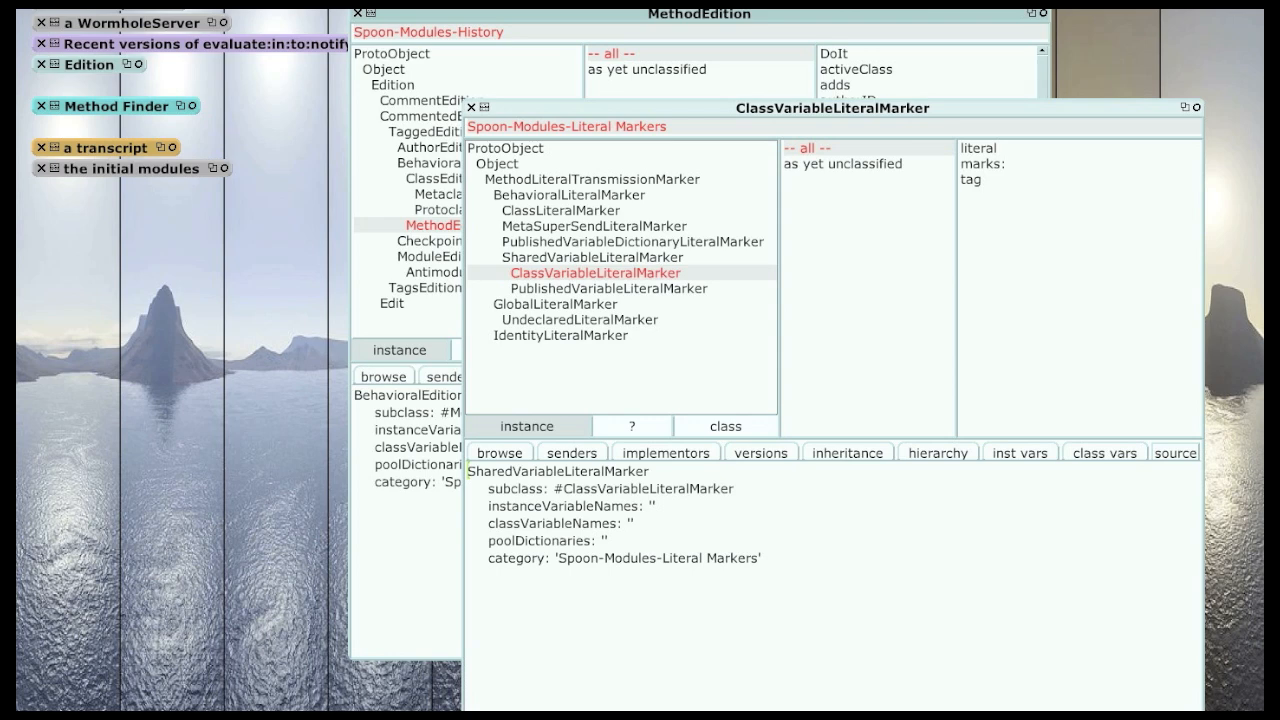
pyautogui.click(555, 303)
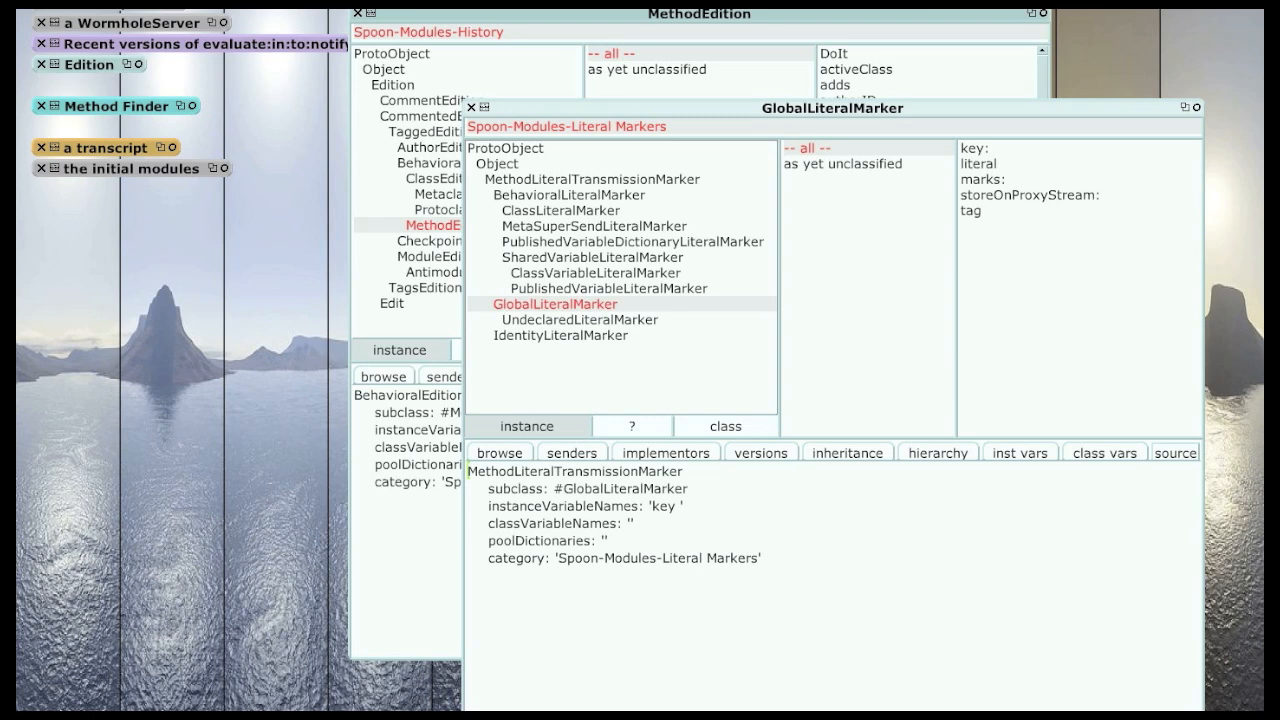
# Show BehavioralLiteralMarker's storeOnProxyStream: method source.
pyautogui.click(560, 210)
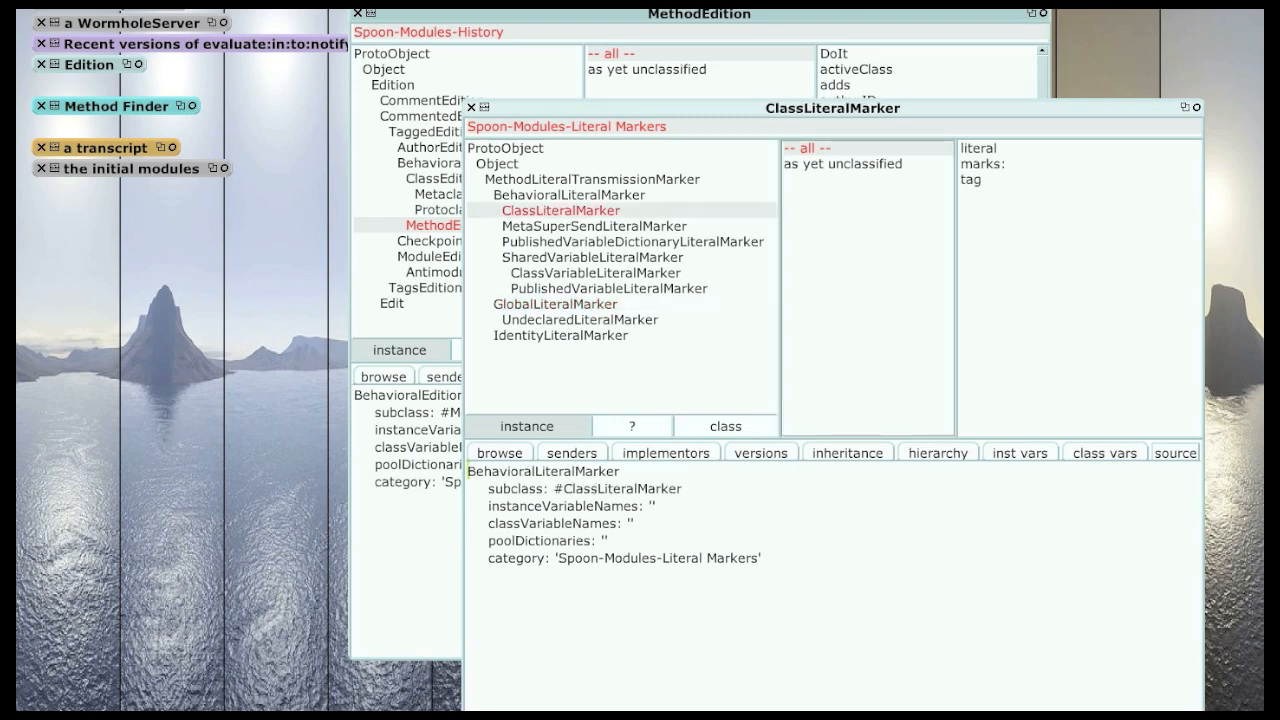
pyautogui.click(569, 194)
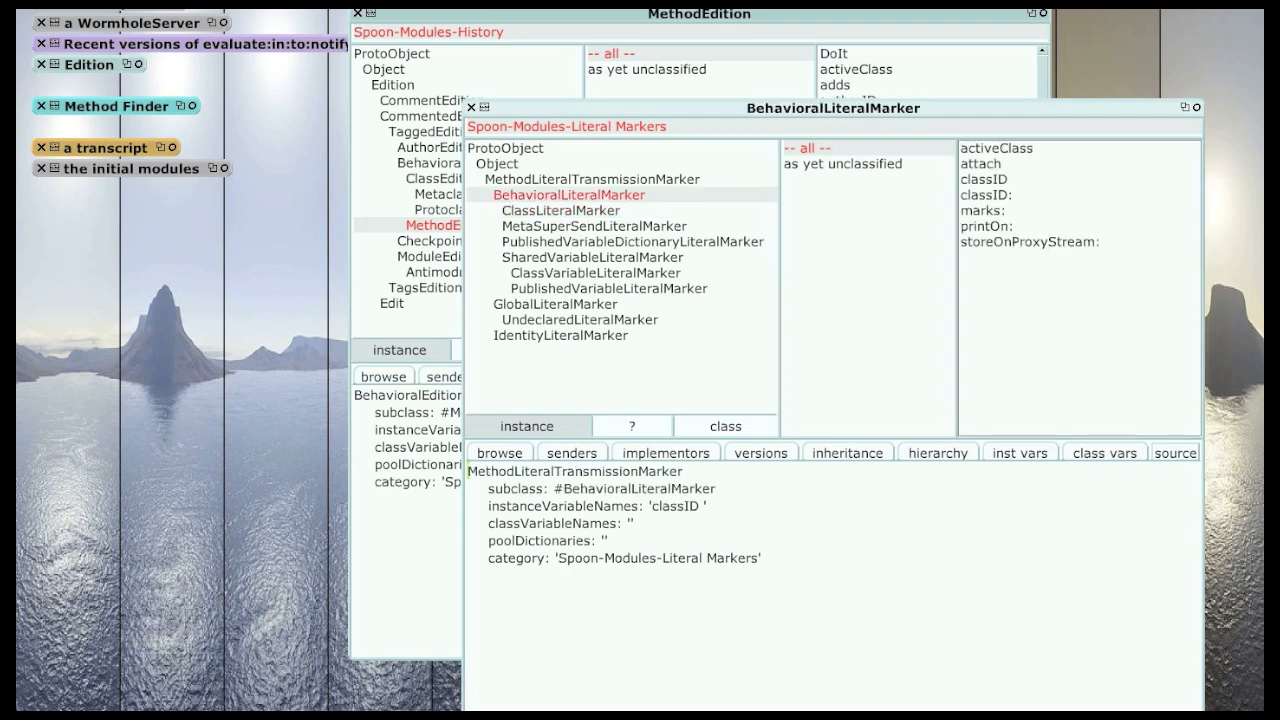
pyautogui.click(1028, 242)
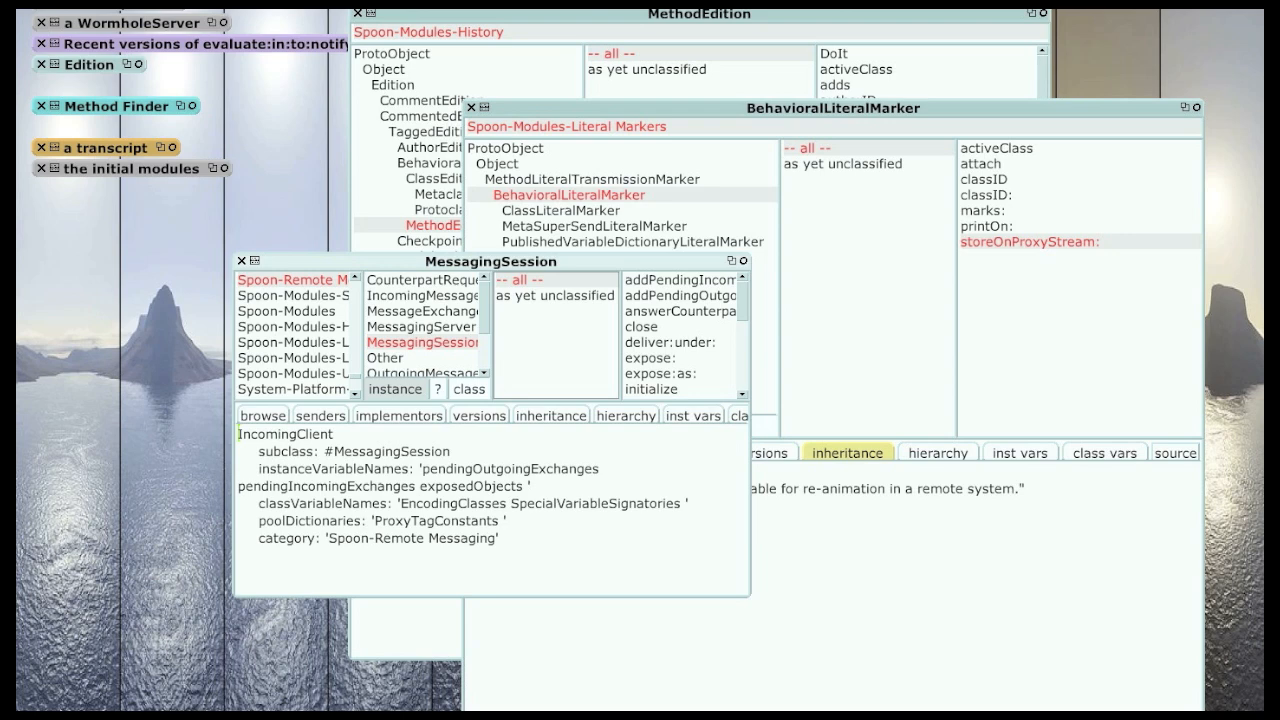
# Open MessagingSession's class-side initialize and scroll through the proxy tag initialization source.
pyautogui.doubleClick(390, 451)
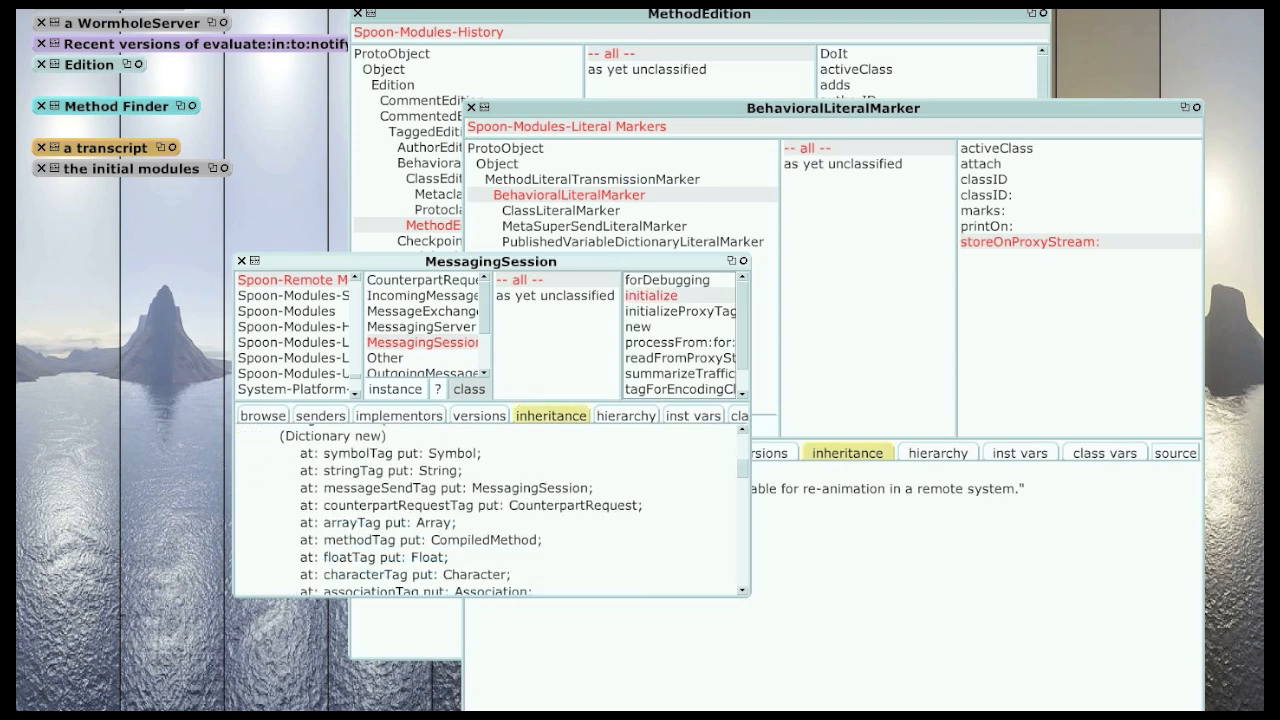
pyautogui.click(683, 311)
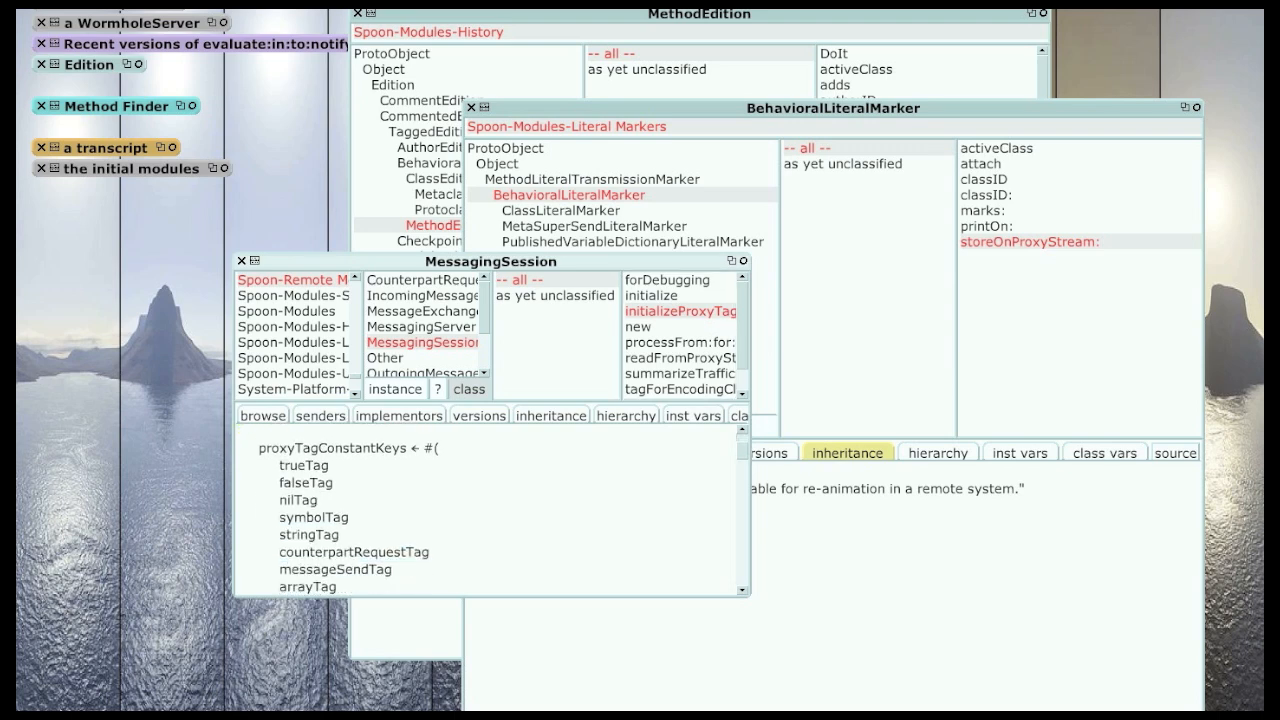
pyautogui.scroll(-3)
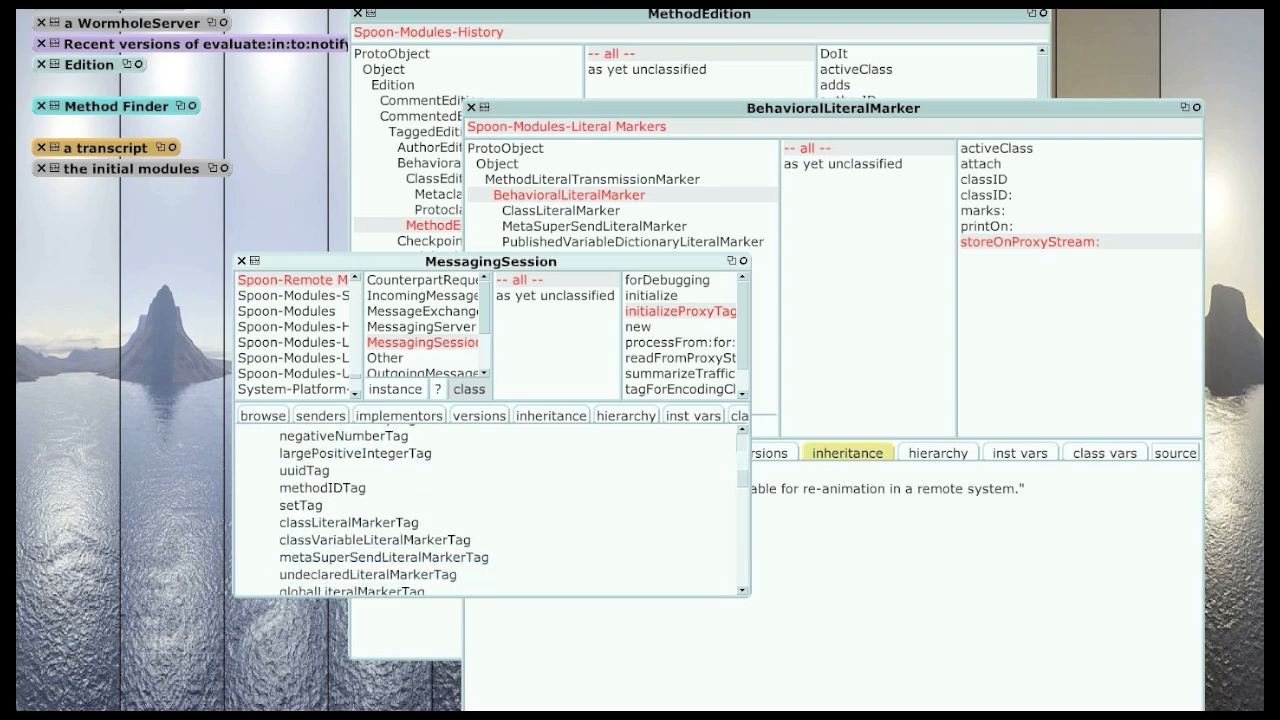
pyautogui.scroll(-3)
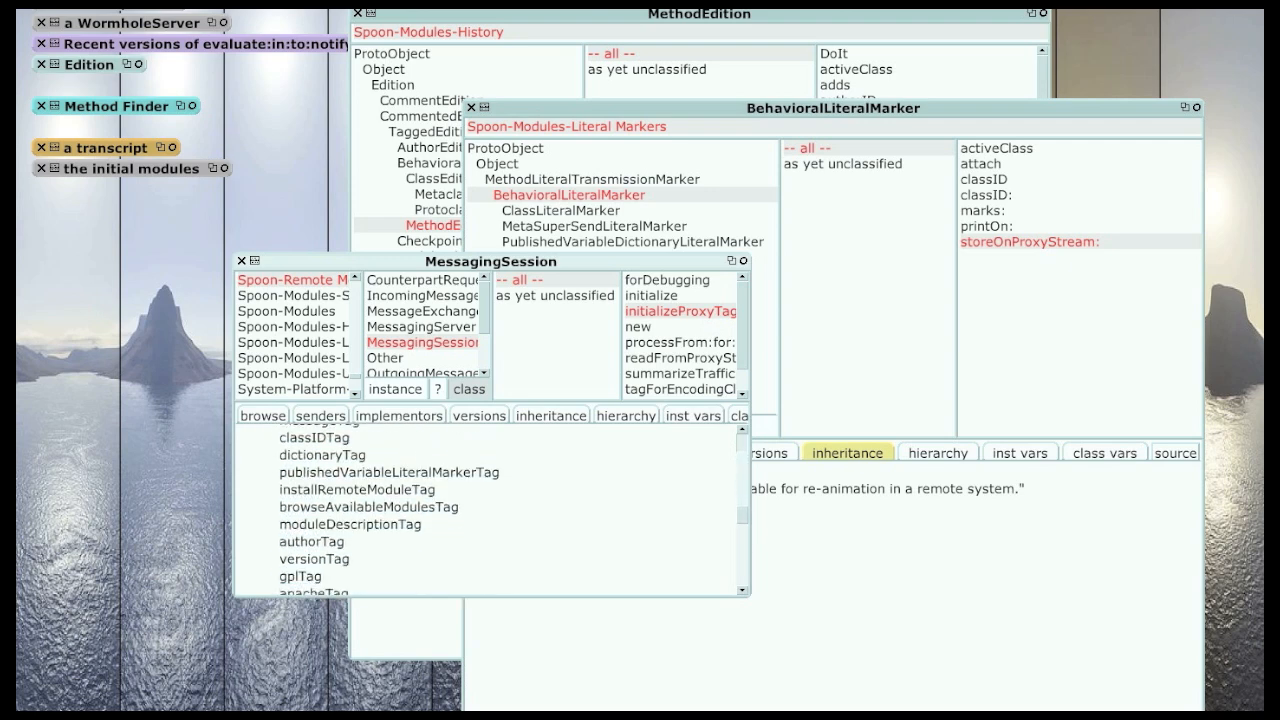
pyautogui.scroll(-3)
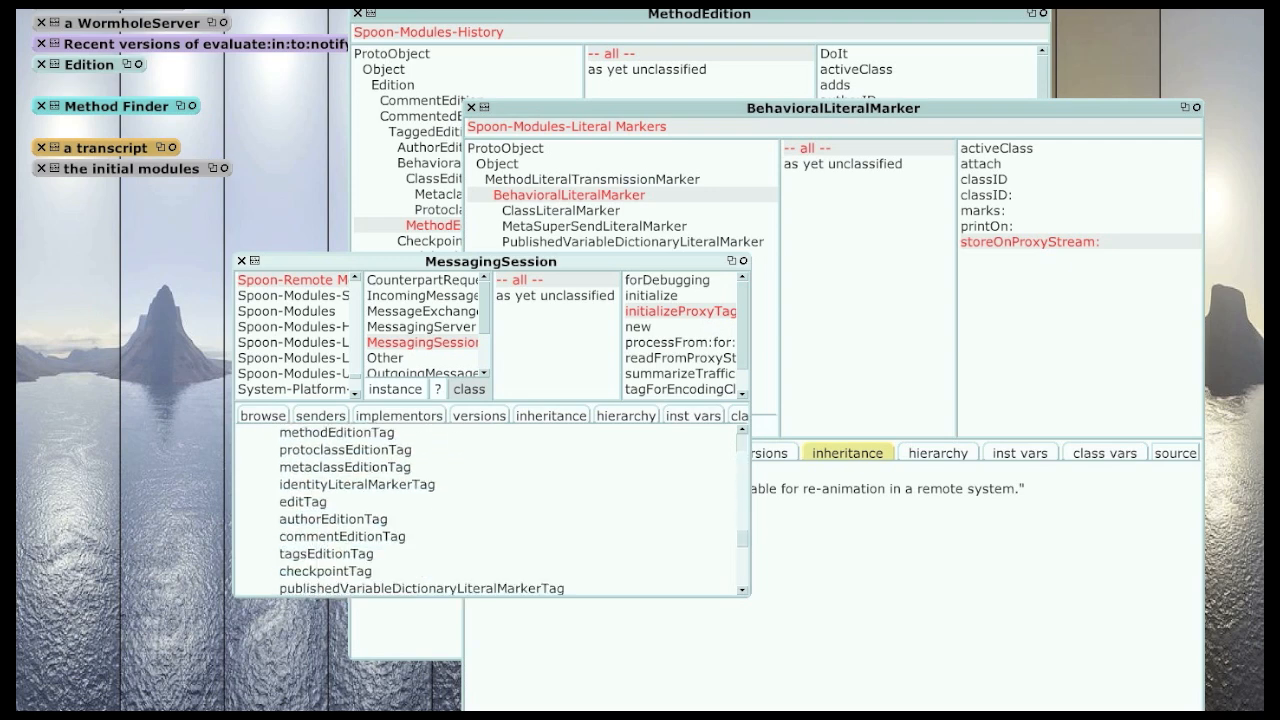
pyautogui.scroll(-3)
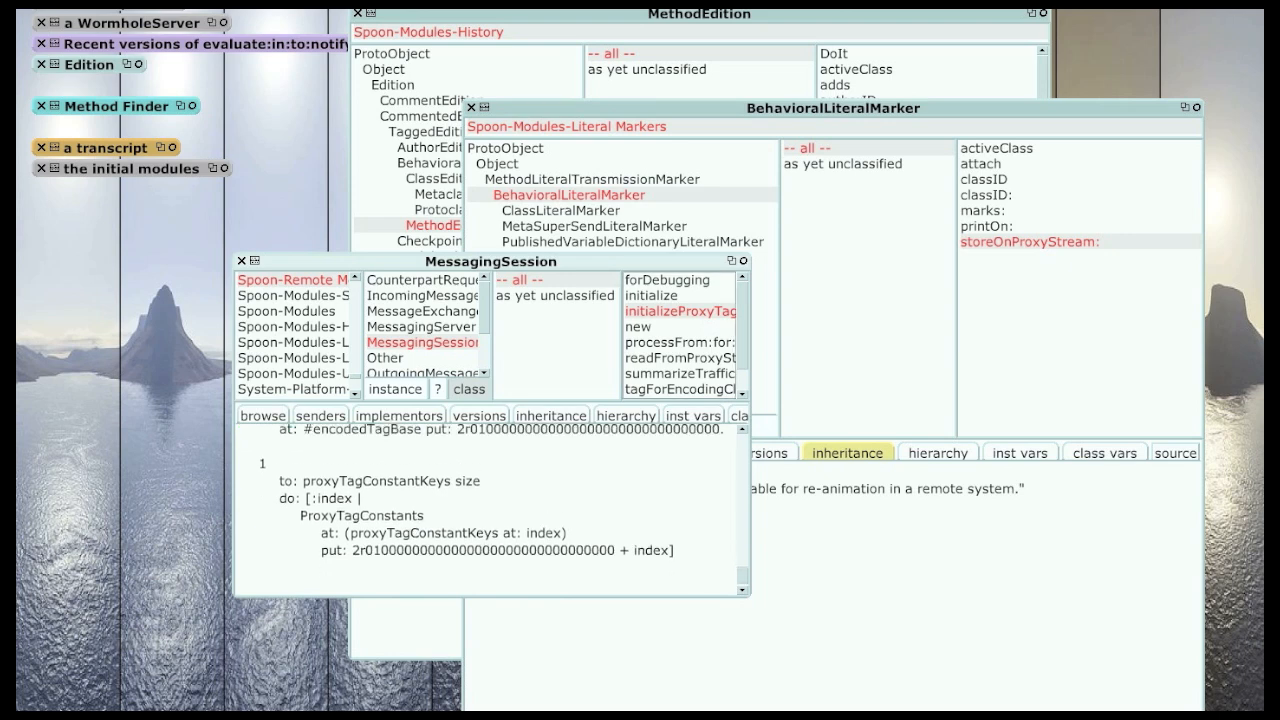
# Scroll through the rest of the initialize tag-to-class table.
pyautogui.click(651, 295)
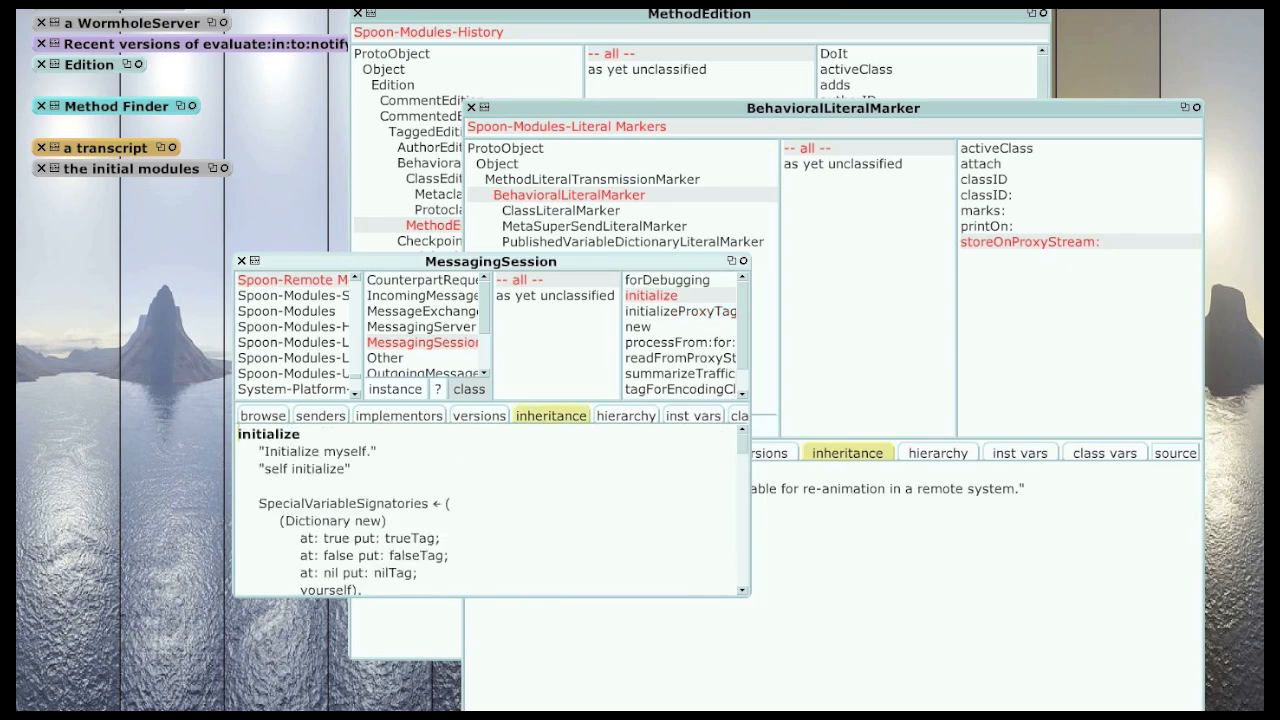
pyautogui.scroll(-3)
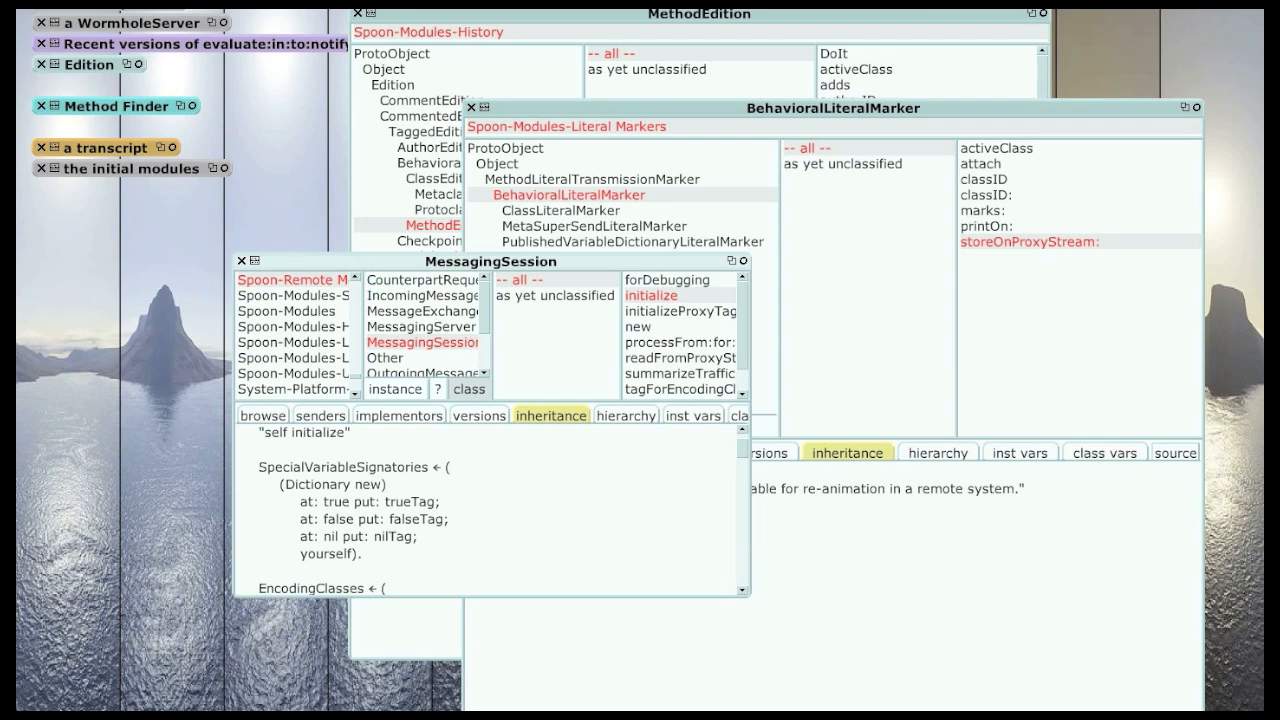
pyautogui.scroll(-3)
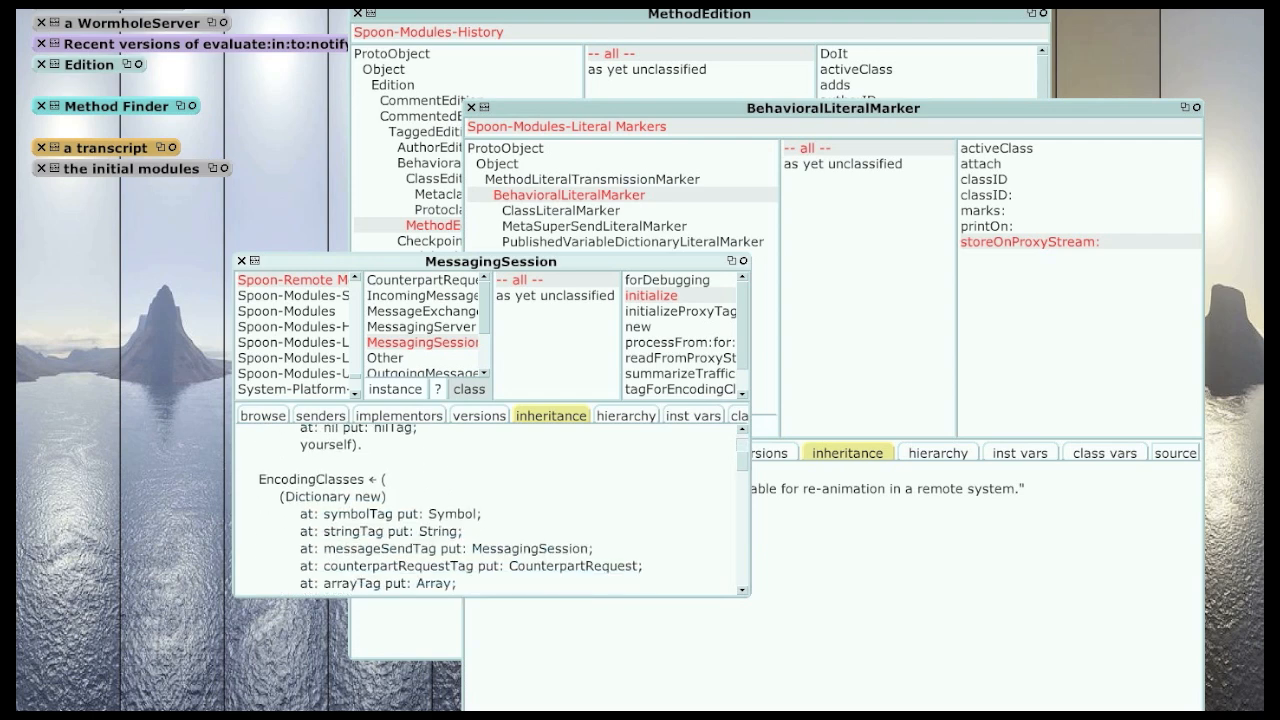
pyautogui.scroll(-3)
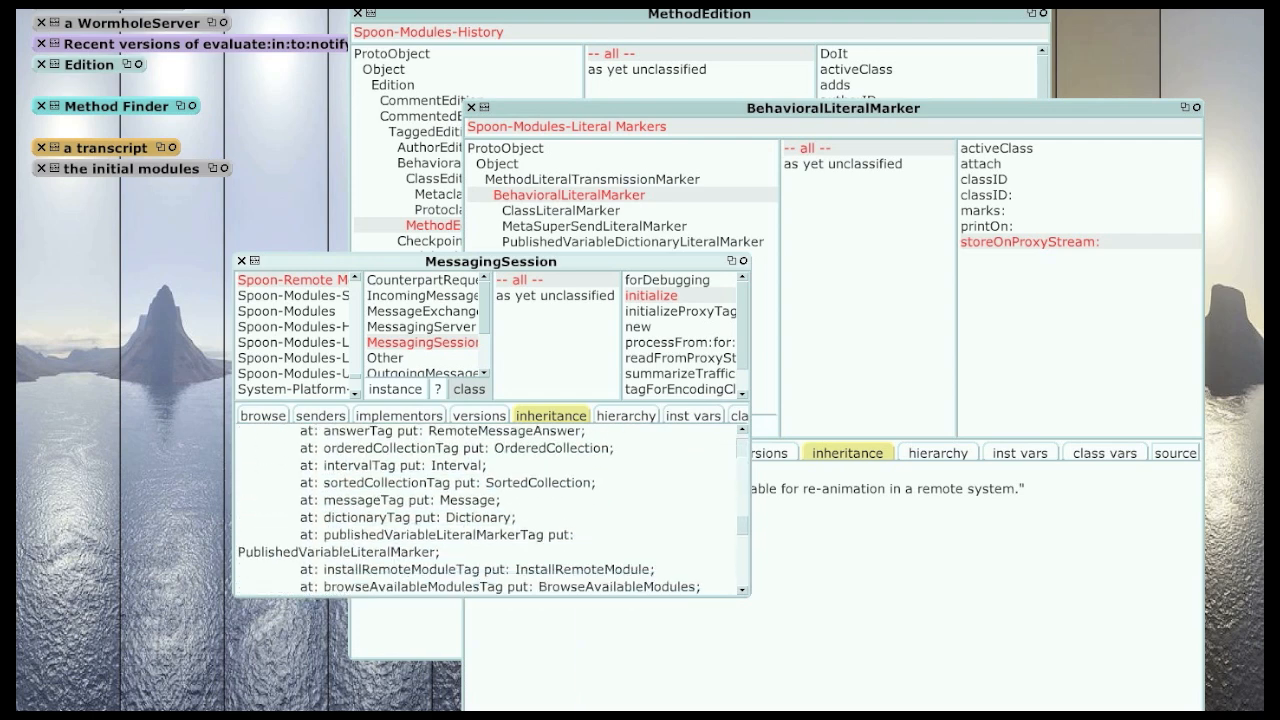
pyautogui.scroll(-3)
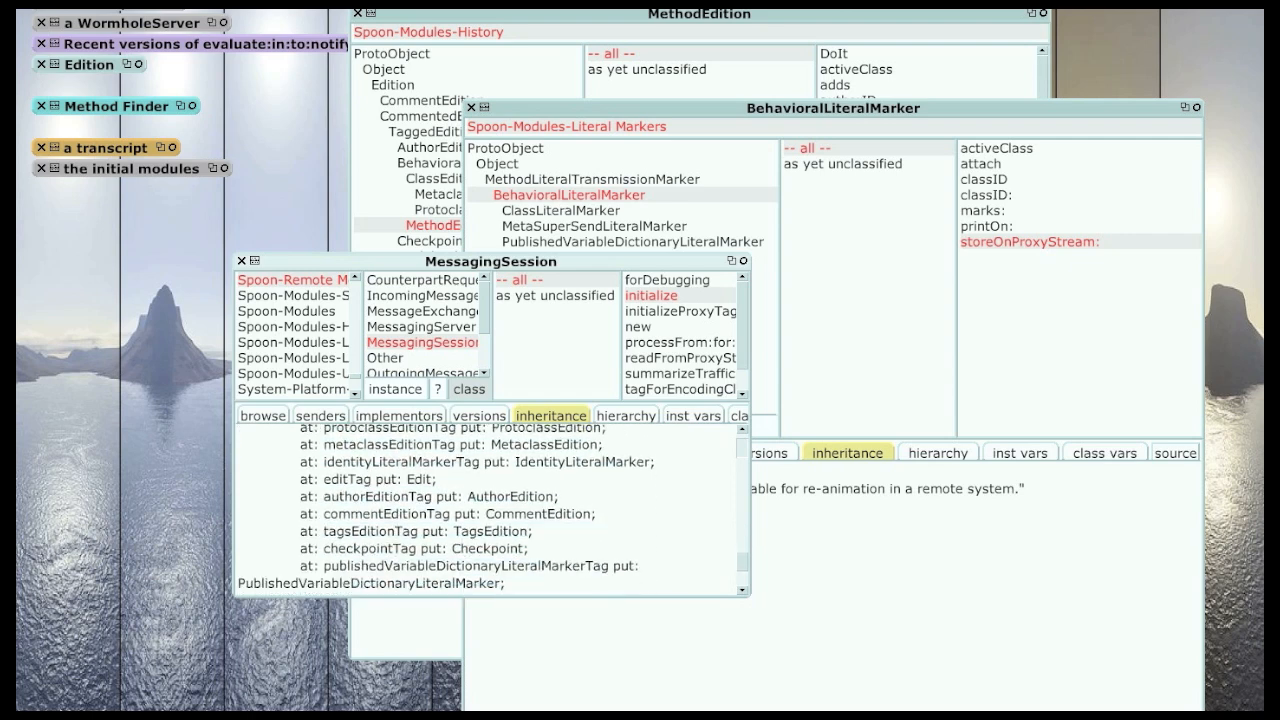
pyautogui.scroll(-3)
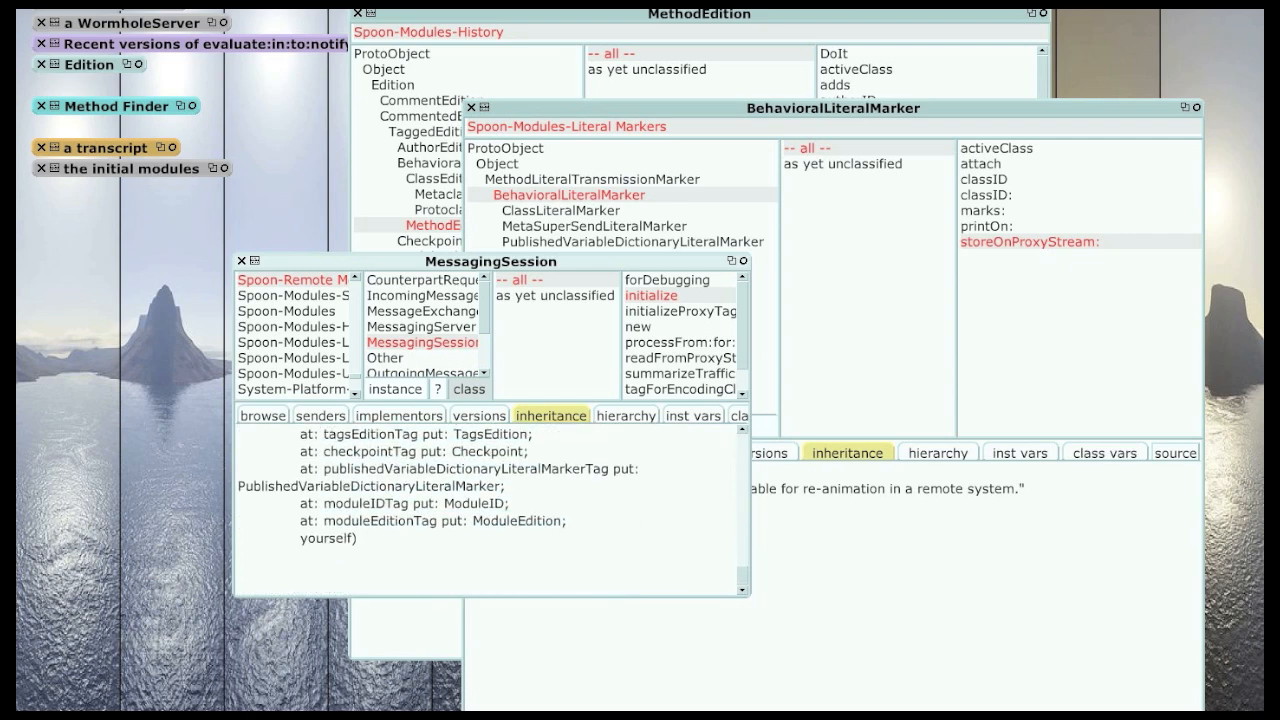
pyautogui.scroll(-3)
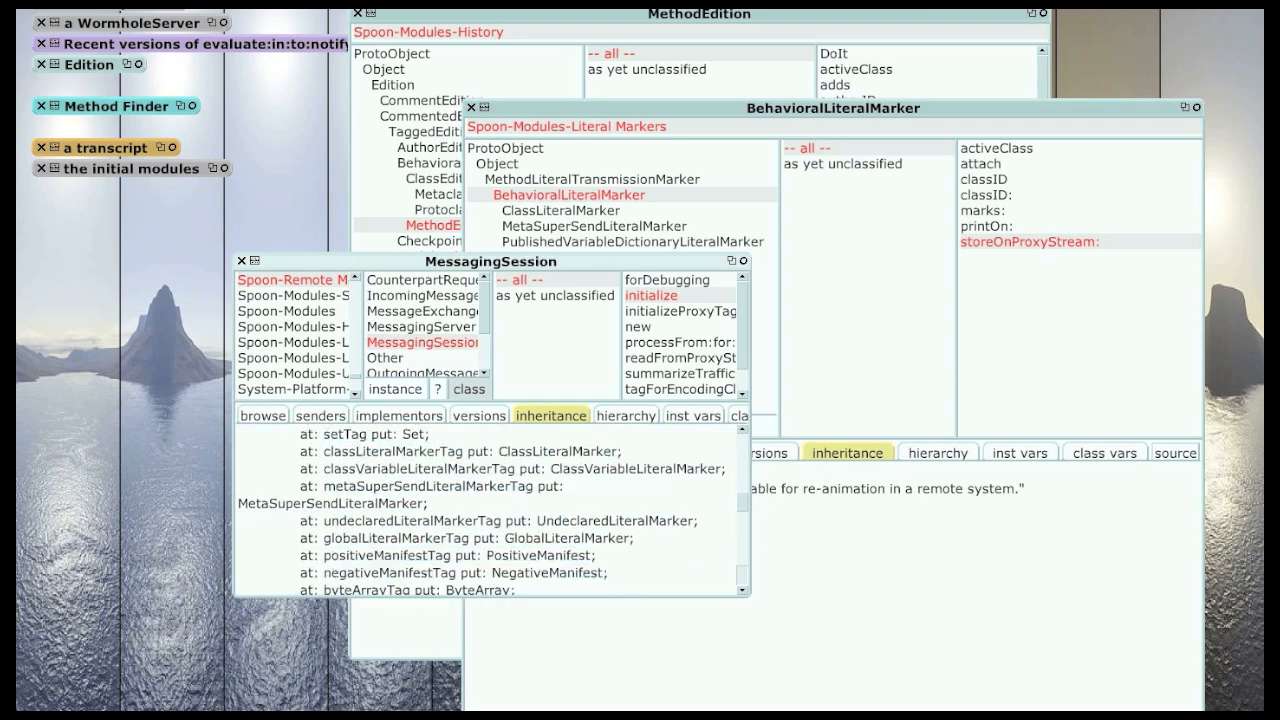
pyautogui.scroll(-3)
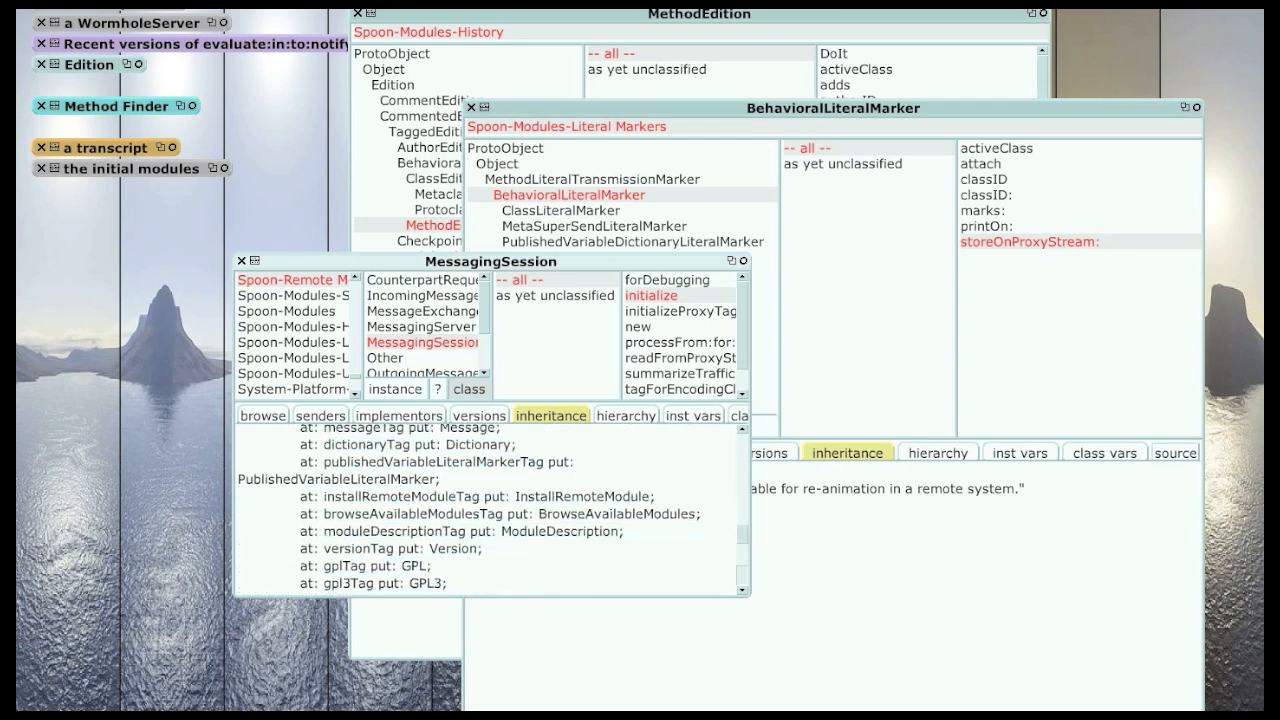
pyautogui.scroll(-3)
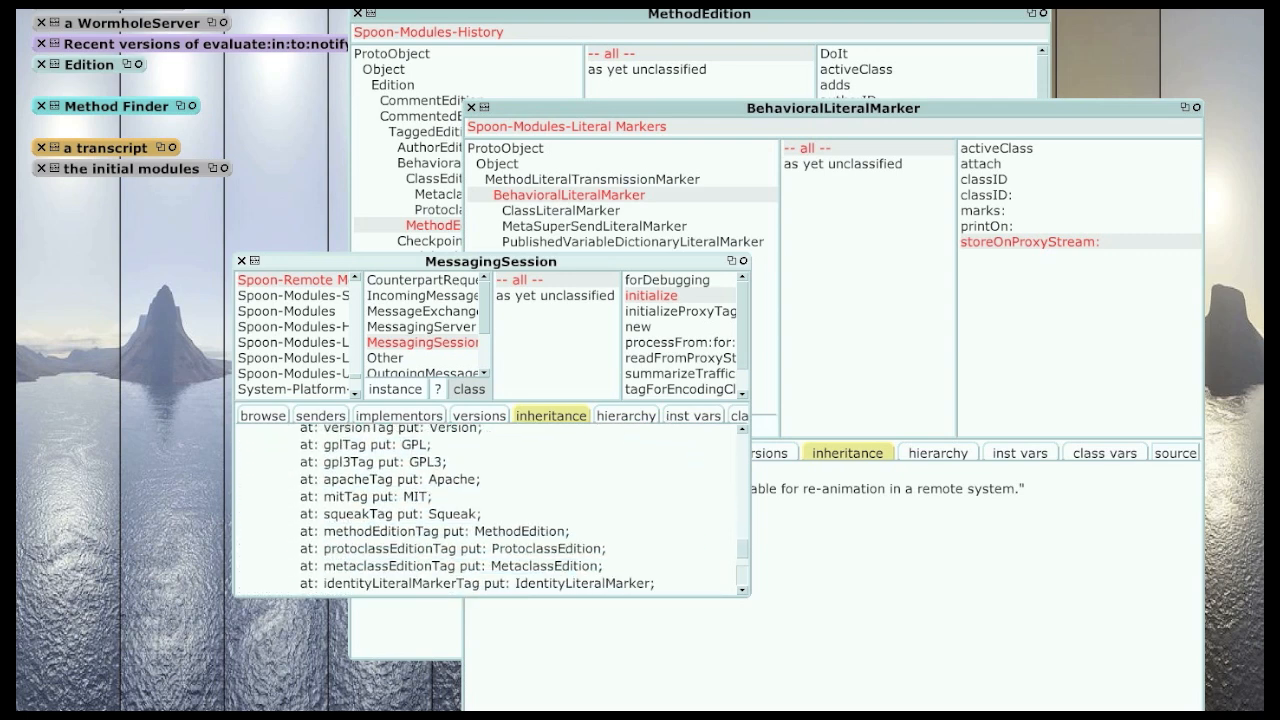
pyautogui.scroll(-3)
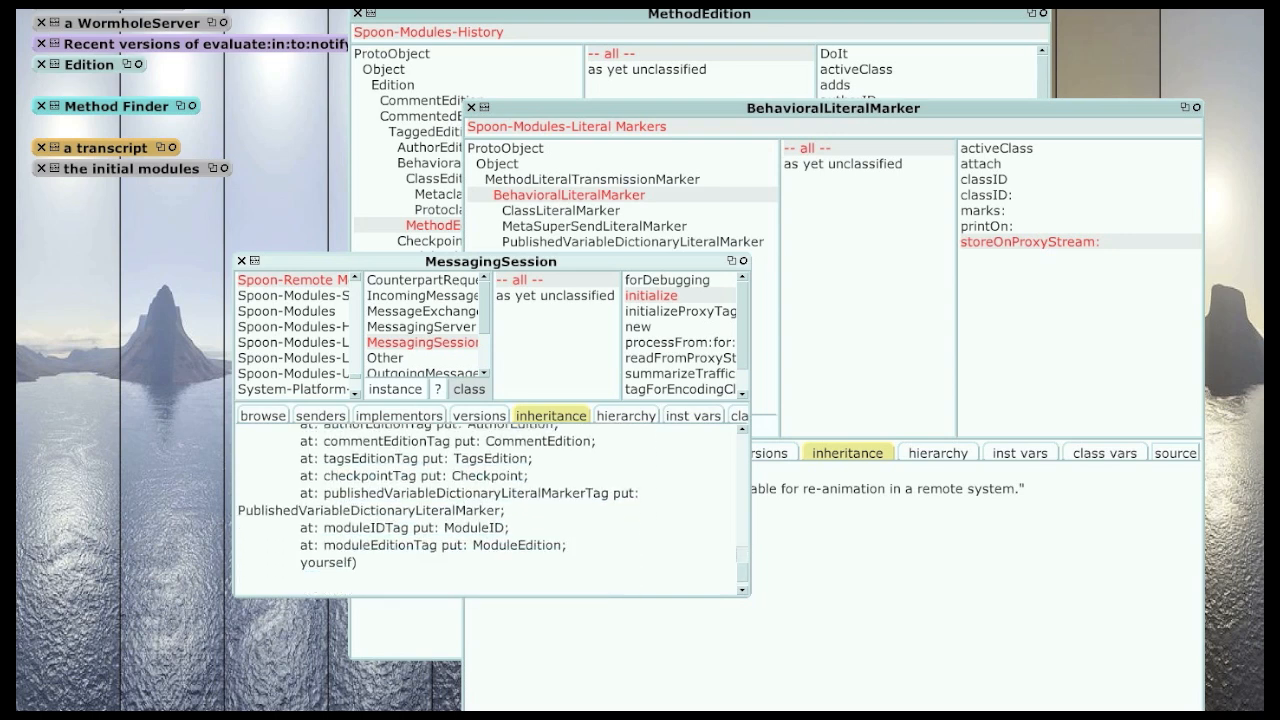
pyautogui.scroll(-3)
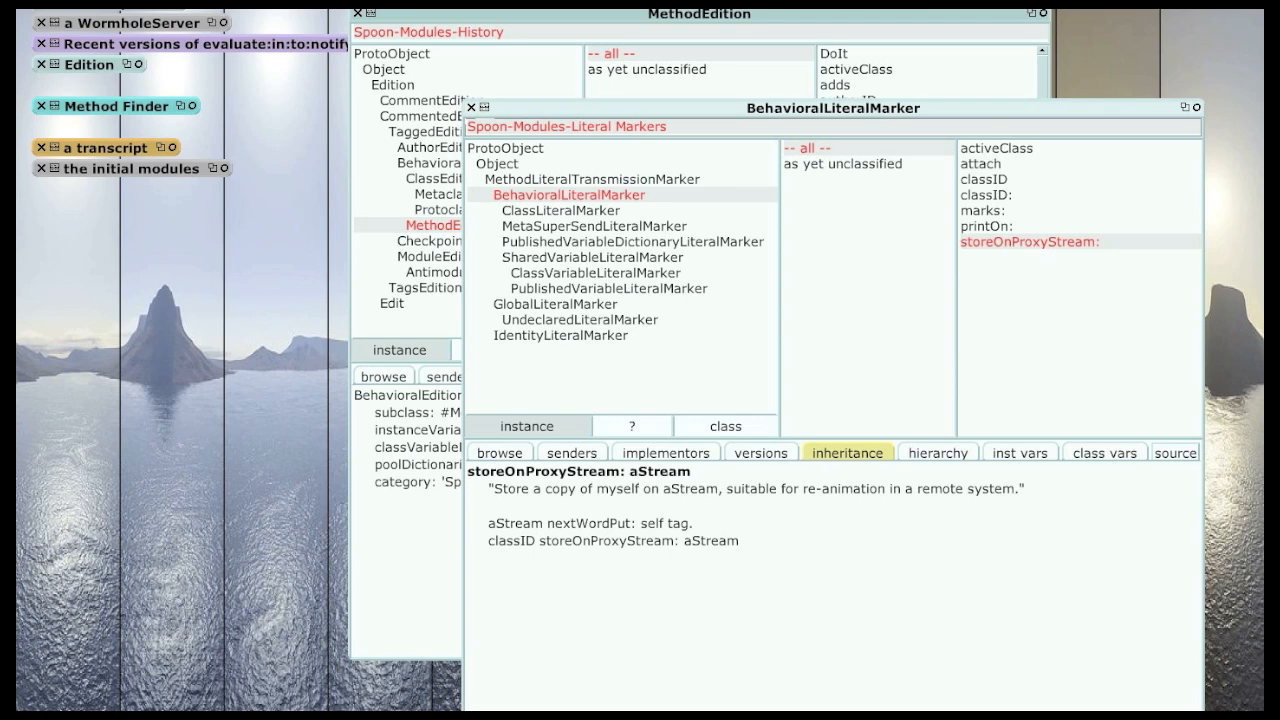
# Close the BehavioralLiteralMarker browser and show the ModuleEdition class definition.
pyautogui.click(470, 107)
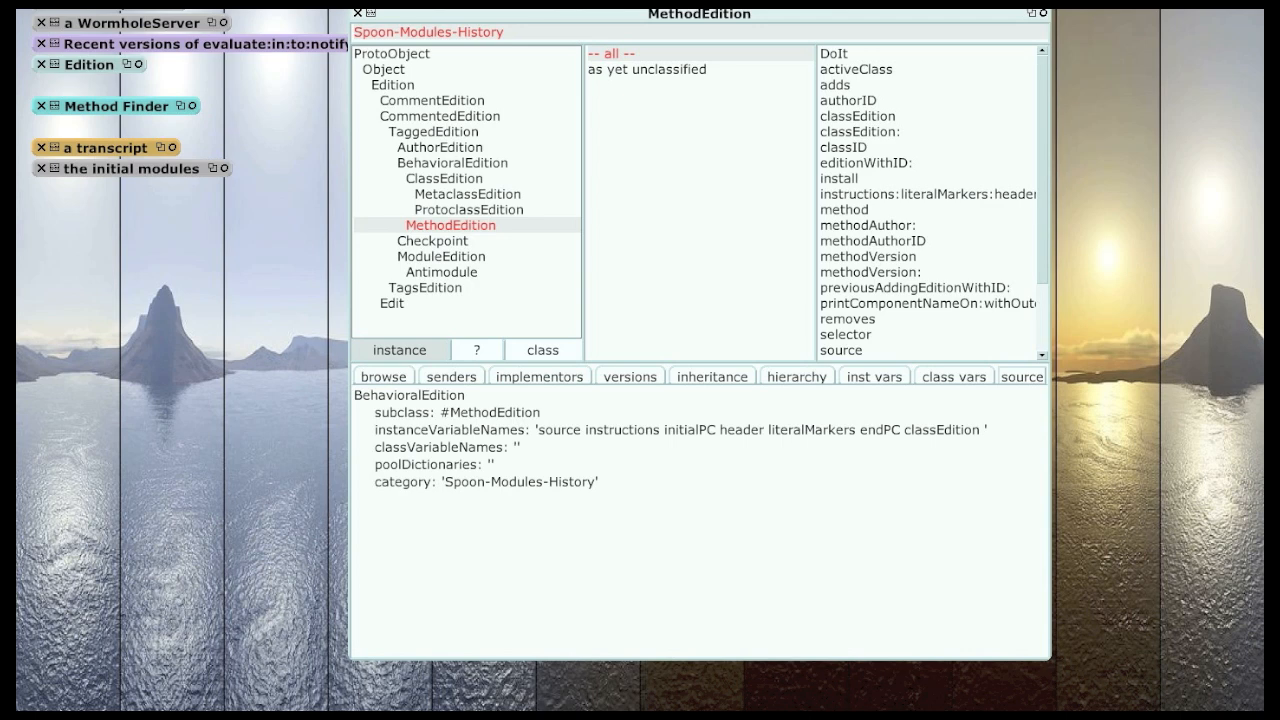
pyautogui.click(441, 256)
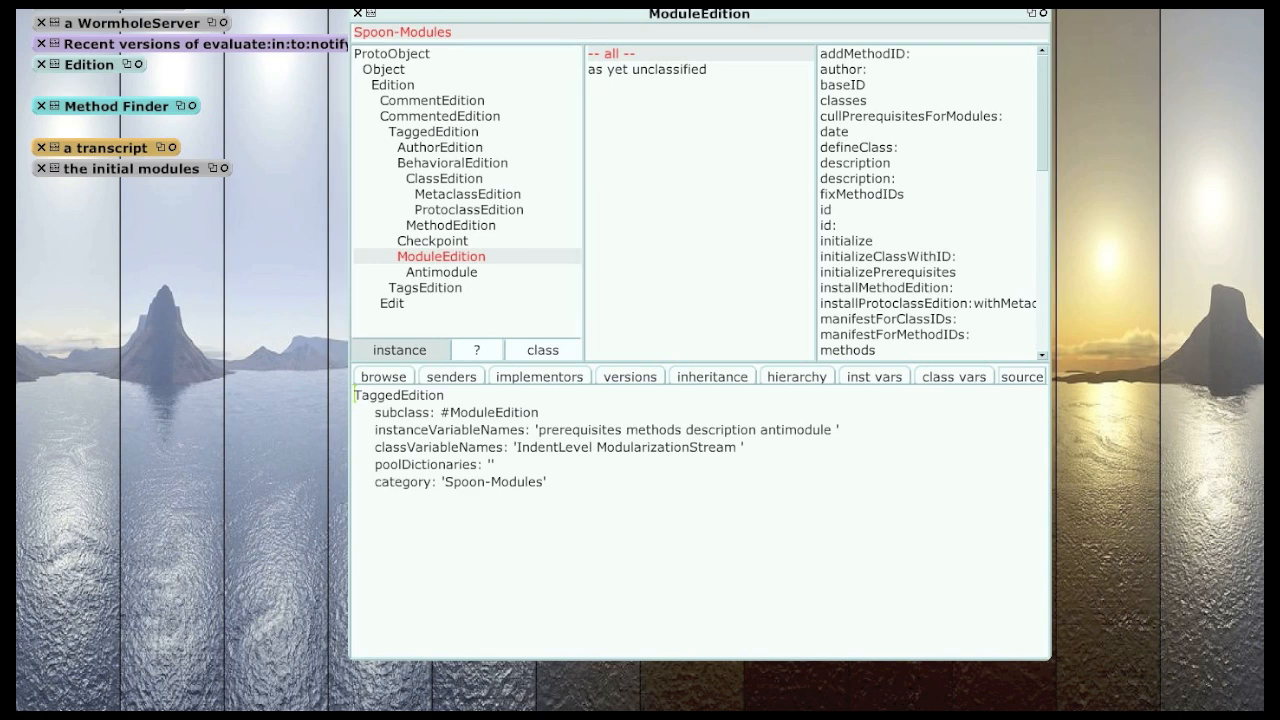
pyautogui.doubleClick(653, 429)
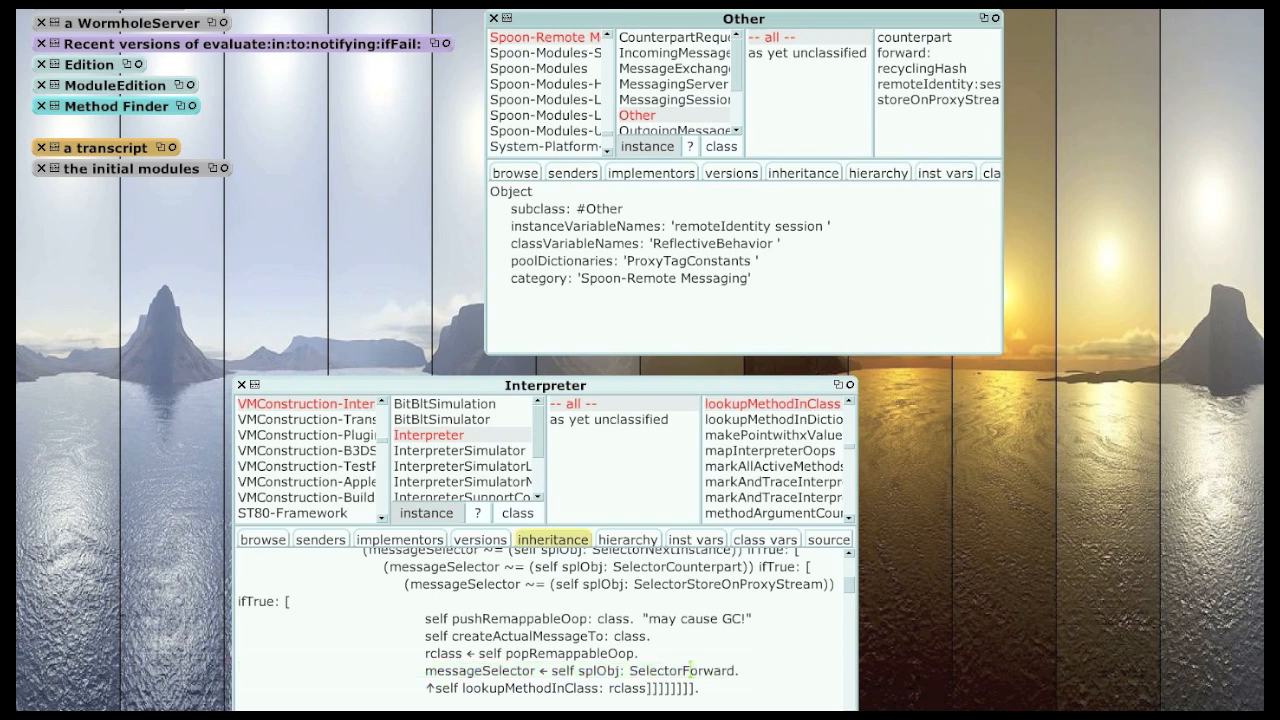
# Open browsers on Spoon-Remote Messaging's Other class and Interpreter>>lookupMethodInClass: source.
pyautogui.doubleClick(680, 670)
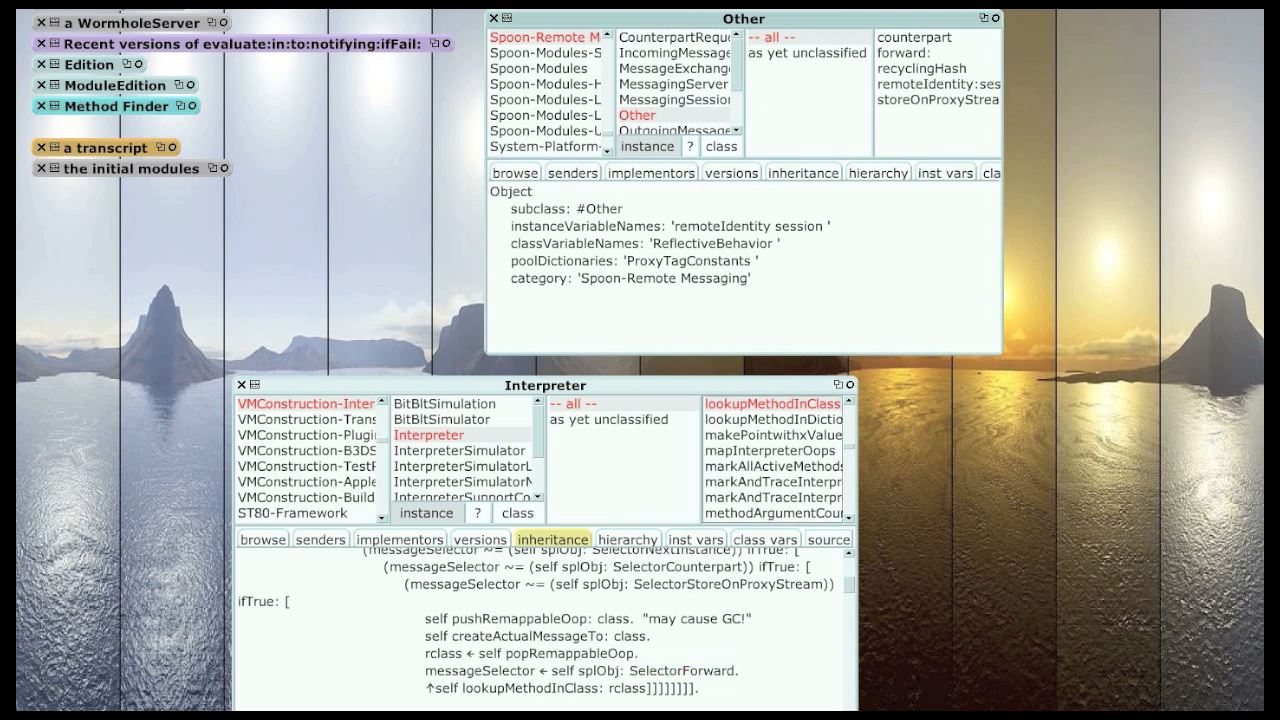
# Read Other's forward: method source, close the Interpreter browser, and start a Find Class lookup.
pyautogui.click(902, 52)
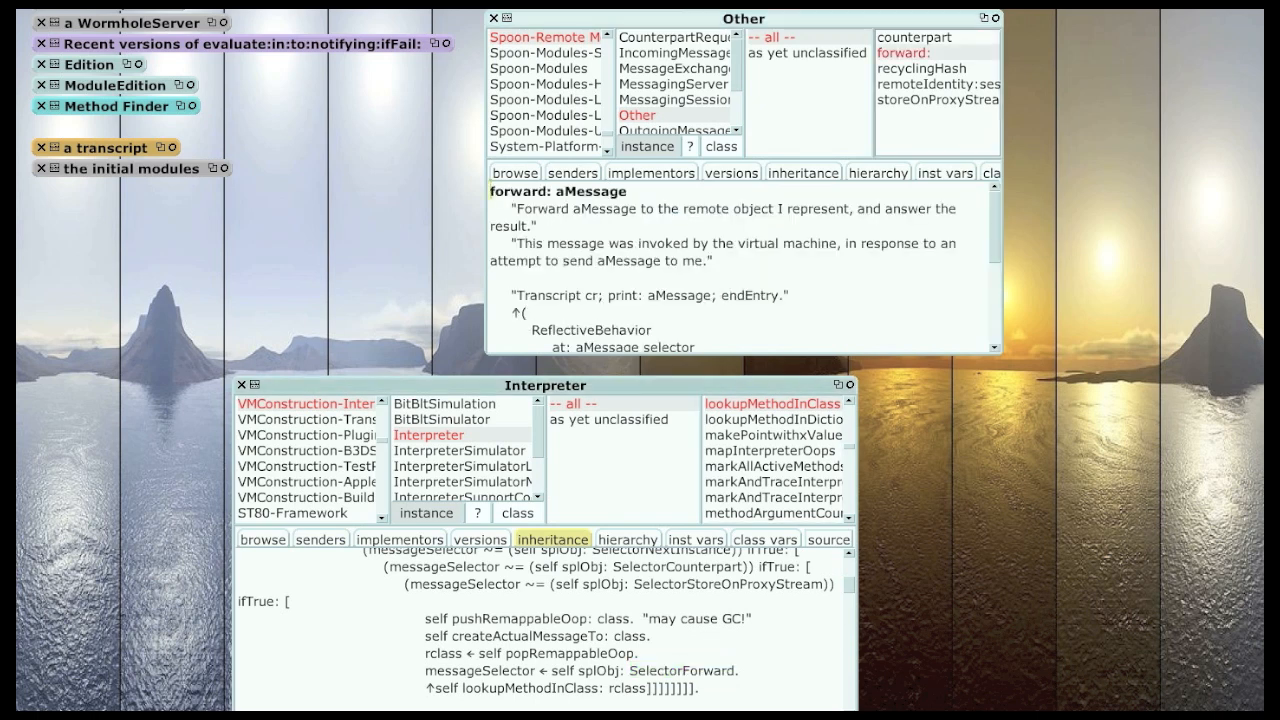
pyautogui.doubleClick(590, 191)
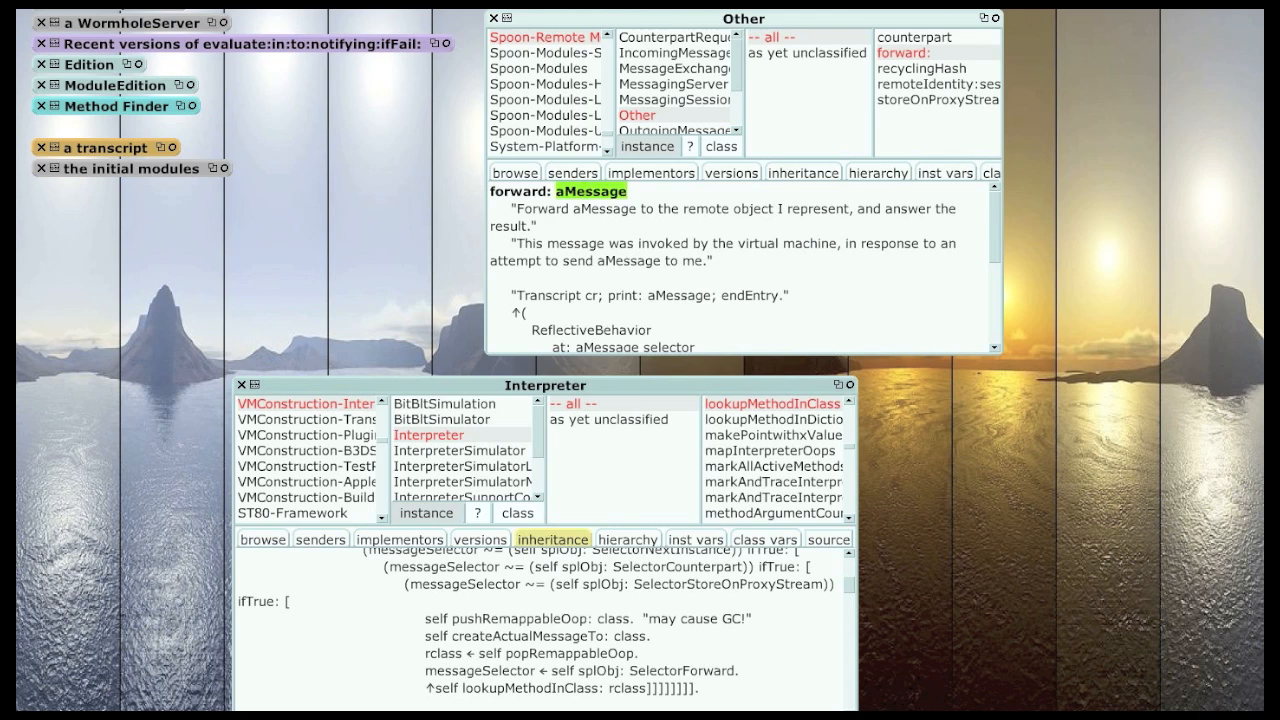
pyautogui.scroll(-3)
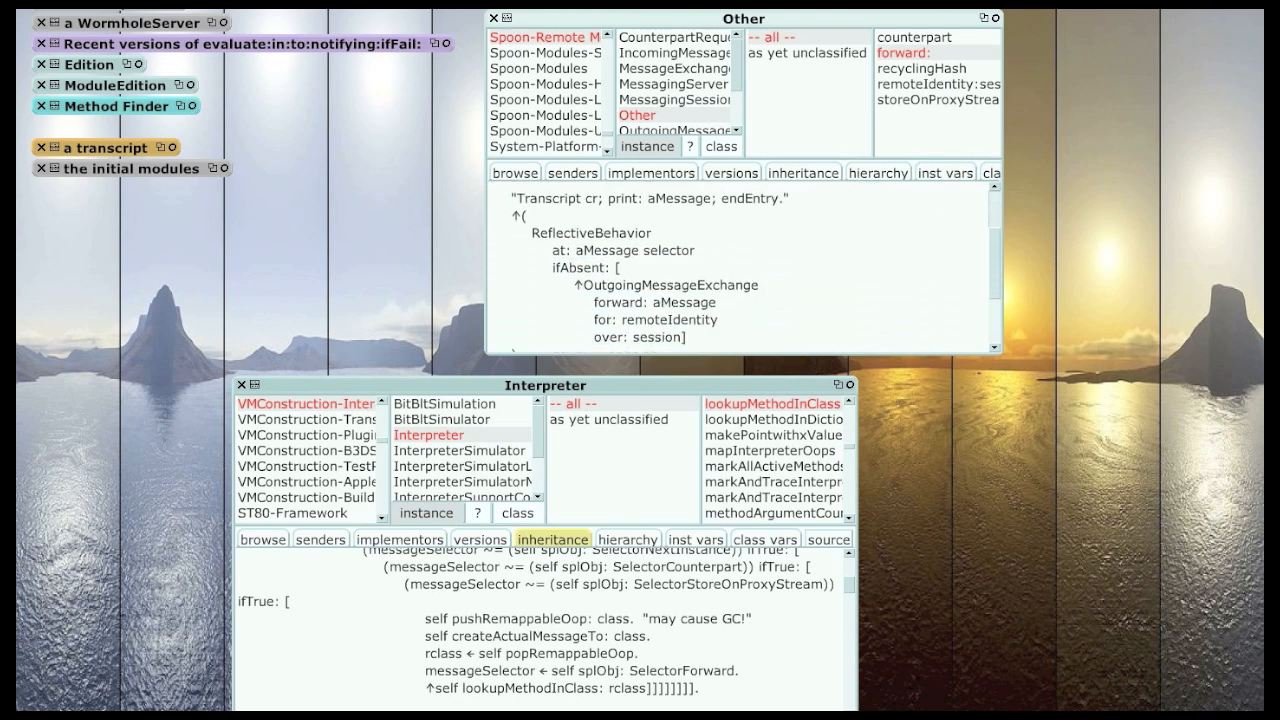
pyautogui.scroll(-3)
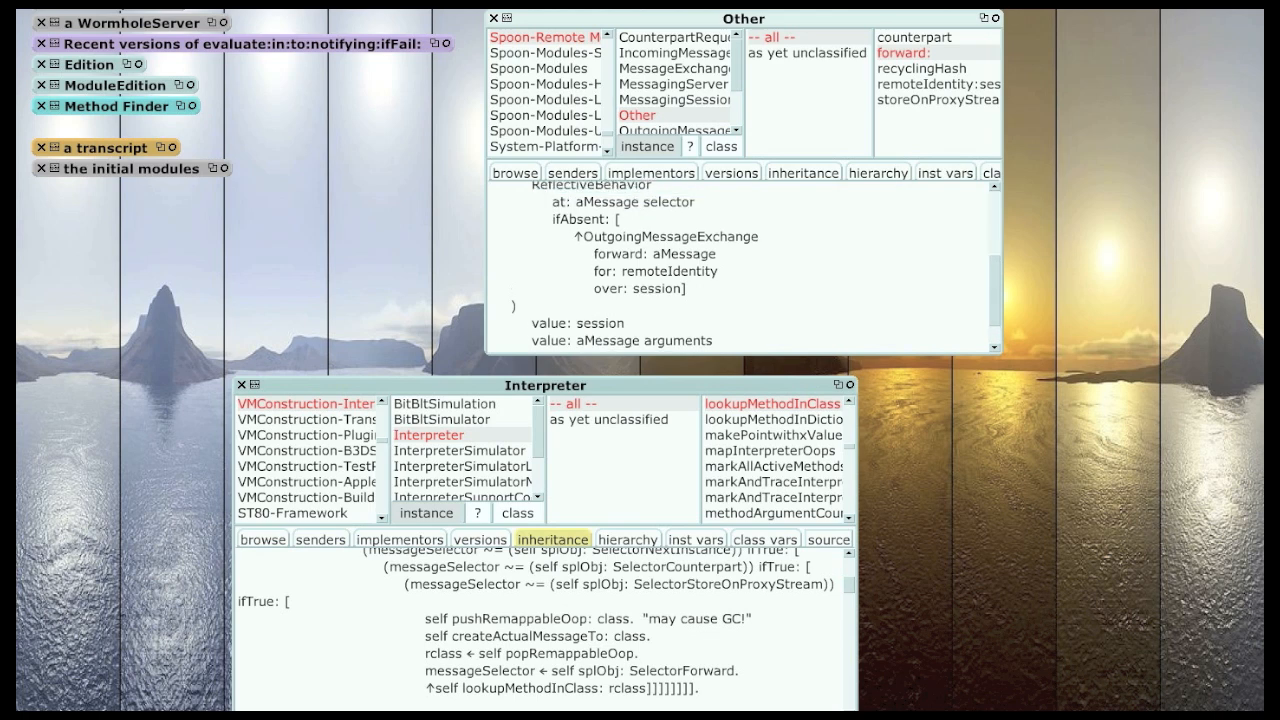
pyautogui.doubleClick(669, 236)
pyautogui.write('edithi')
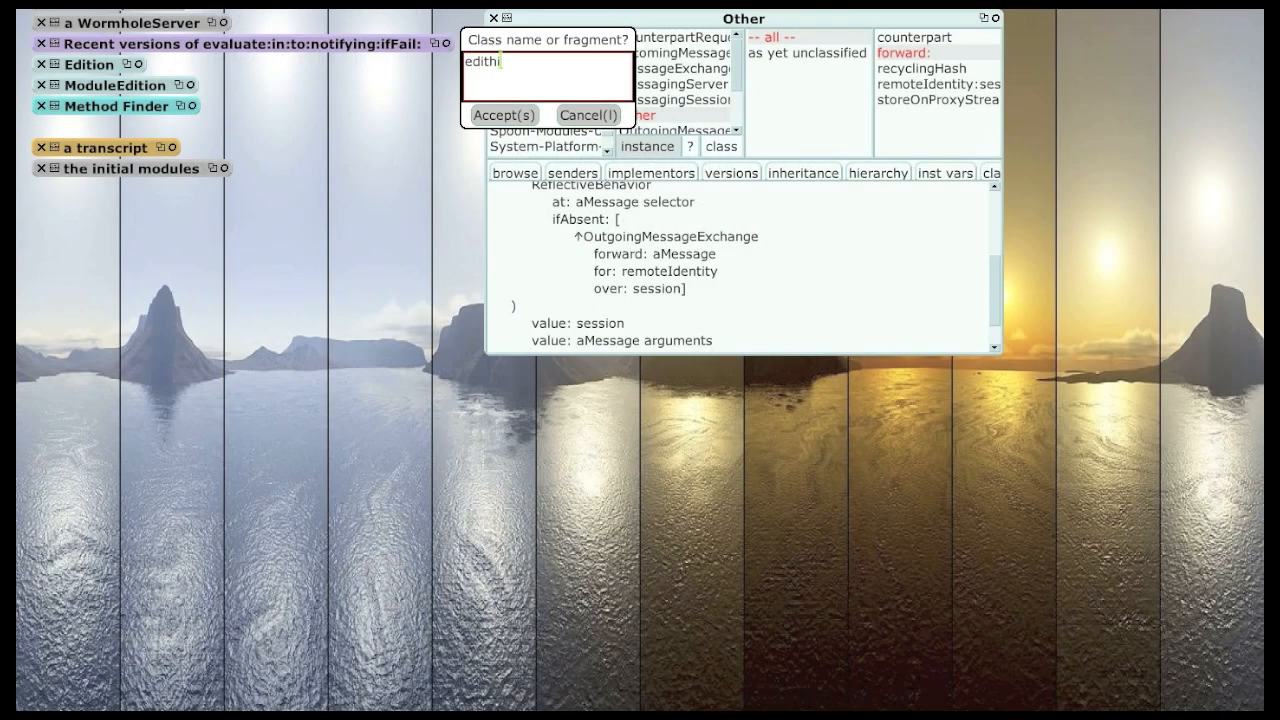
pyautogui.write('story')
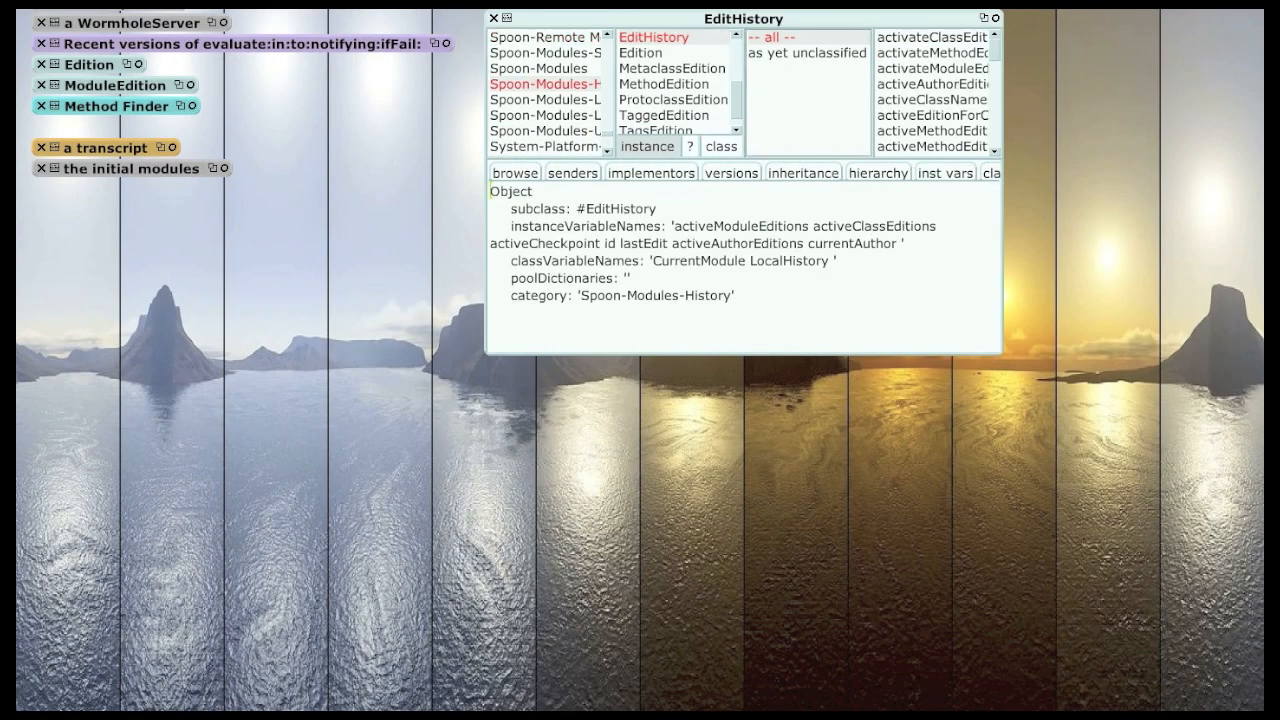
# Move the EditHistory browser down and display the ClassEdition class definition.
pyautogui.moveTo(743, 18); pyautogui.dragTo(667, 88)
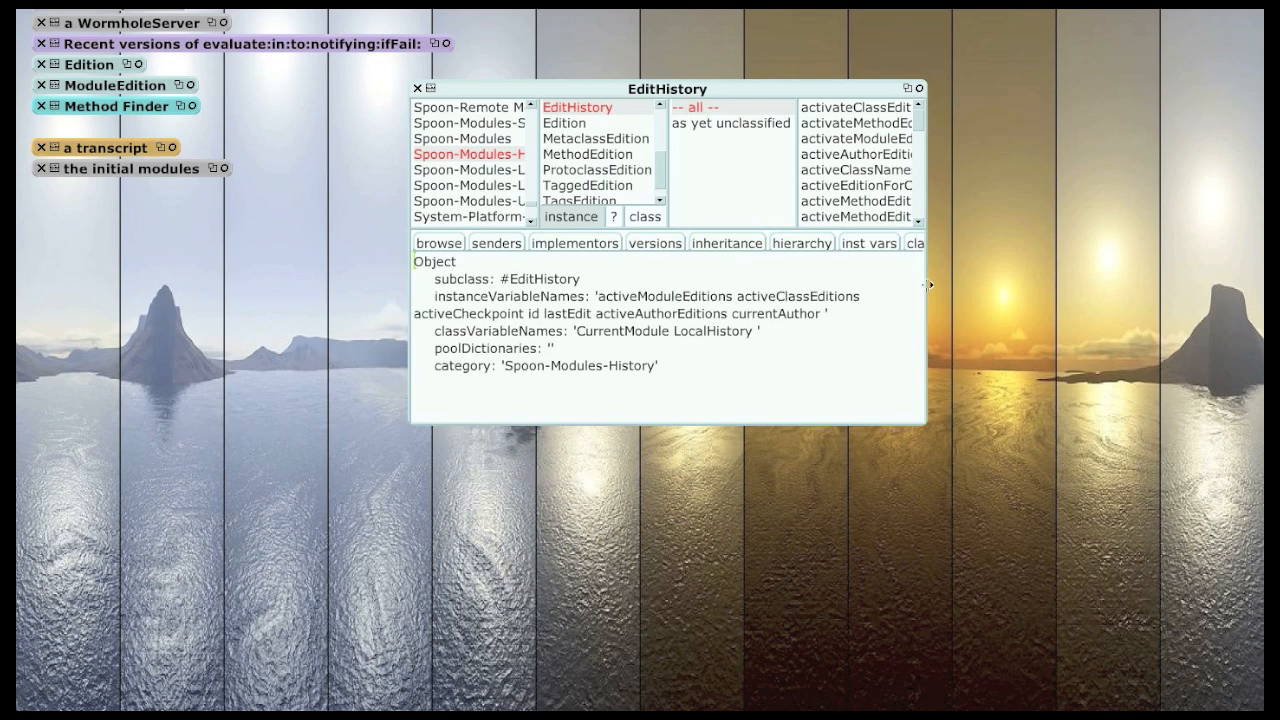
pyautogui.moveTo(926, 285)
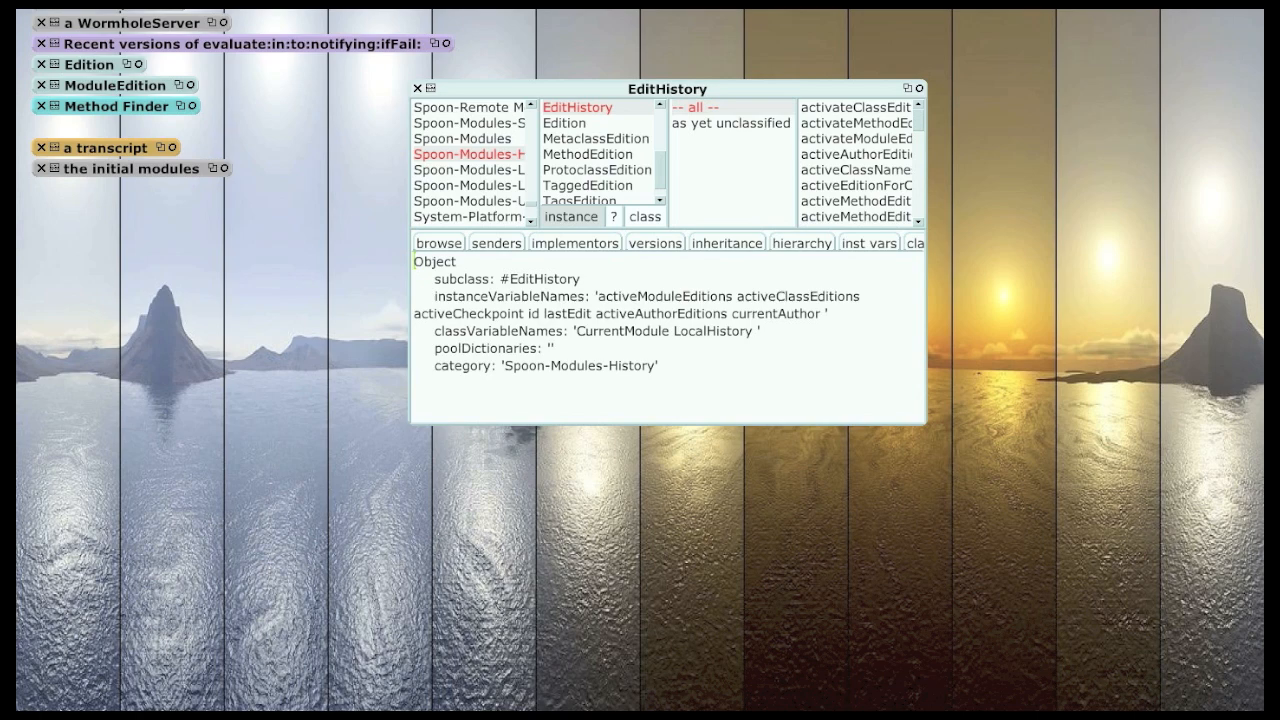
pyautogui.doubleClick(663, 296)
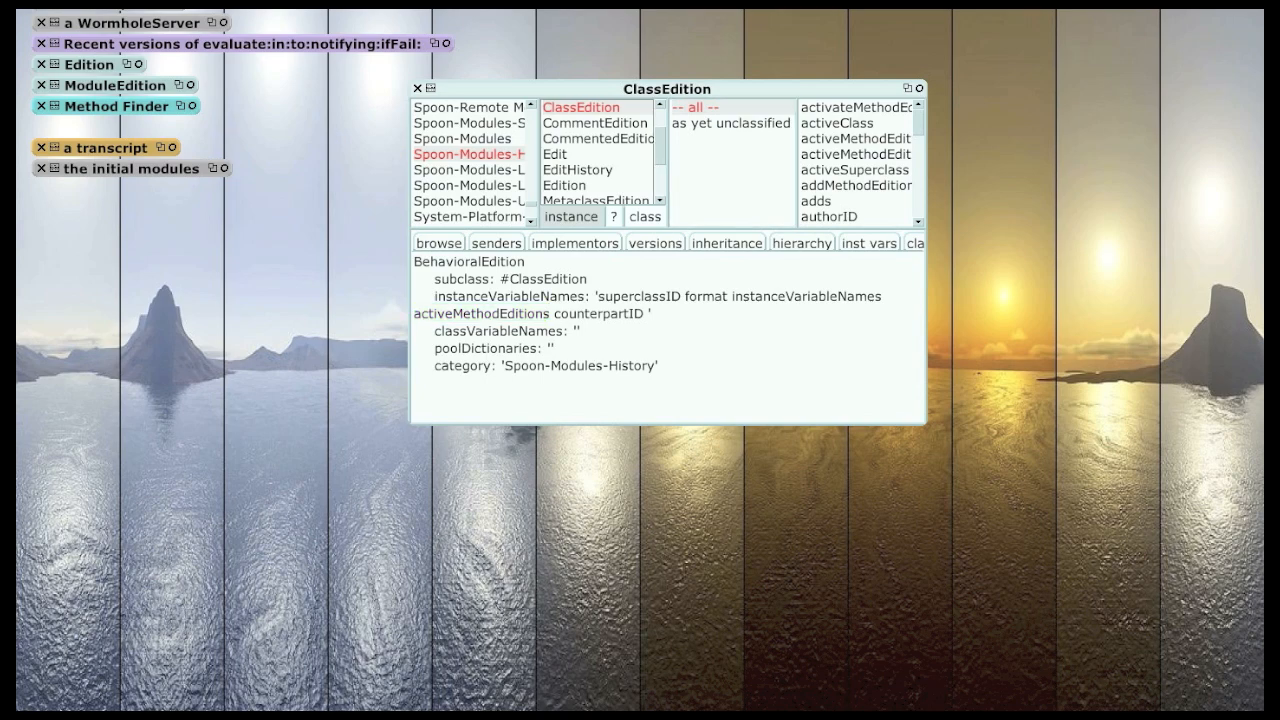
# Select Edition in the class list to view its class definition.
pyautogui.doubleClick(480, 313)
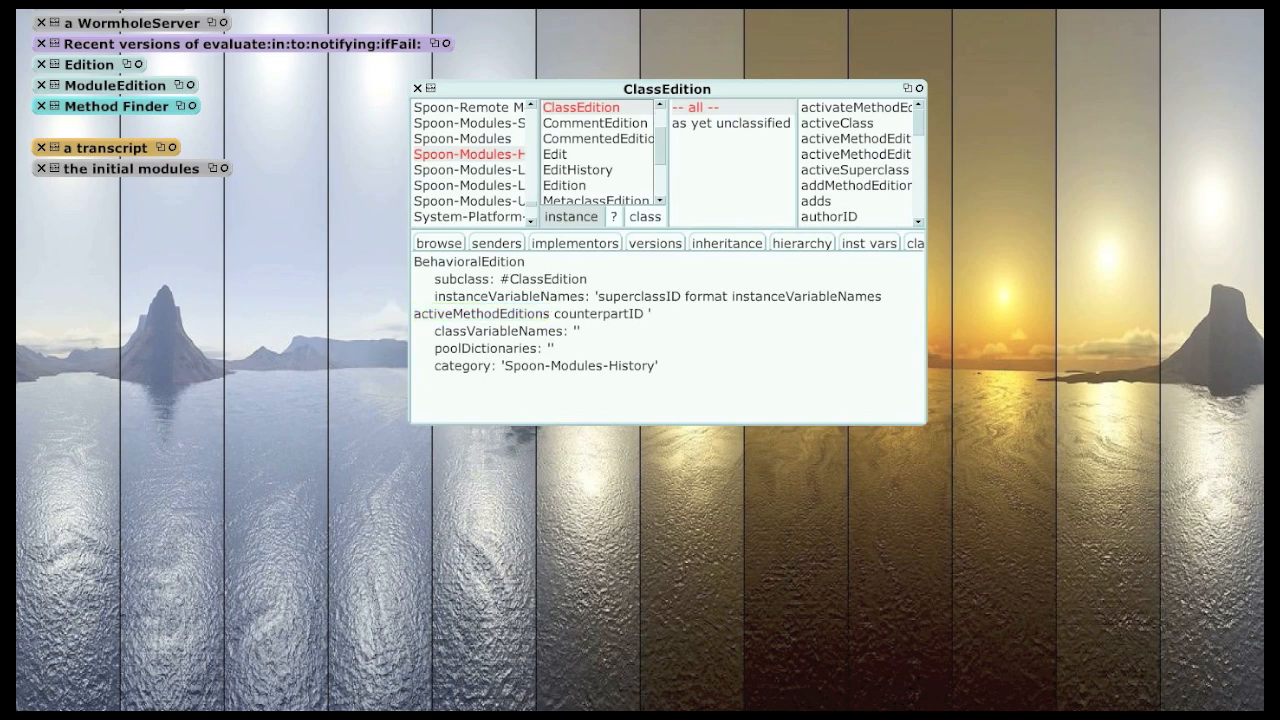
pyautogui.click(564, 185)
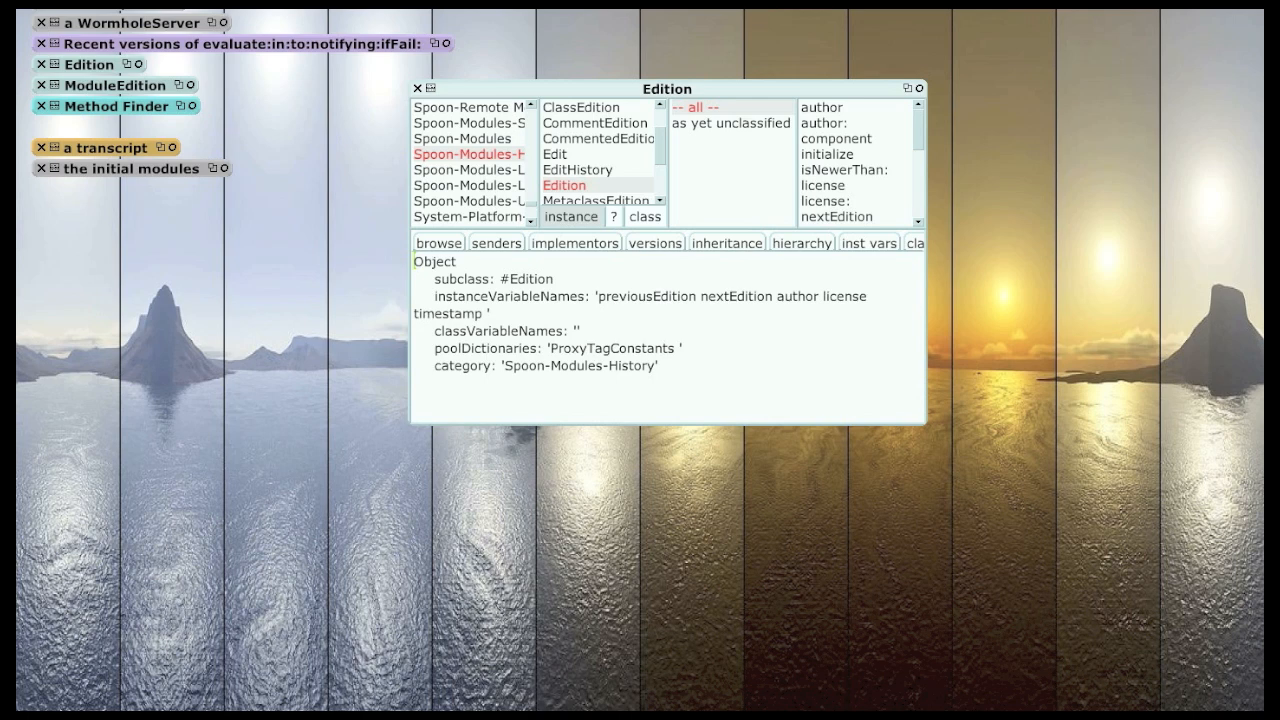
# Select the word nextEdition in Edition's class definition.
pyautogui.doubleClick(736, 296)
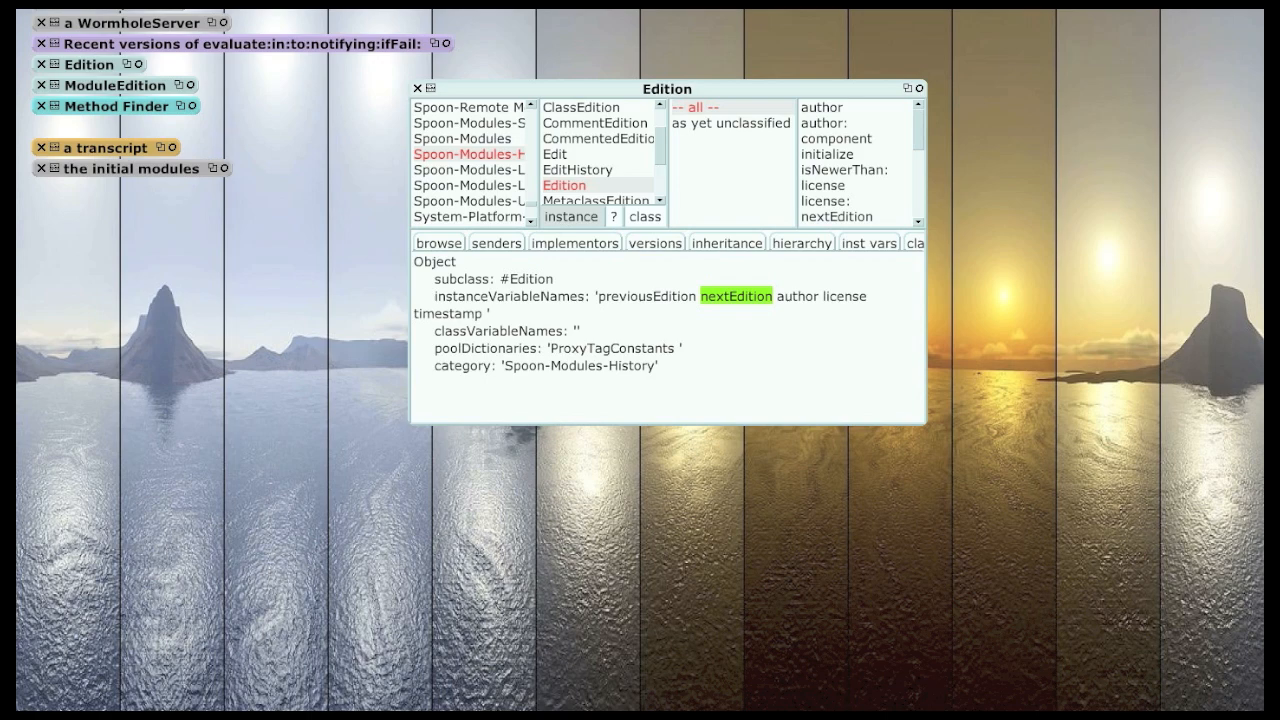
# Leave the Squeak window for Google Chrome to start a new tab.
pyautogui.click(577, 169)
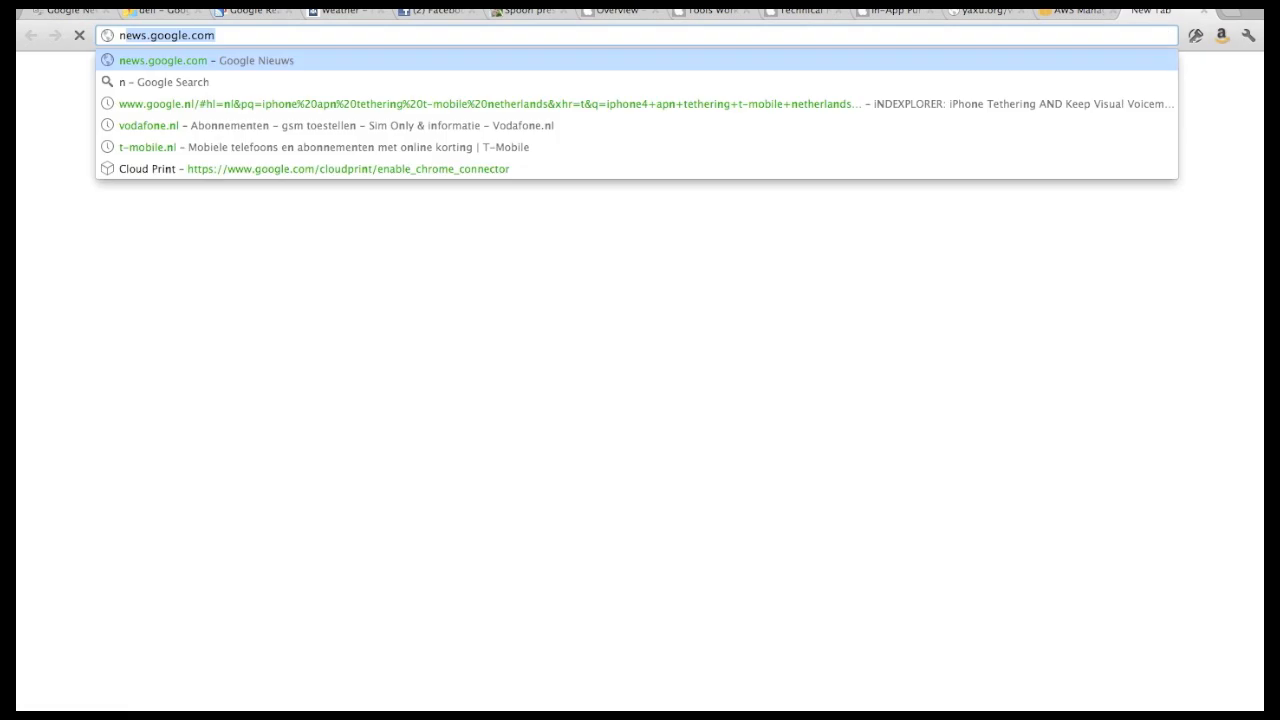
pyautogui.write('netjam.org/resume')
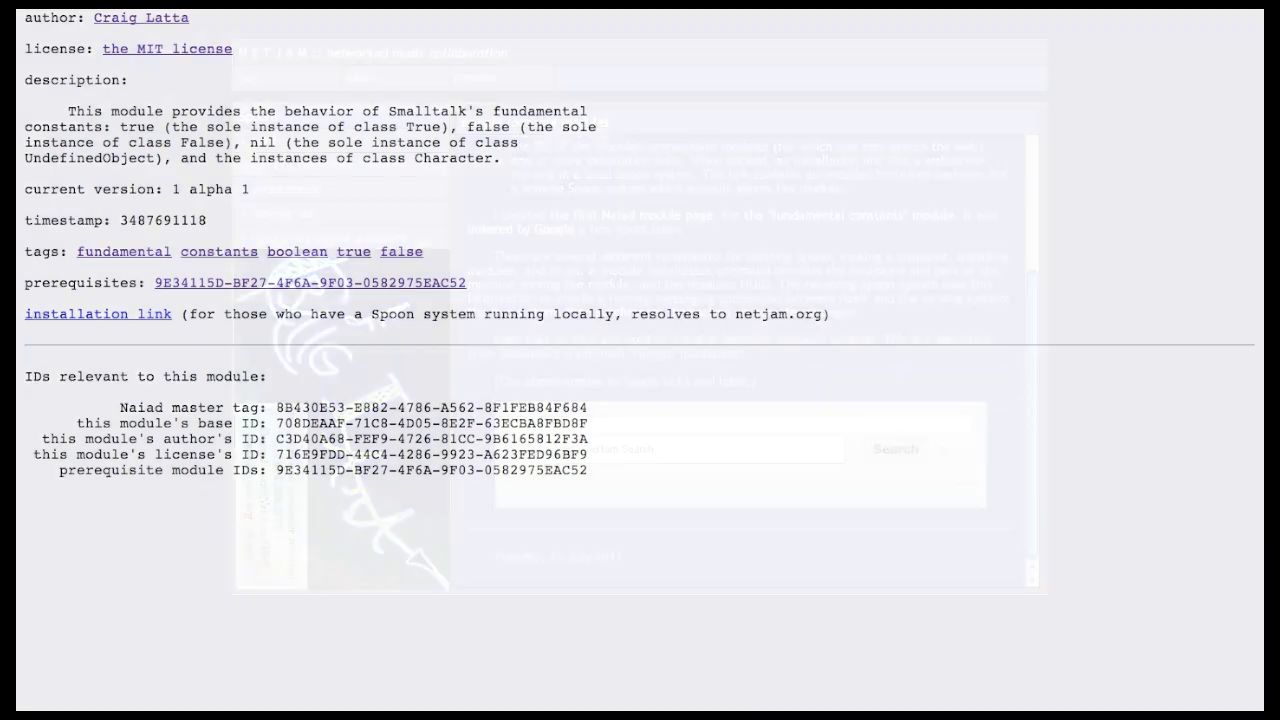
# Search NetJam.org for 'fundamental constants' and scroll through the roughly 3 results.
pyautogui.write('fundamental constants')
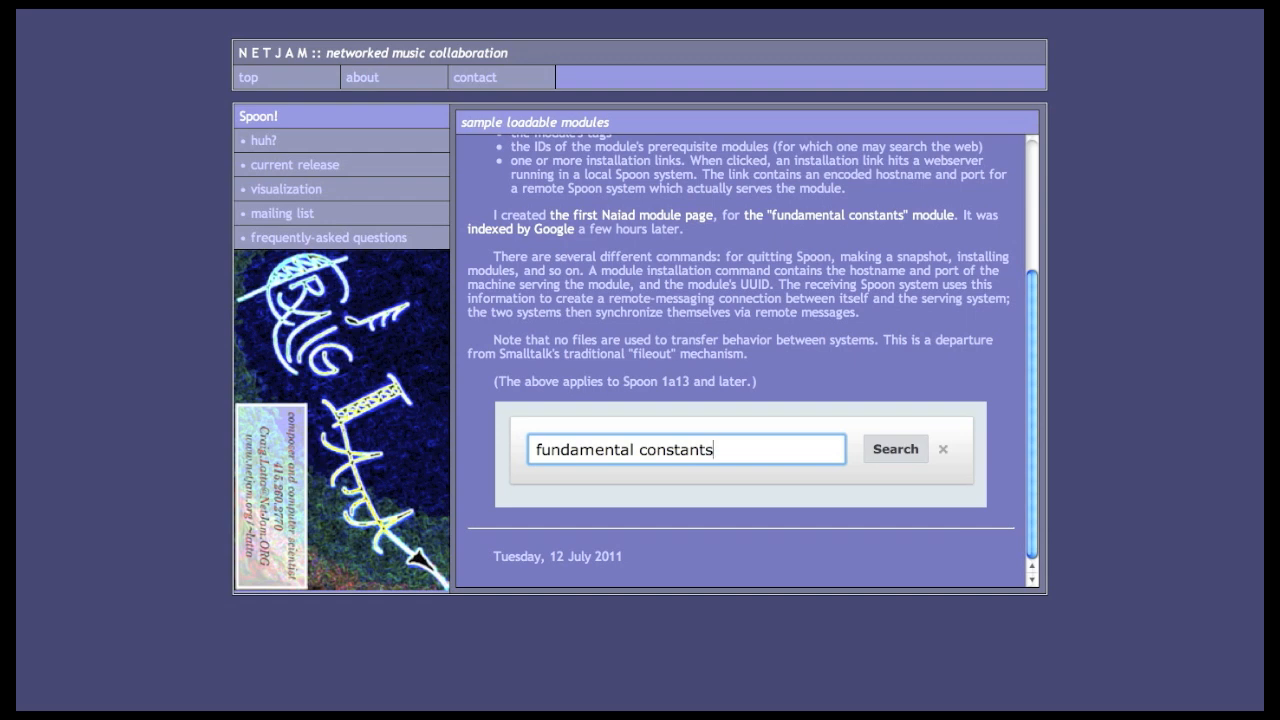
pyautogui.click(893, 448)
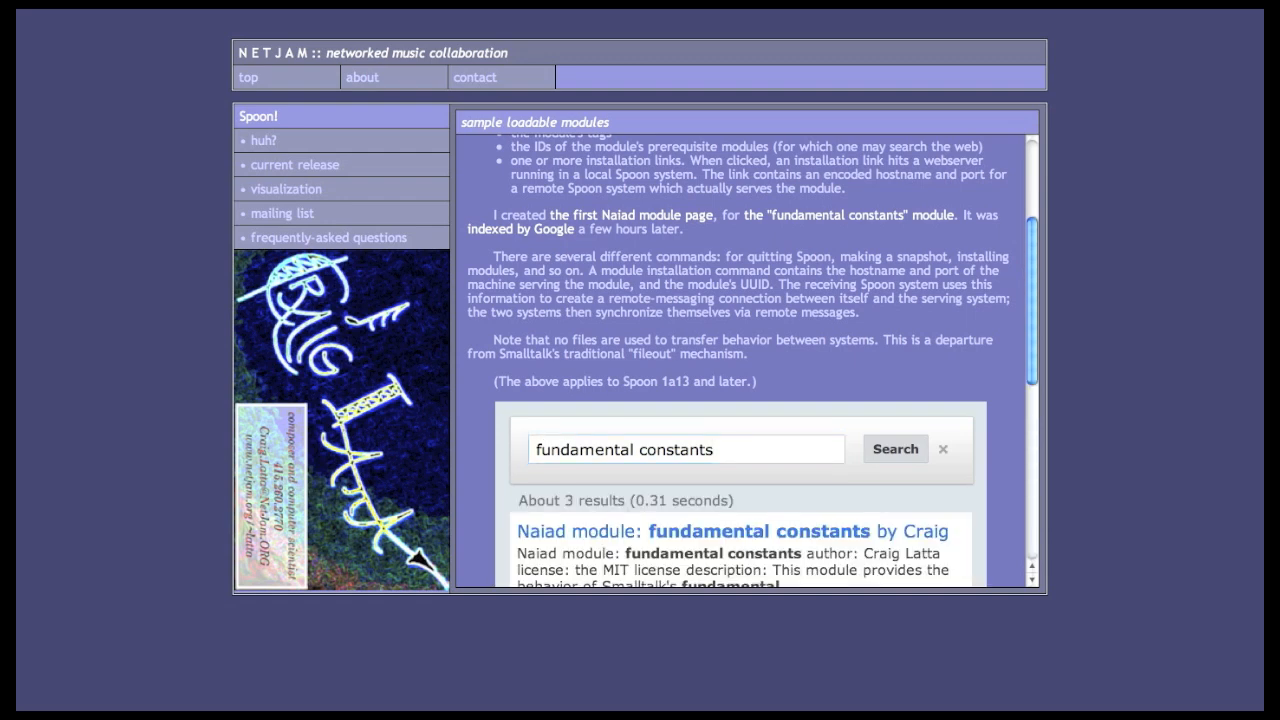
pyautogui.scroll(-3)
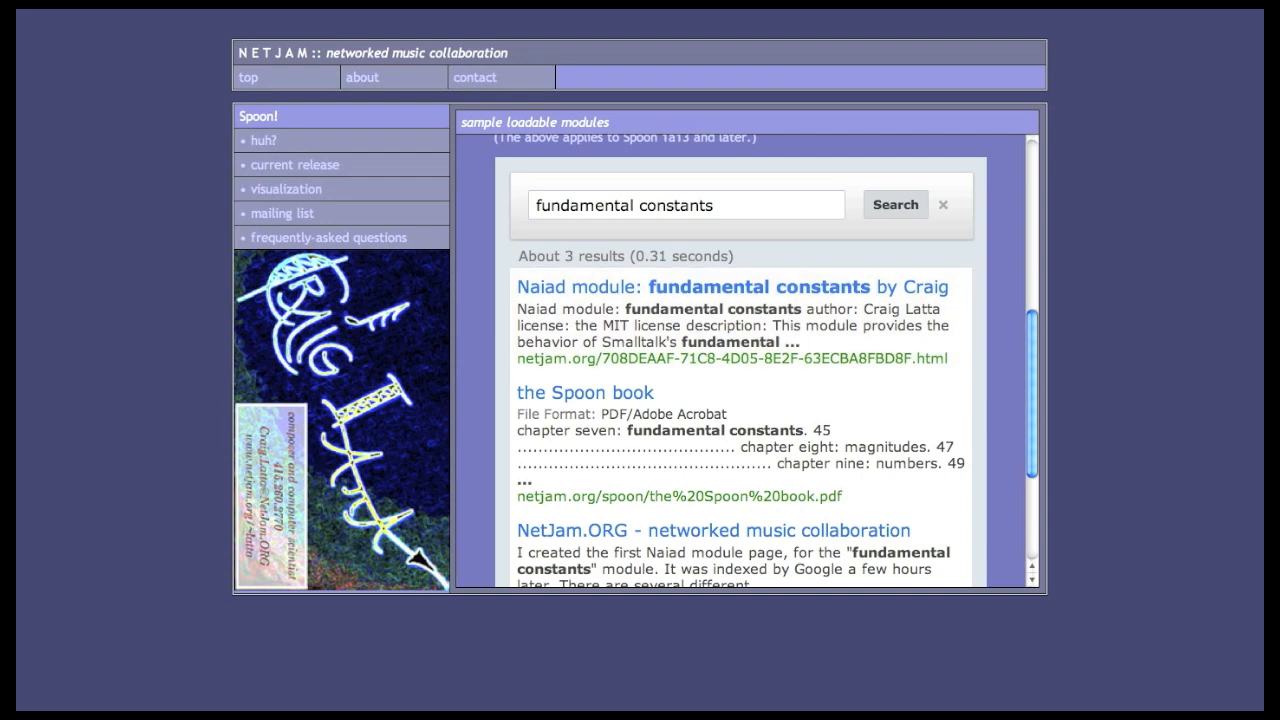
# Open the initial Spoon modularization page and scroll into its module list.
pyautogui.click(941, 204)
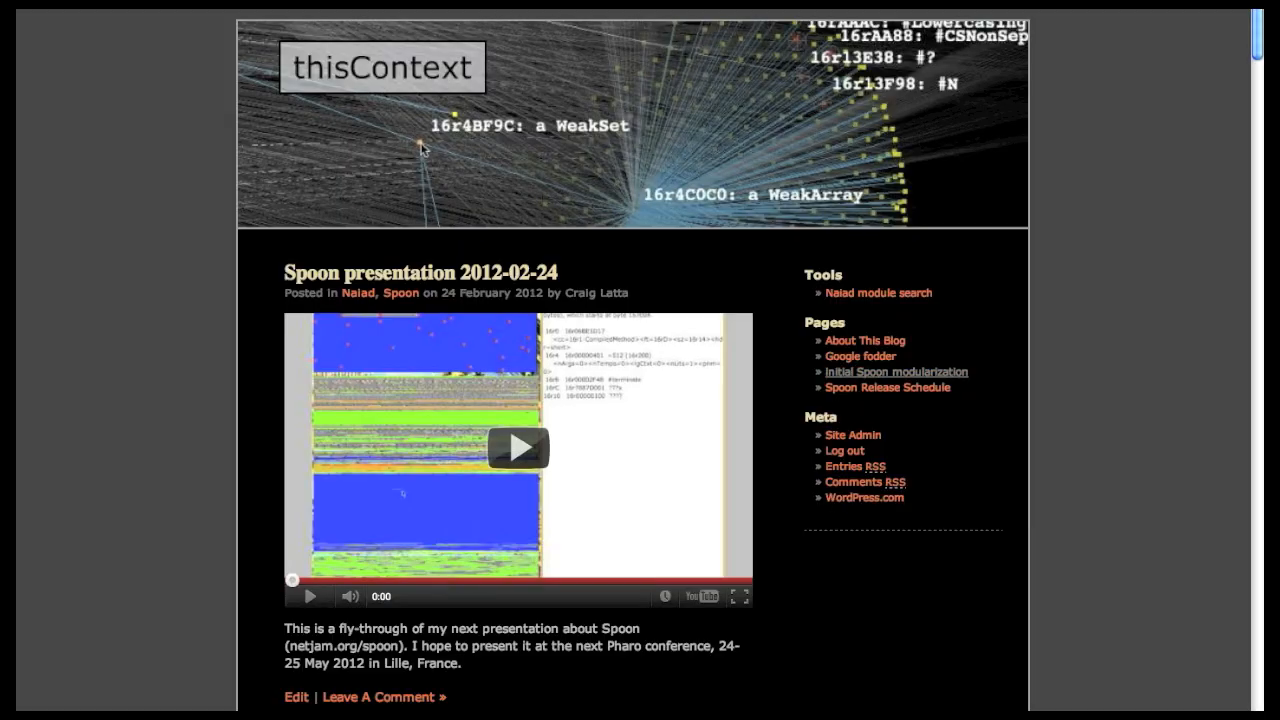
pyautogui.click(895, 371)
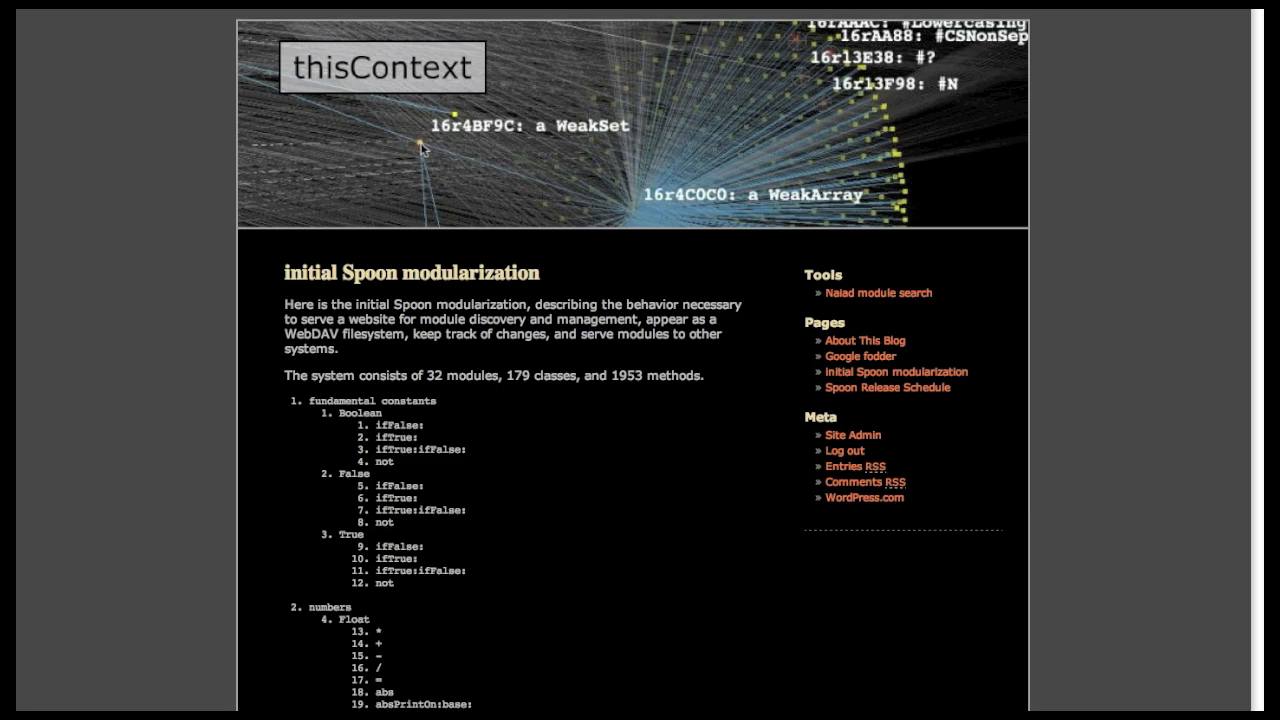
pyautogui.moveTo(286, 304); pyautogui.dragTo(338, 348)
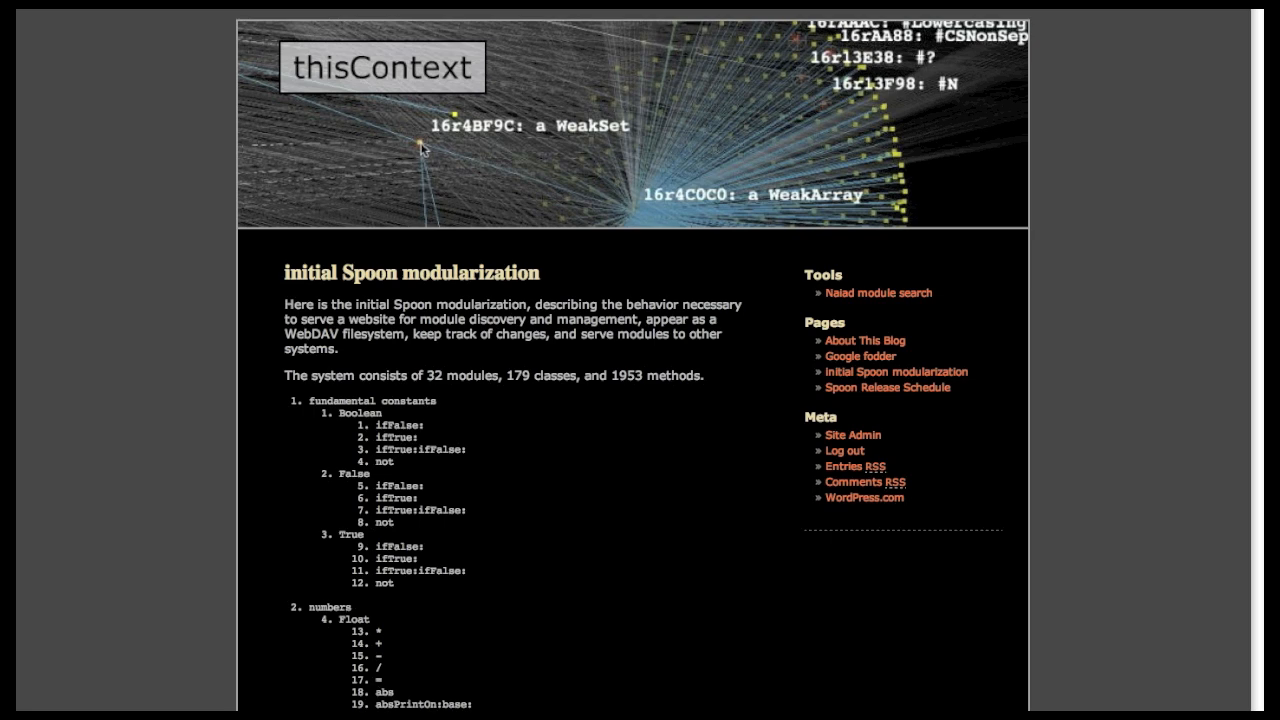
pyautogui.scroll(-3)
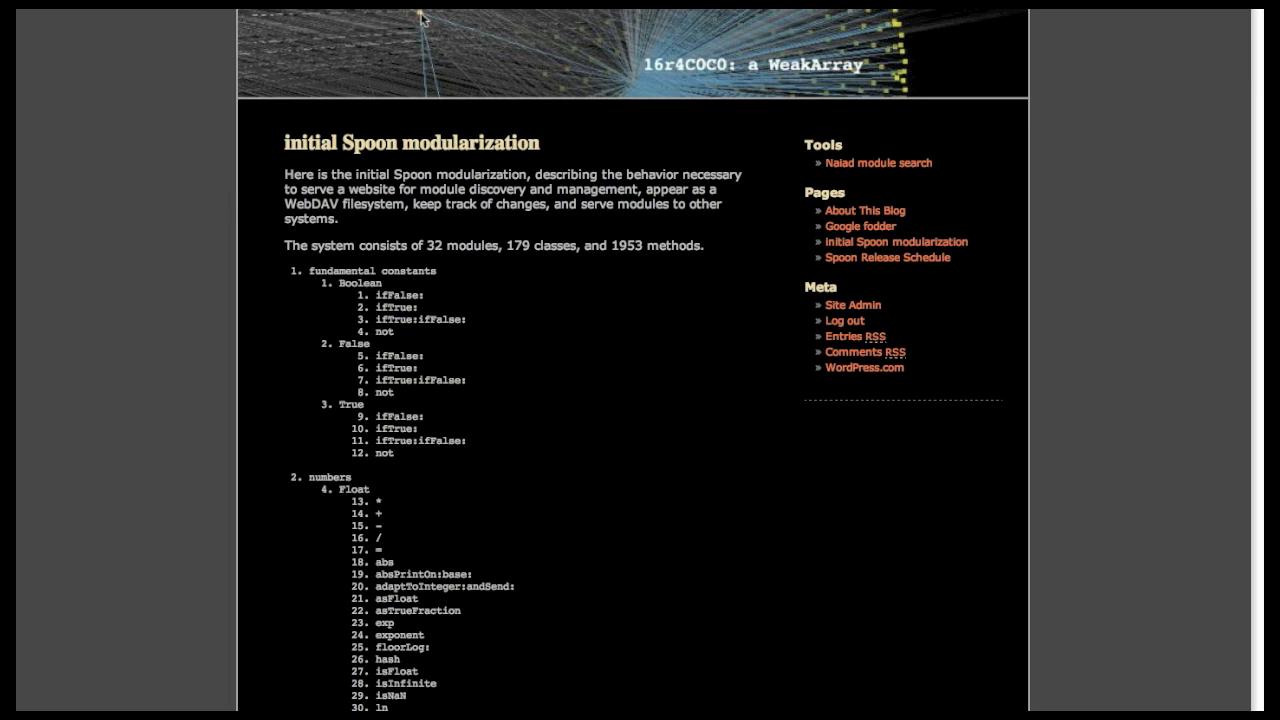
pyautogui.scroll(-3)
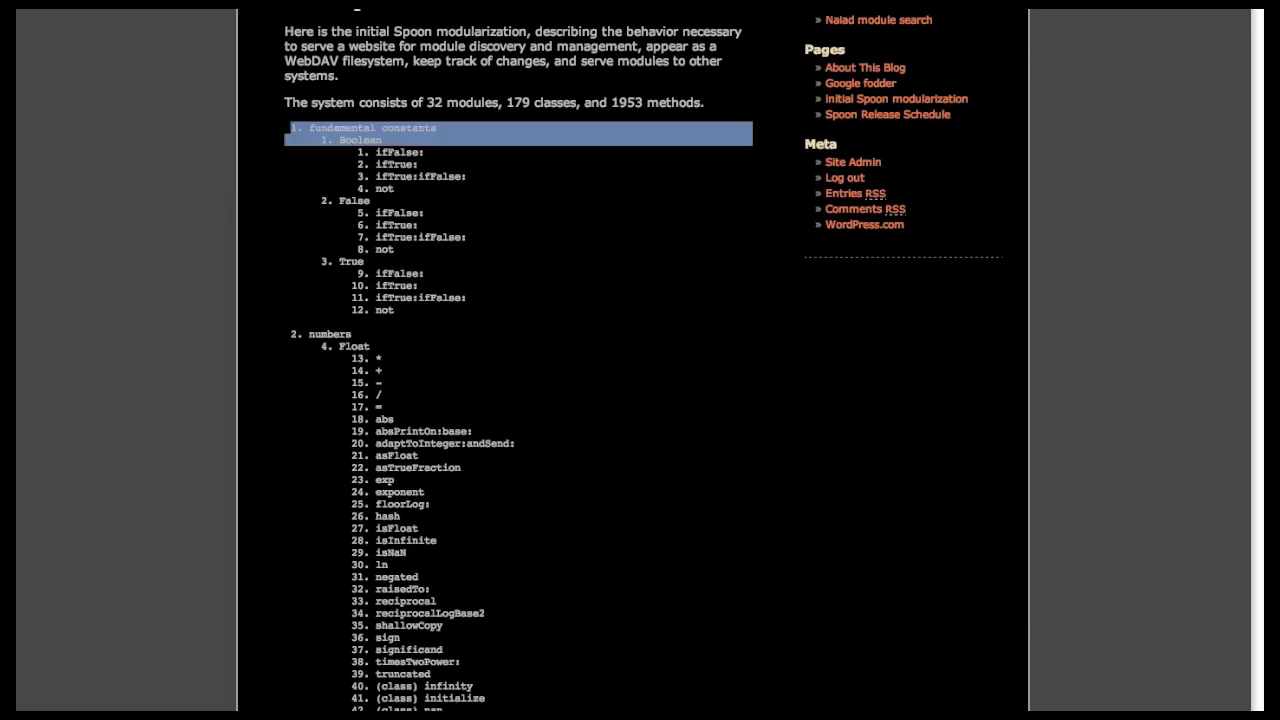
# Highlight the fundamental constants module entry and scroll through the remaining modules.
pyautogui.moveTo(320, 140); pyautogui.dragTo(394, 310)
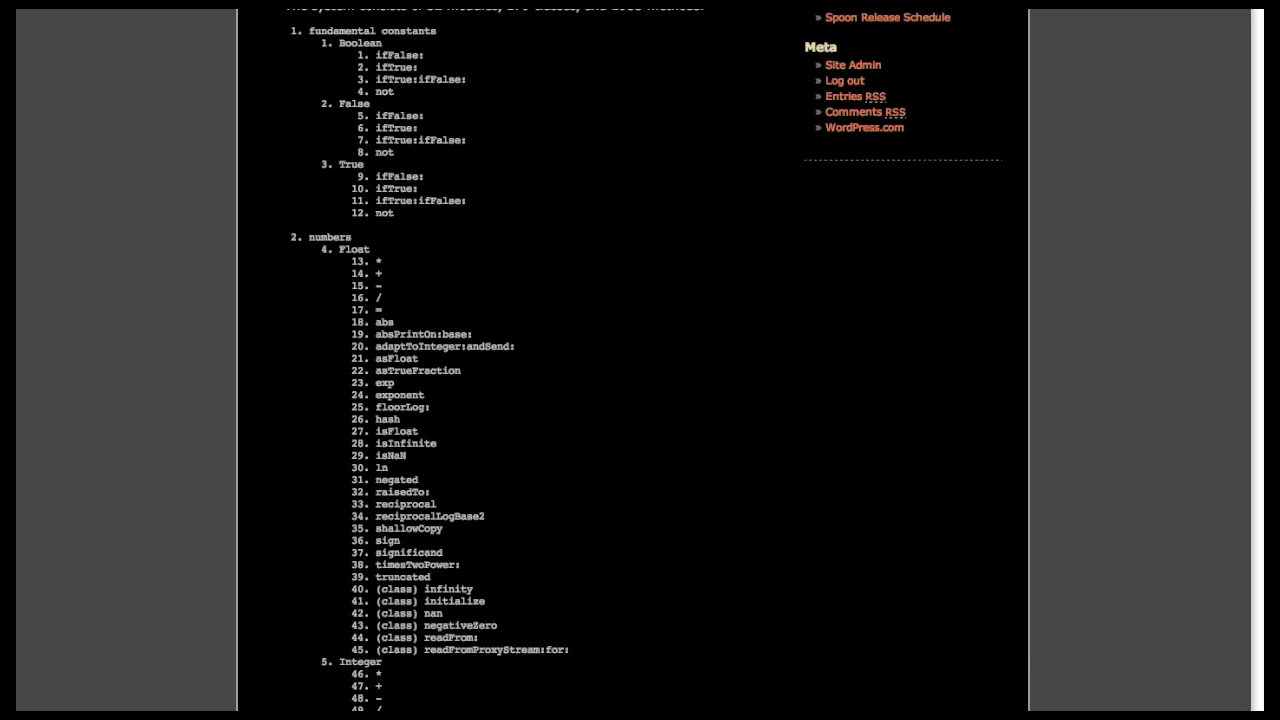
pyautogui.scroll(-3)
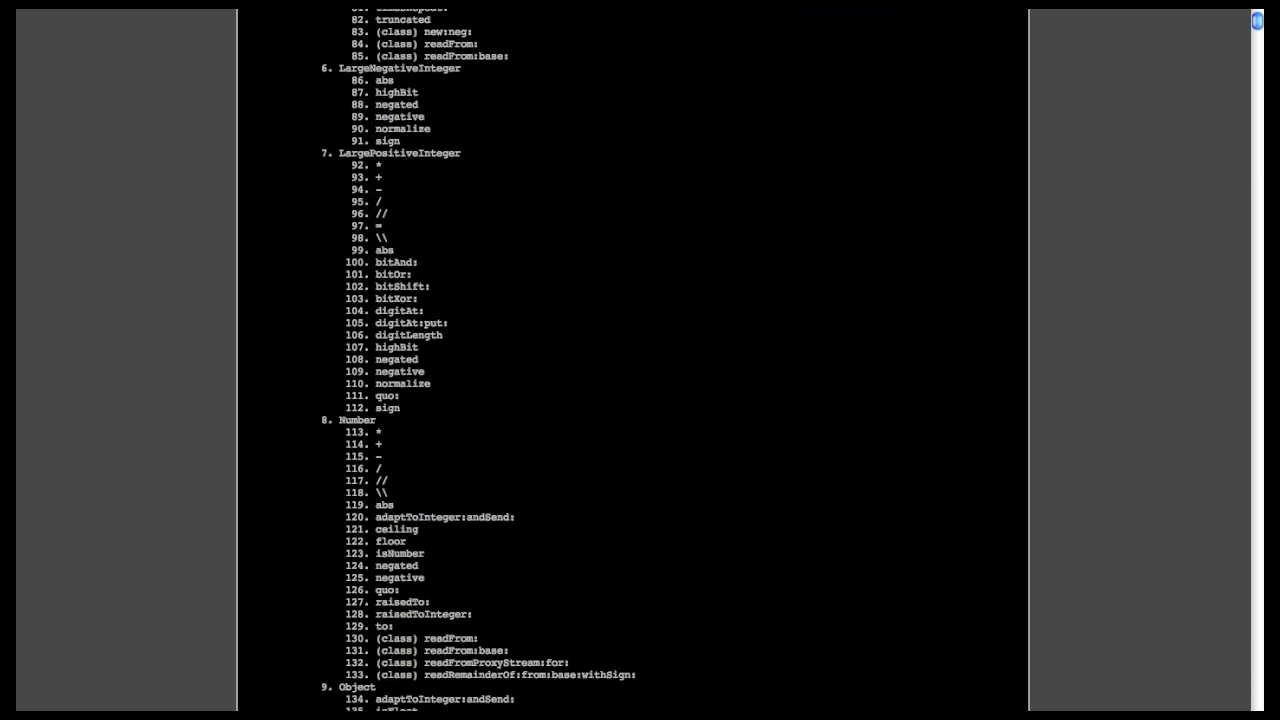
pyautogui.scroll(-3)
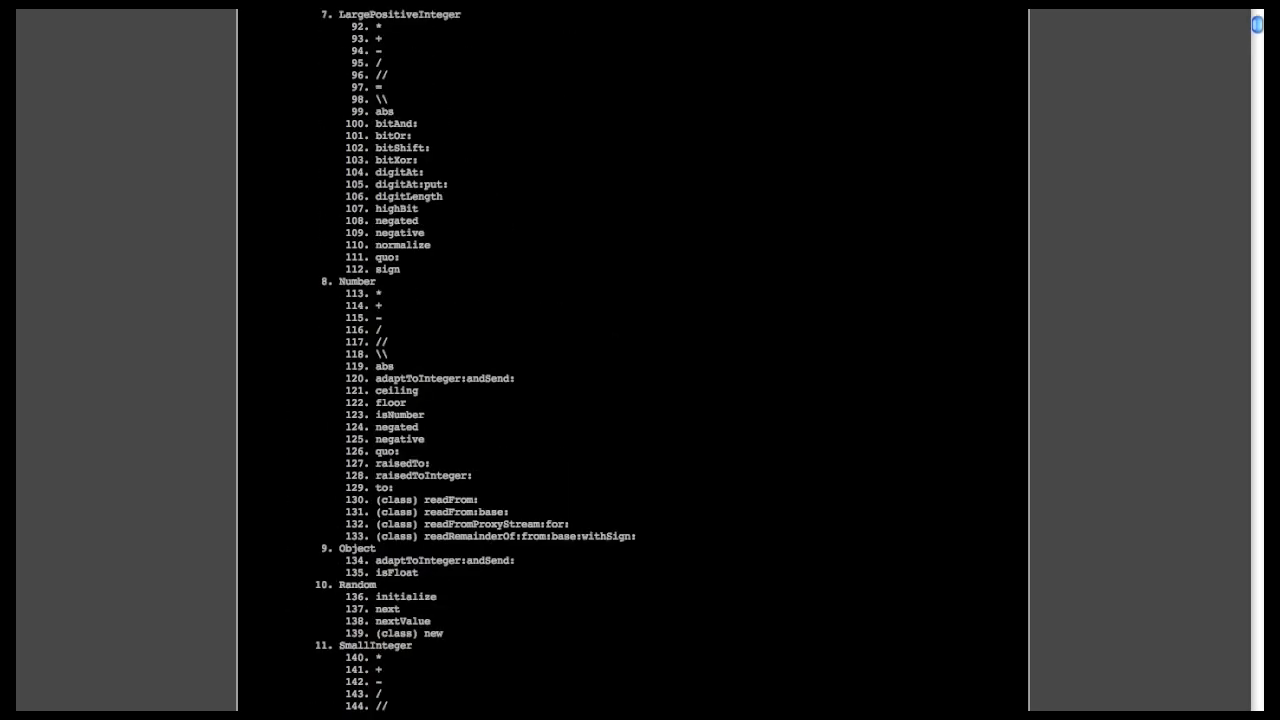
pyautogui.scroll(-3)
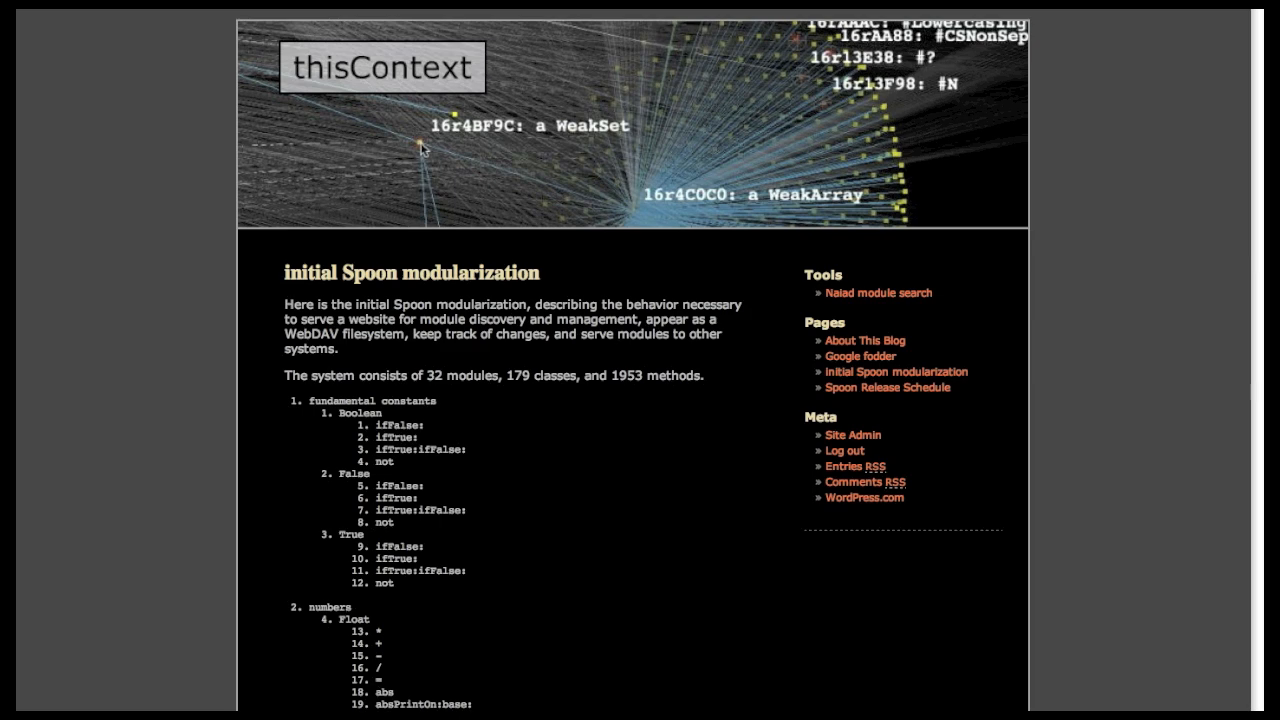
pyautogui.moveTo(878, 293)
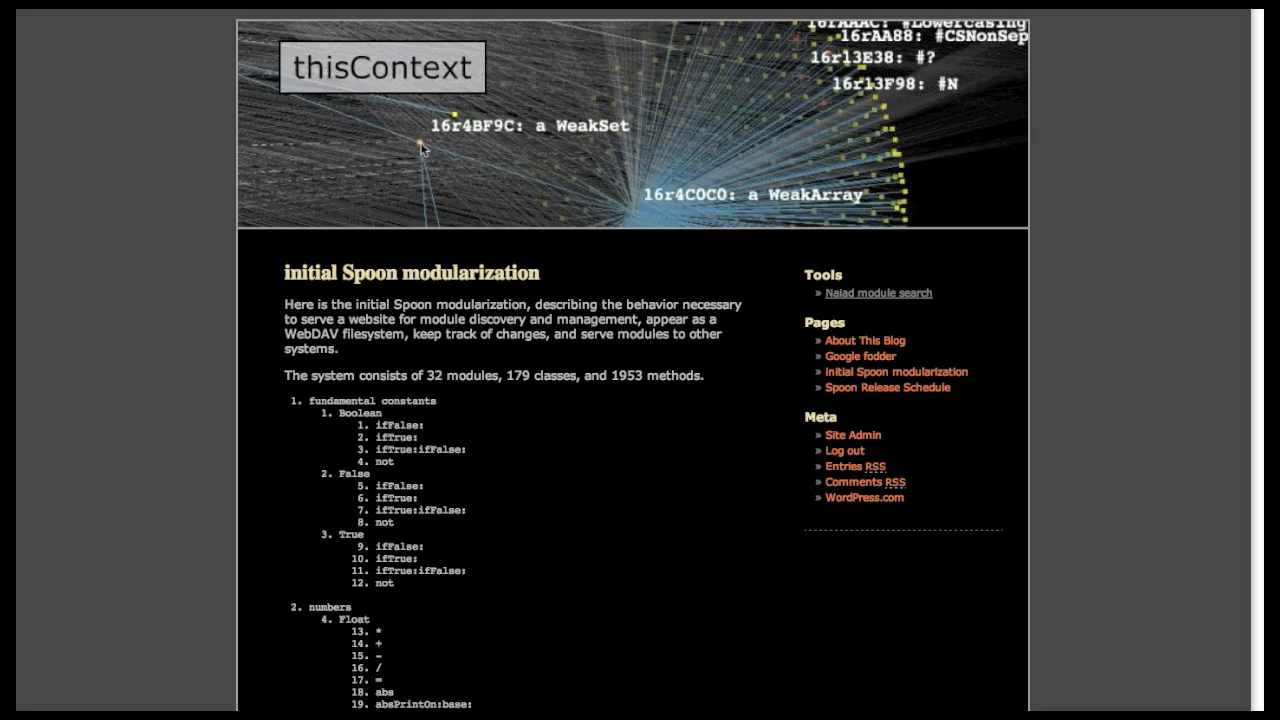
# Search the Naiad module search for 'fundamental' and open the fundamental constants module page.
pyautogui.click(878, 293)
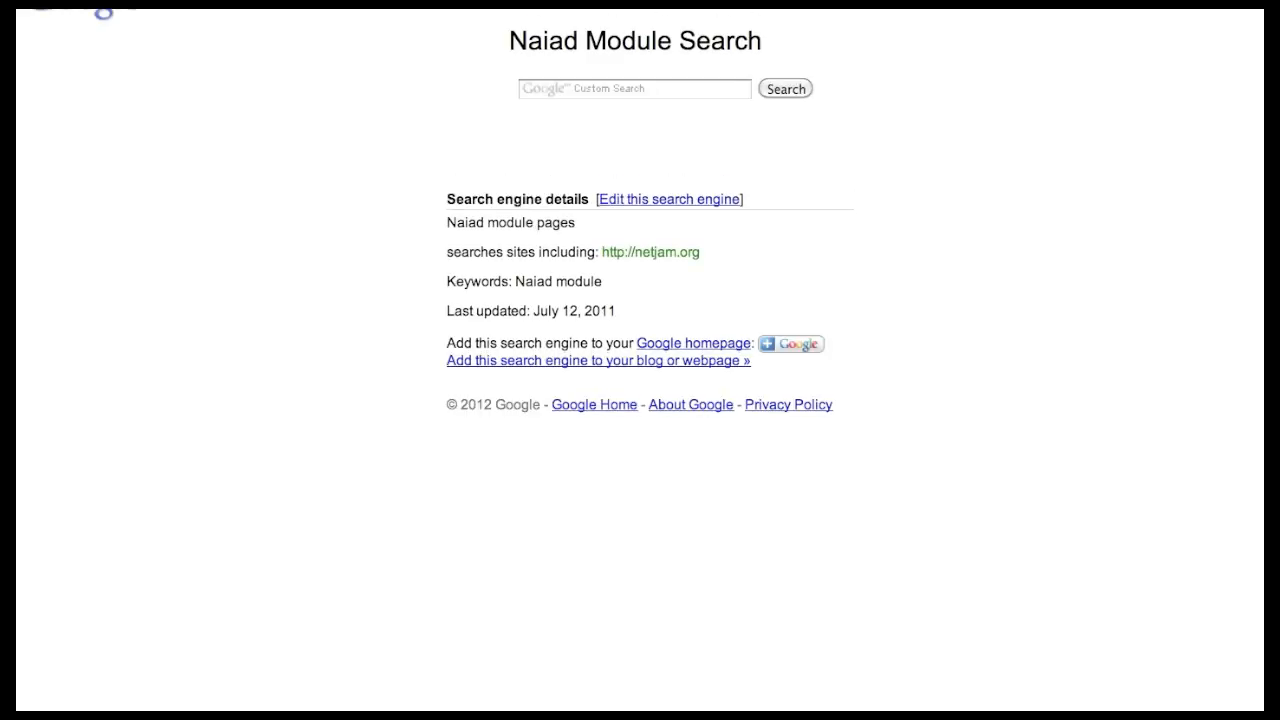
pyautogui.click(634, 89)
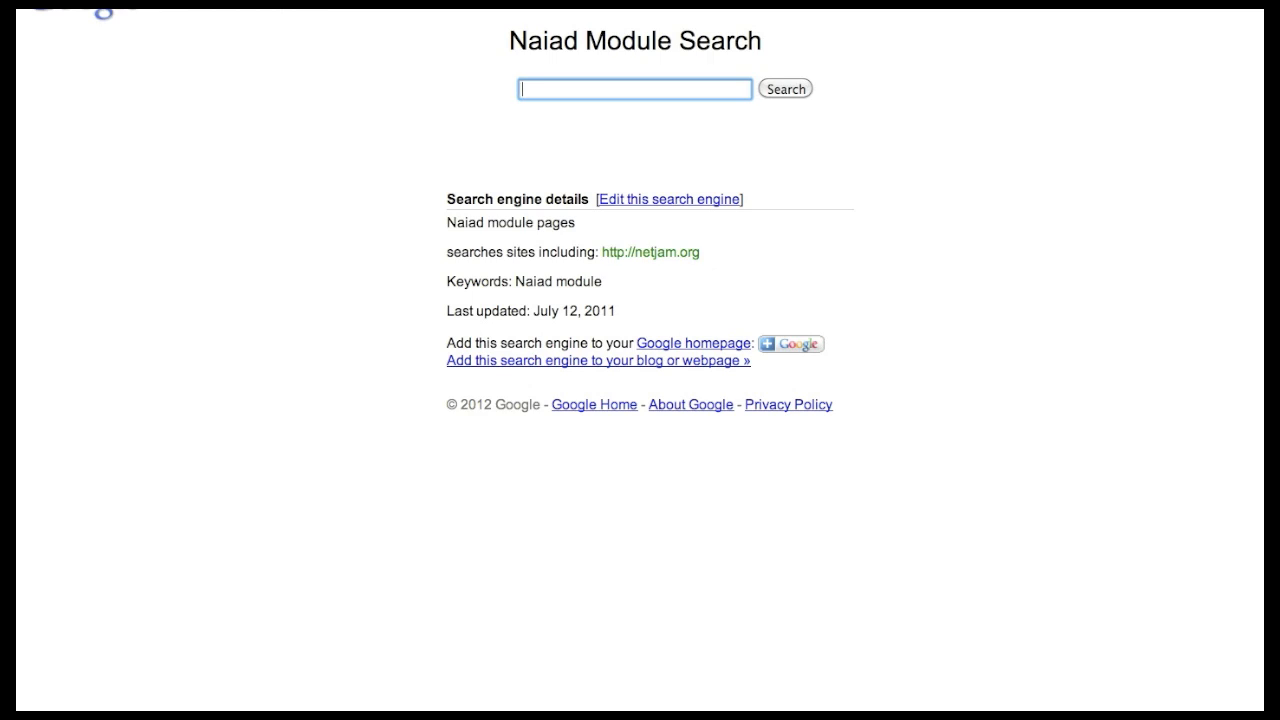
pyautogui.write('fundamental')
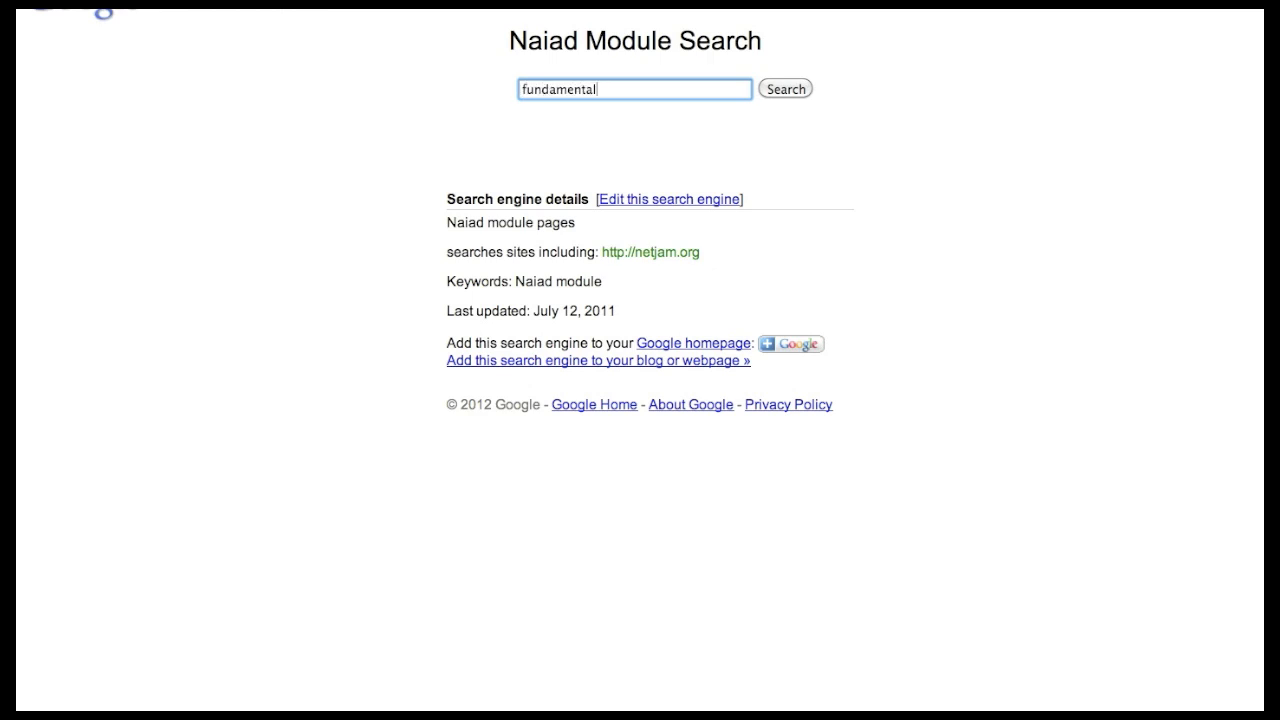
pyautogui.click(786, 88)
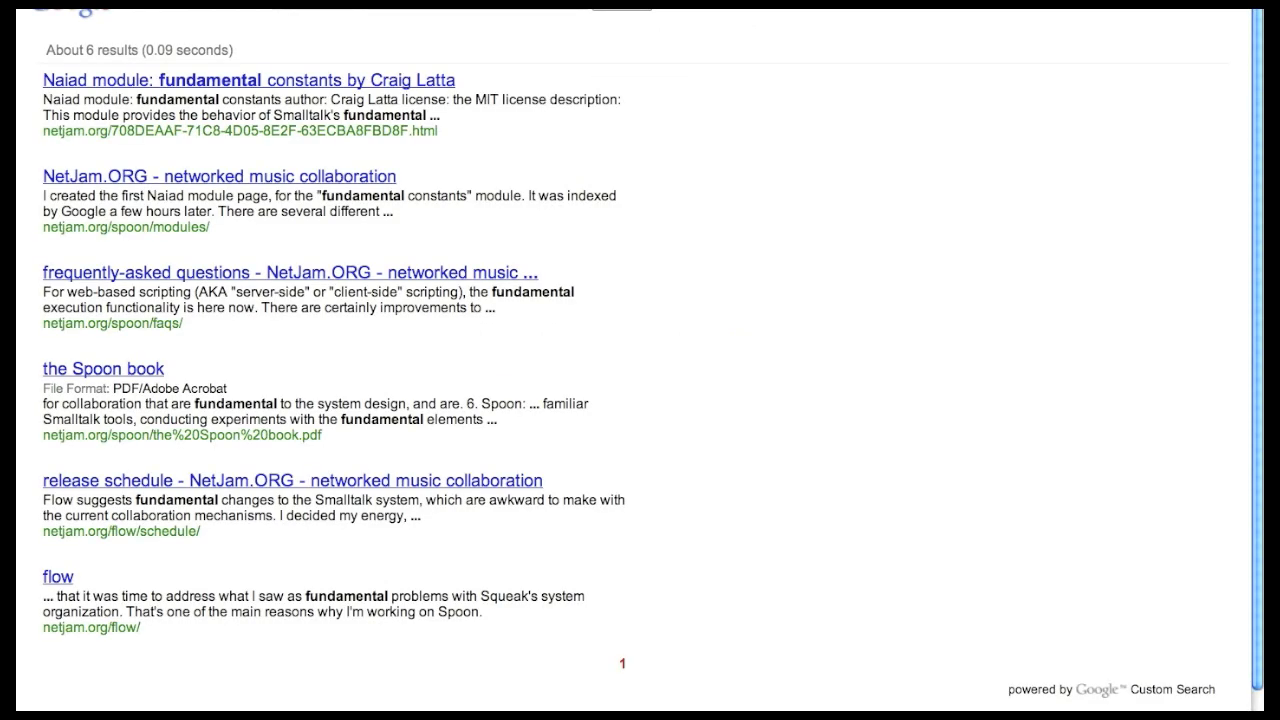
pyautogui.click(248, 80)
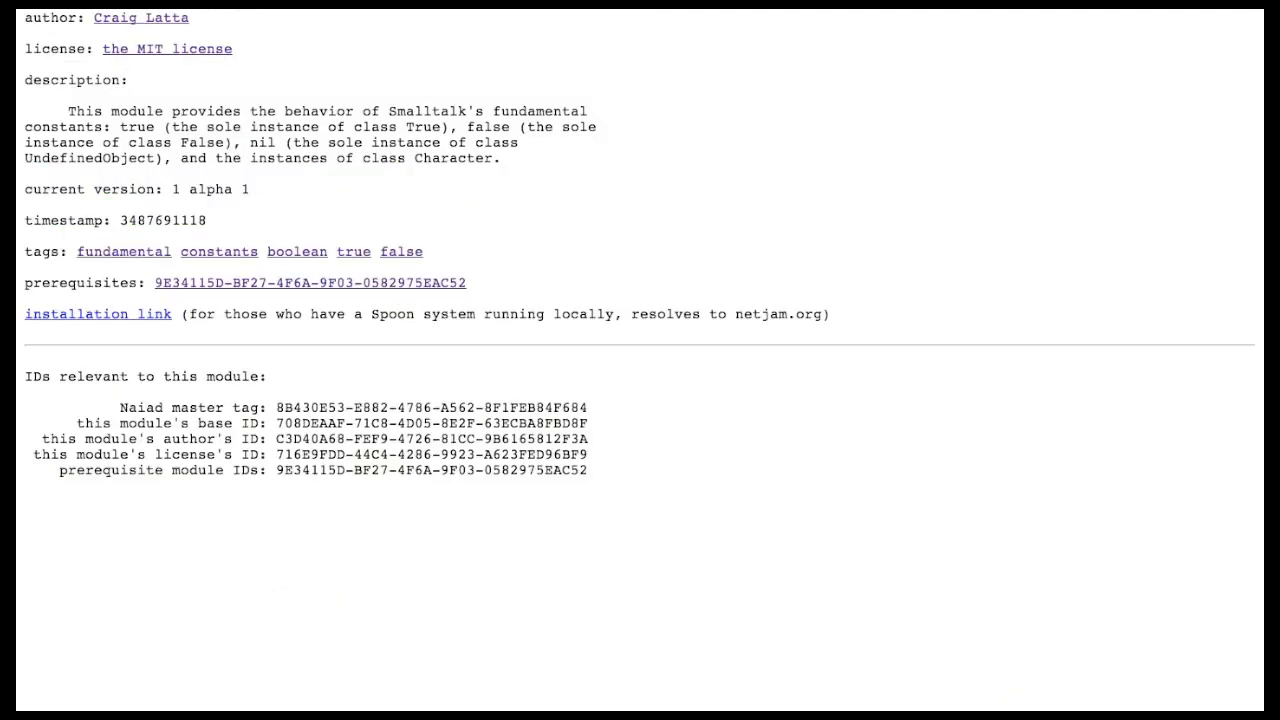